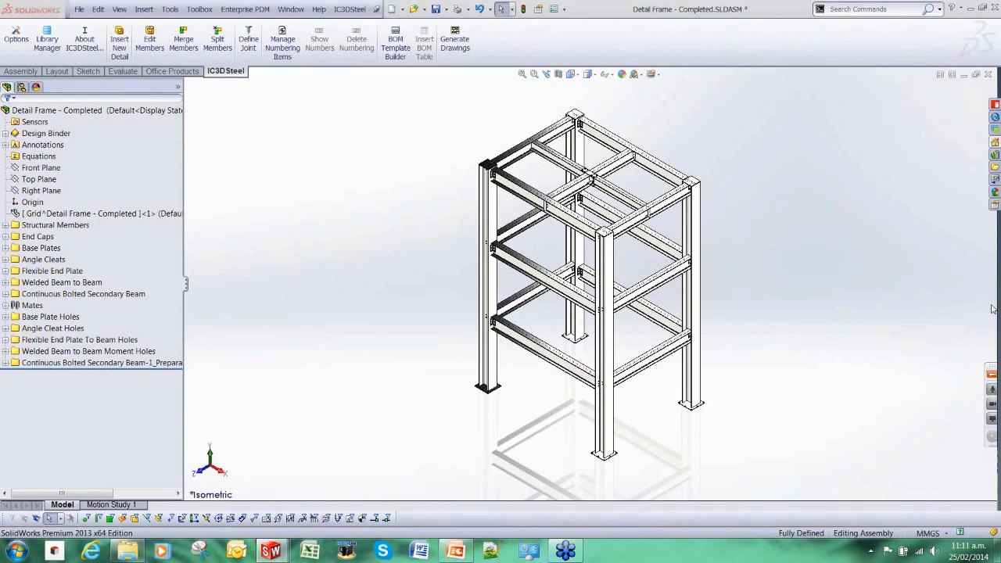
pyautogui.moveTo(850, 288)
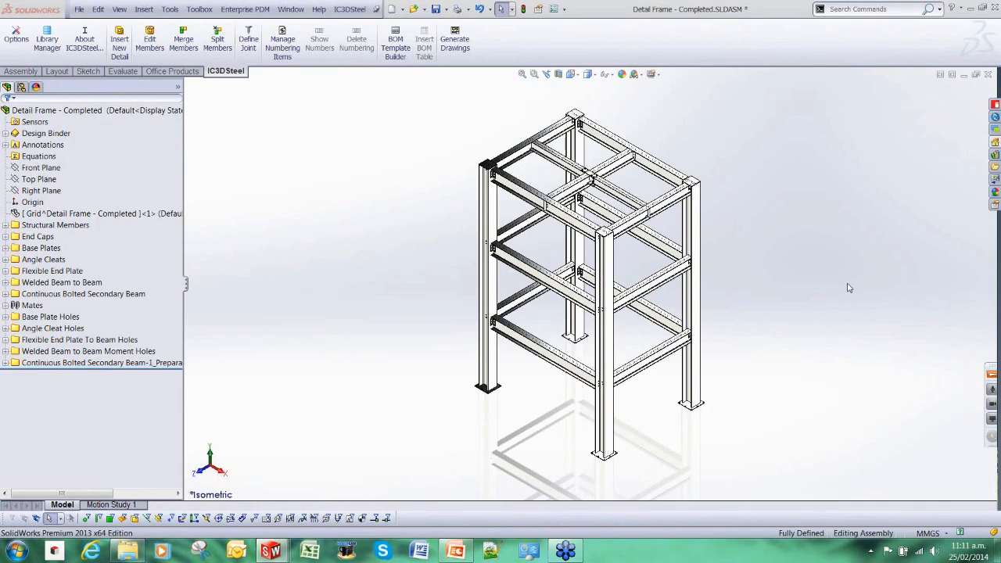
pyautogui.moveTo(319, 289)
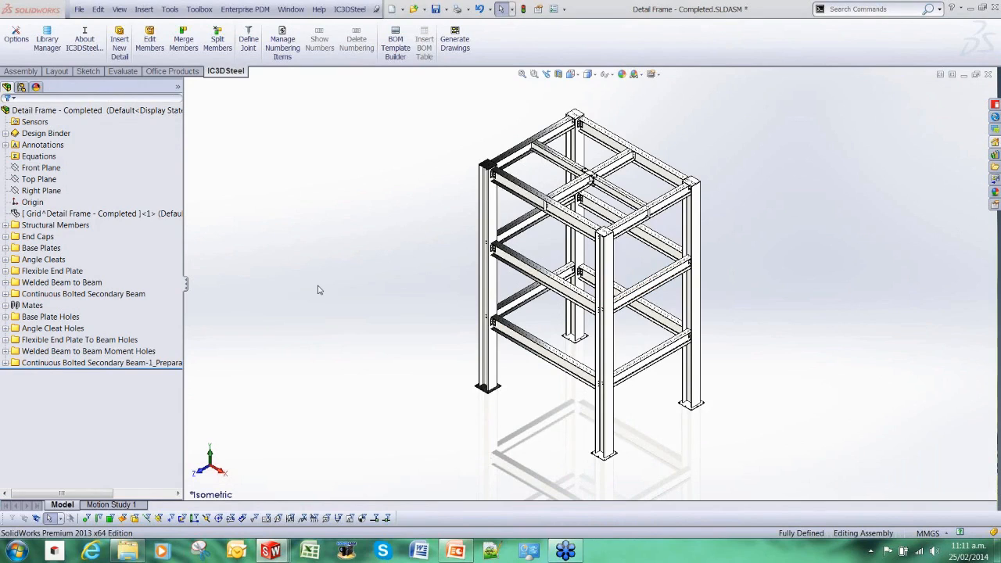
pyautogui.moveTo(266, 404)
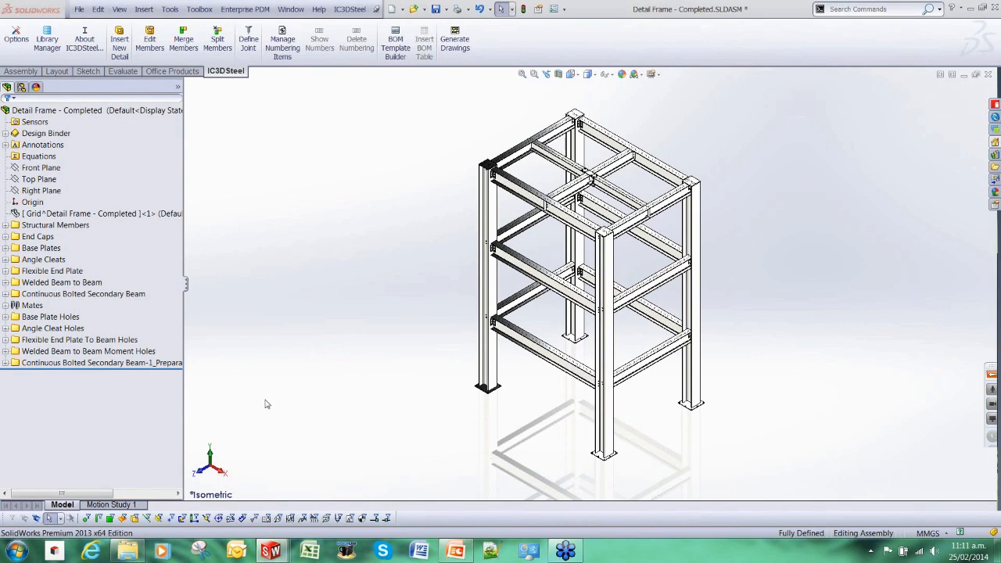
pyautogui.moveTo(243, 354)
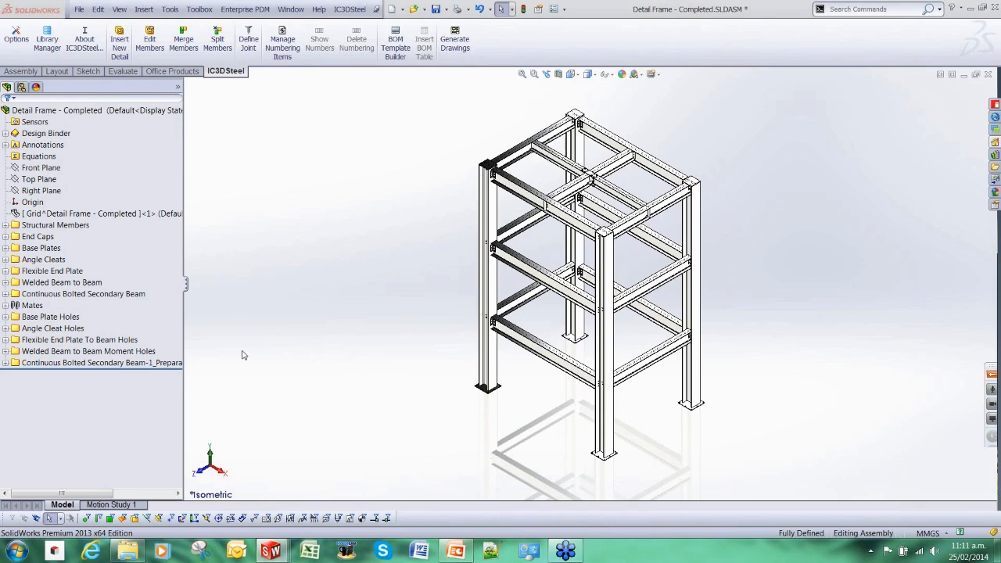
pyautogui.moveTo(166, 305)
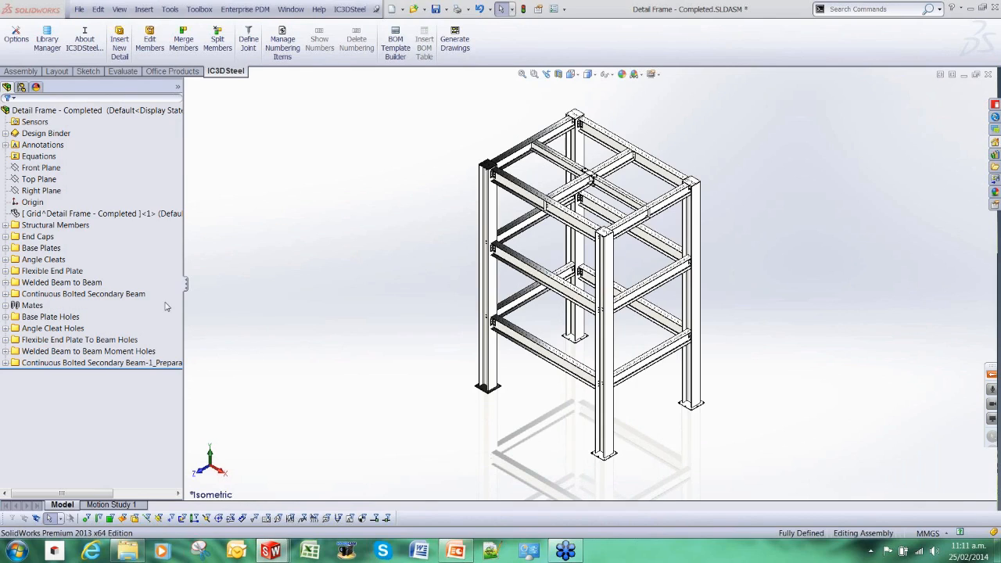
pyautogui.moveTo(186, 302)
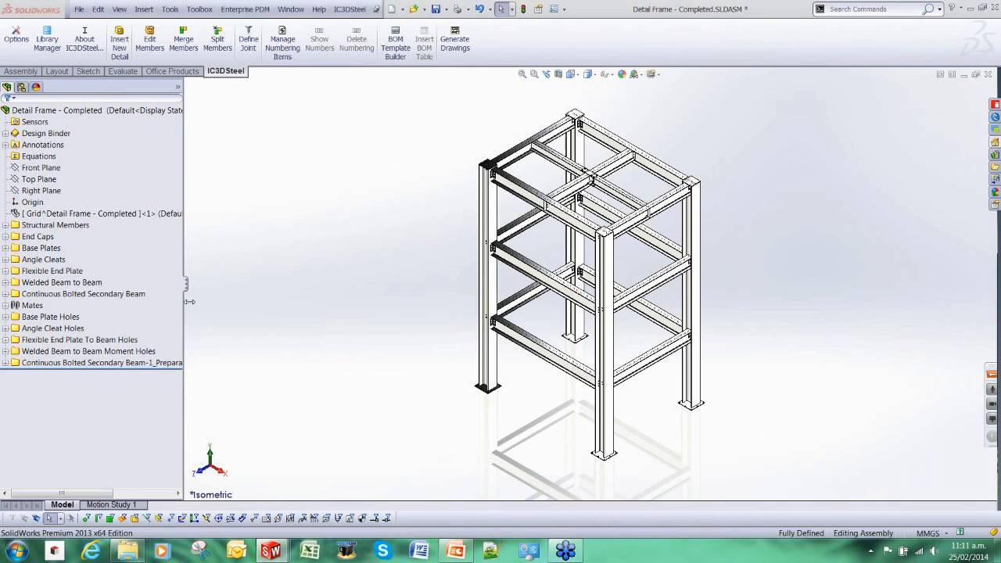
pyautogui.moveTo(285, 321)
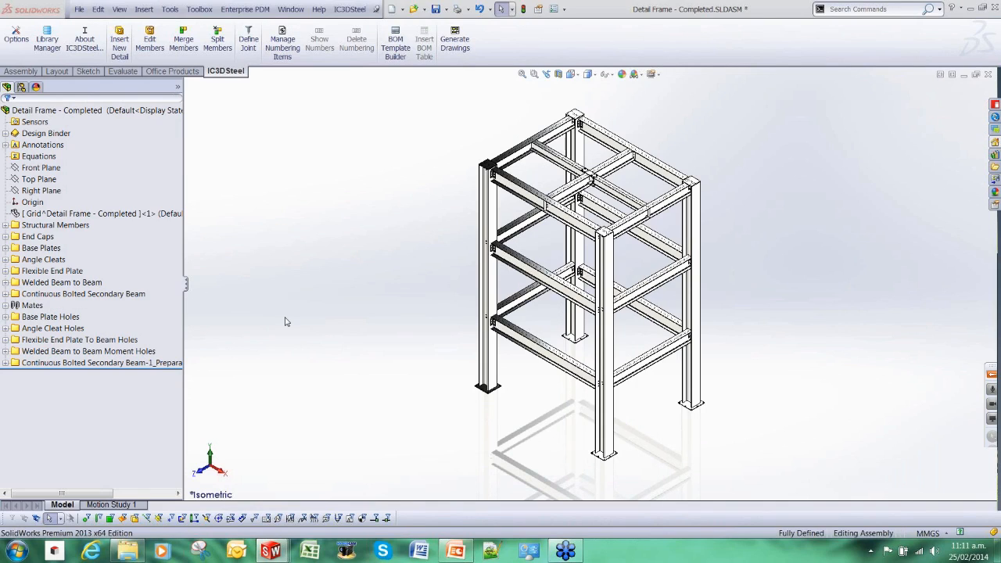
pyautogui.moveTo(329, 332)
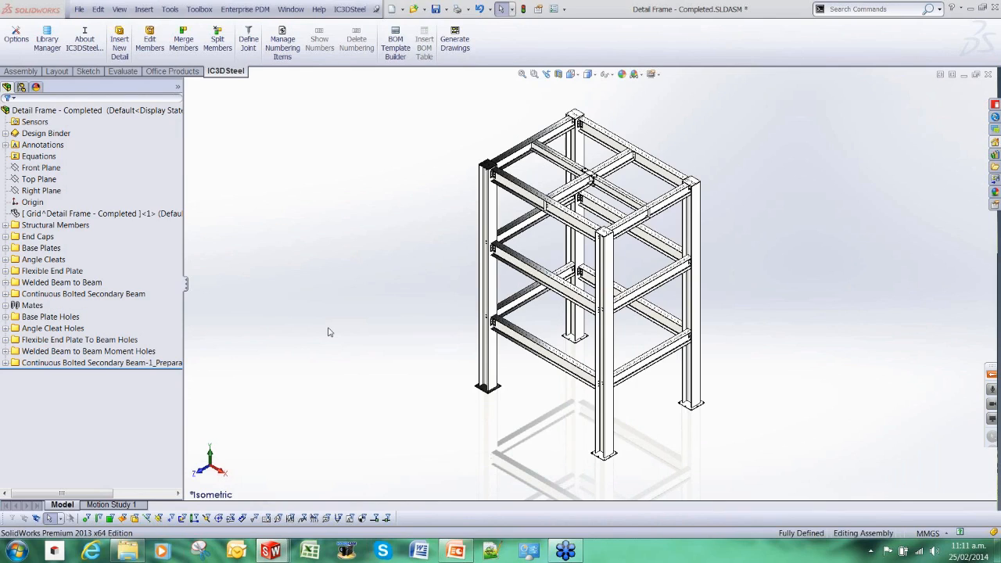
pyautogui.moveTo(352, 265)
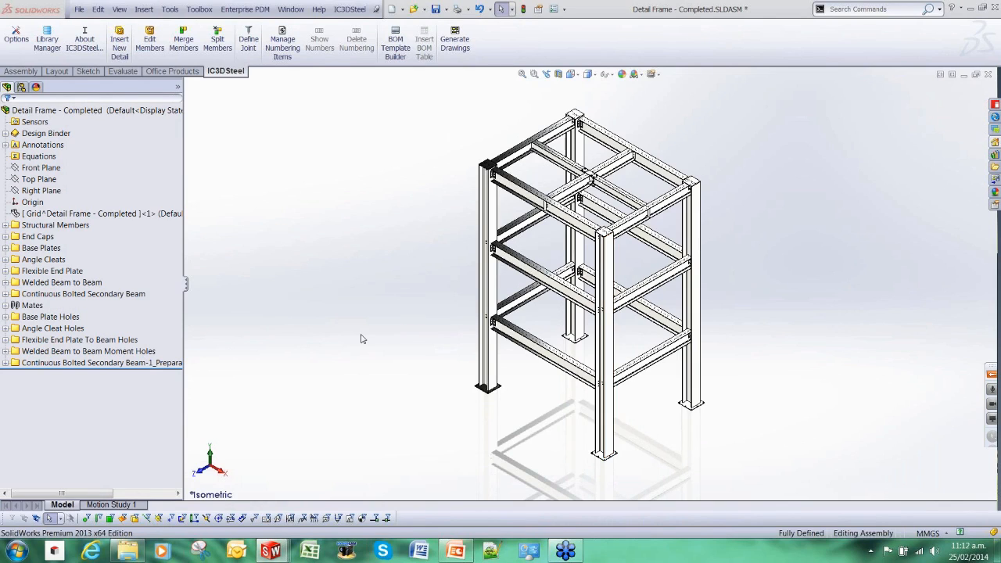
pyautogui.moveTo(394, 236)
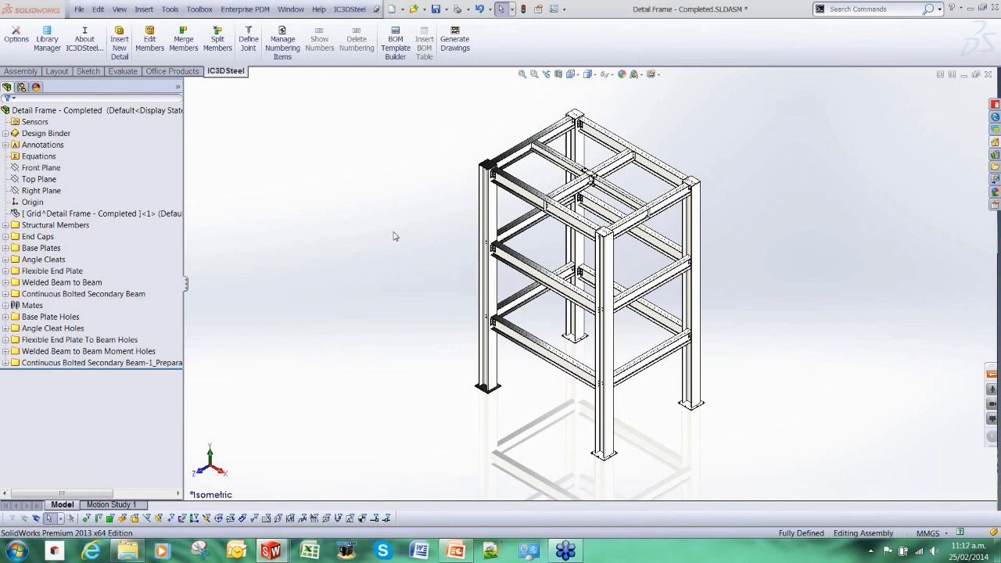
# - Switch to the Grid - Completed assembly from the list of open documents
pyautogui.click(485, 266)
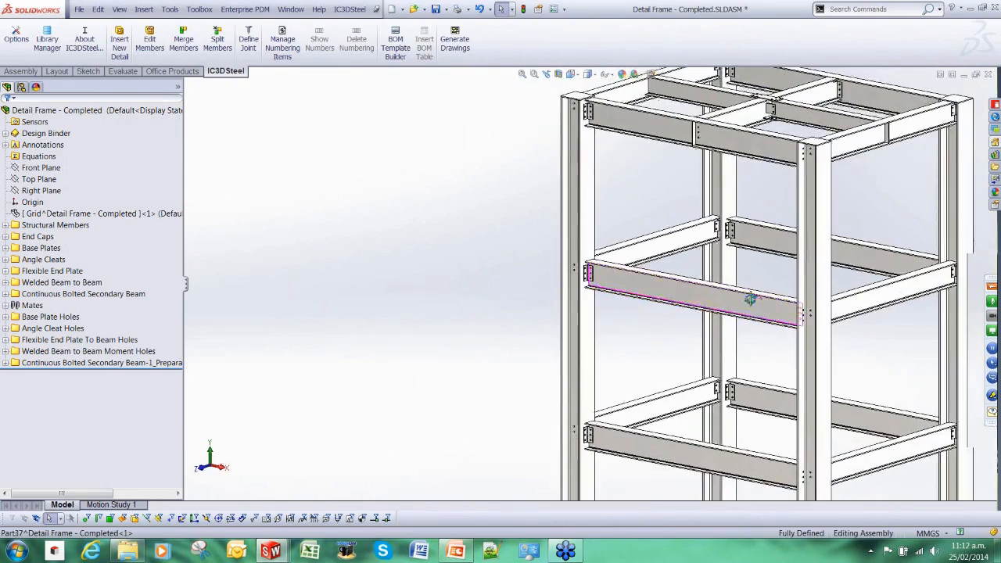
pyautogui.moveTo(751, 297); pyautogui.dragTo(669, 227)
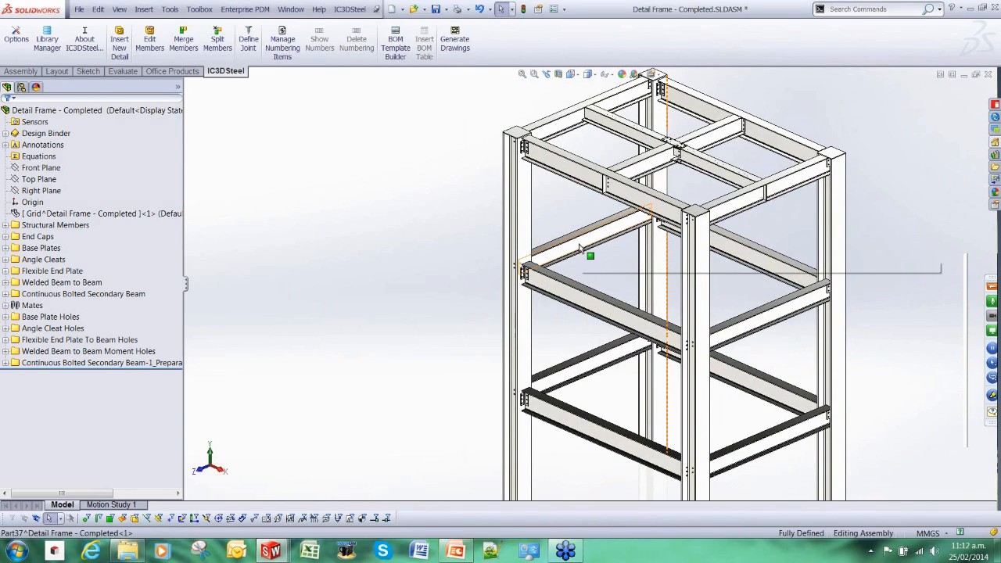
pyautogui.moveTo(582, 290)
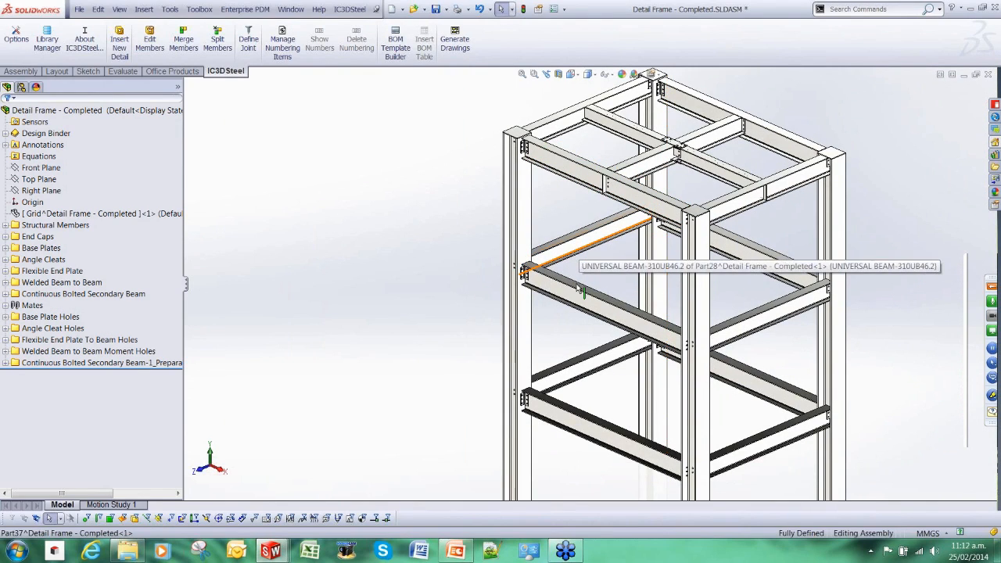
pyautogui.moveTo(582, 278)
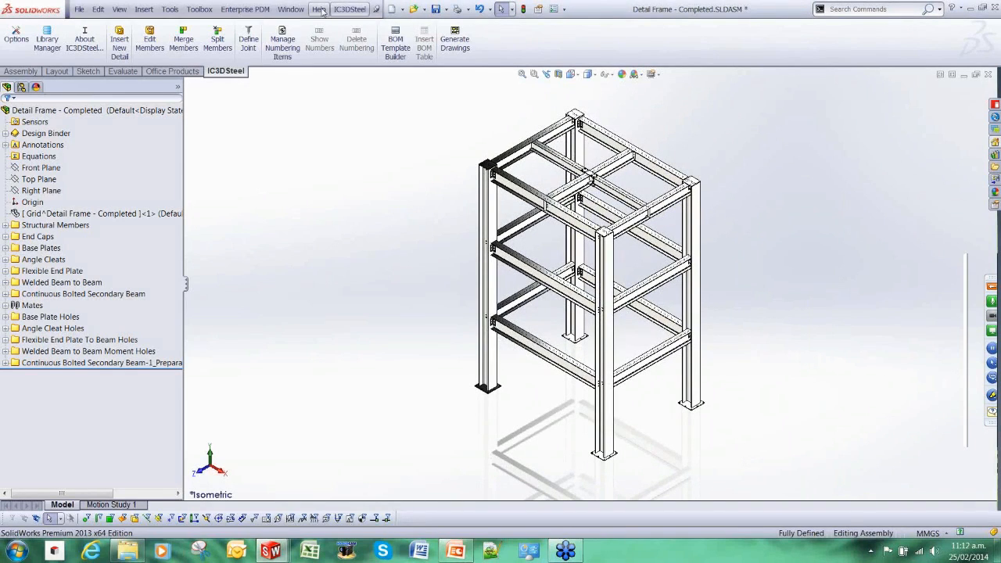
pyautogui.click(291, 10)
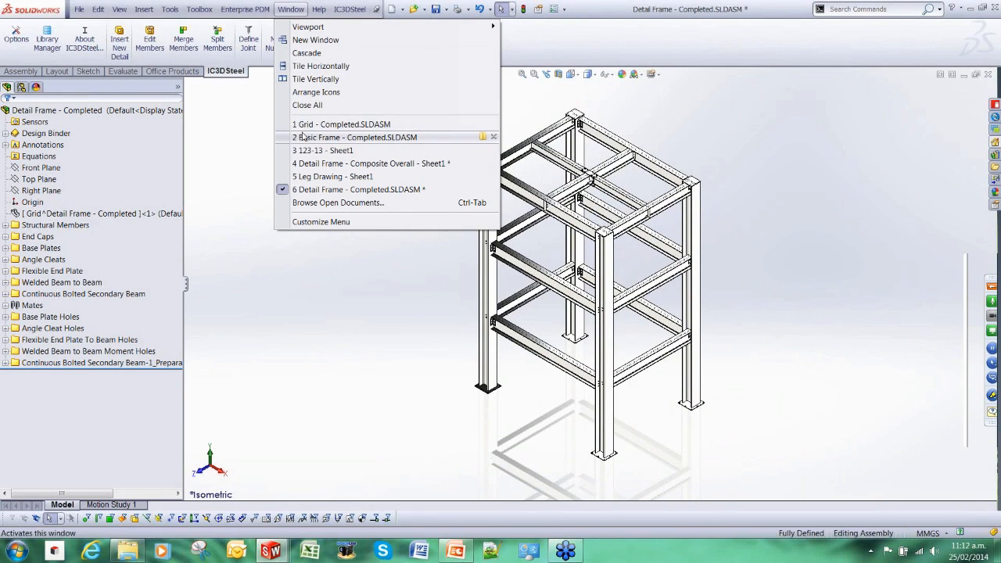
pyautogui.click(341, 123)
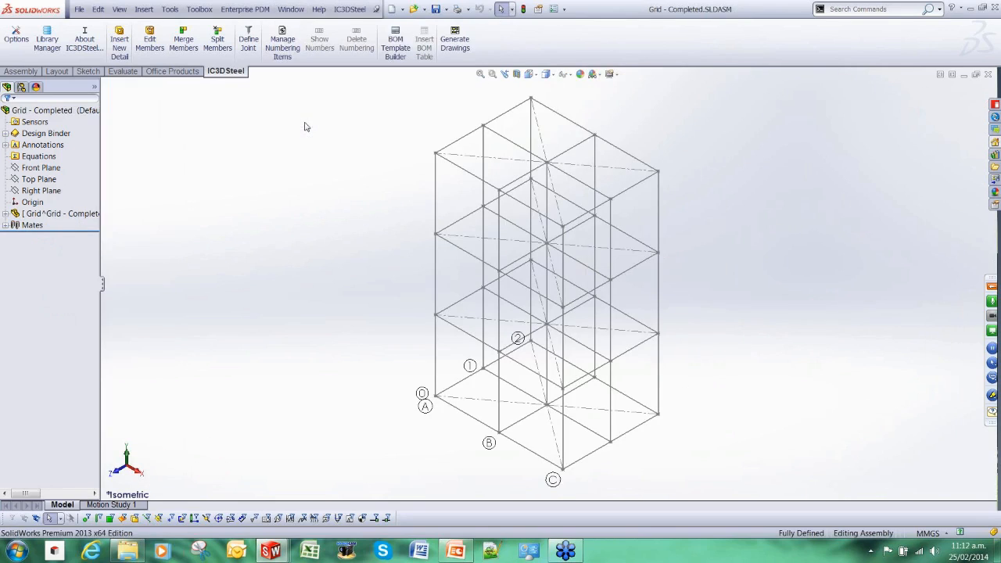
pyautogui.moveTo(333, 164)
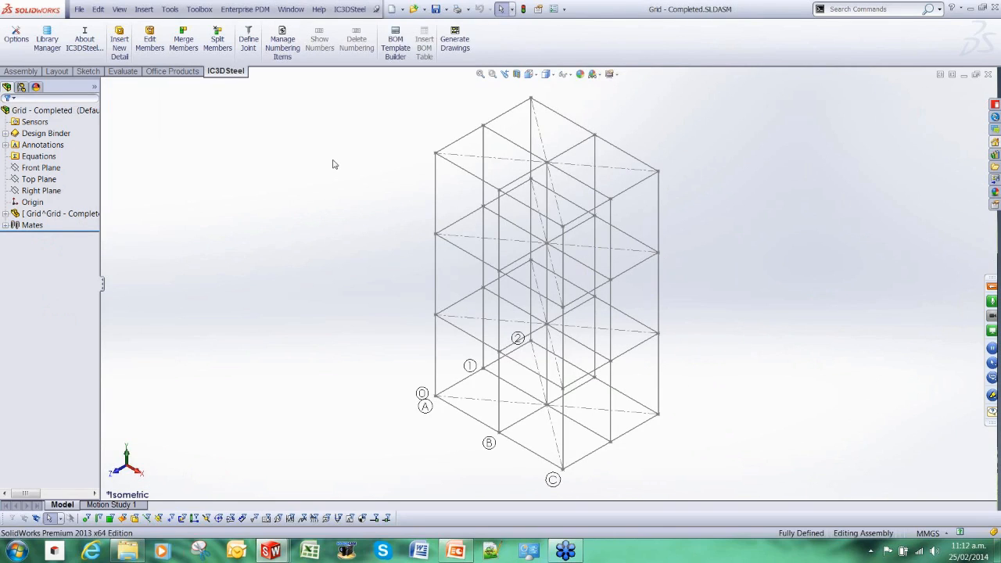
pyautogui.moveTo(339, 185)
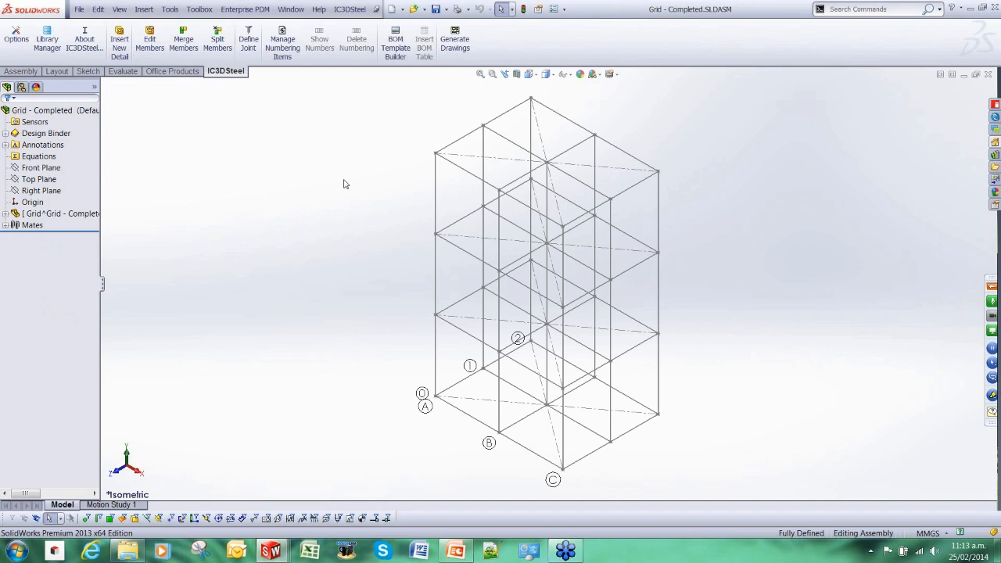
pyautogui.moveTo(327, 302)
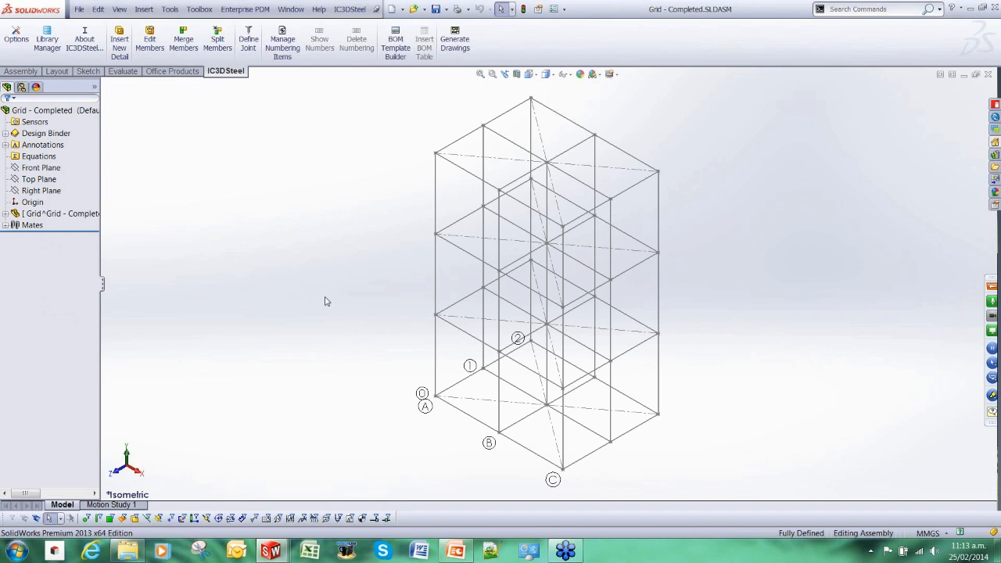
pyautogui.moveTo(569, 451)
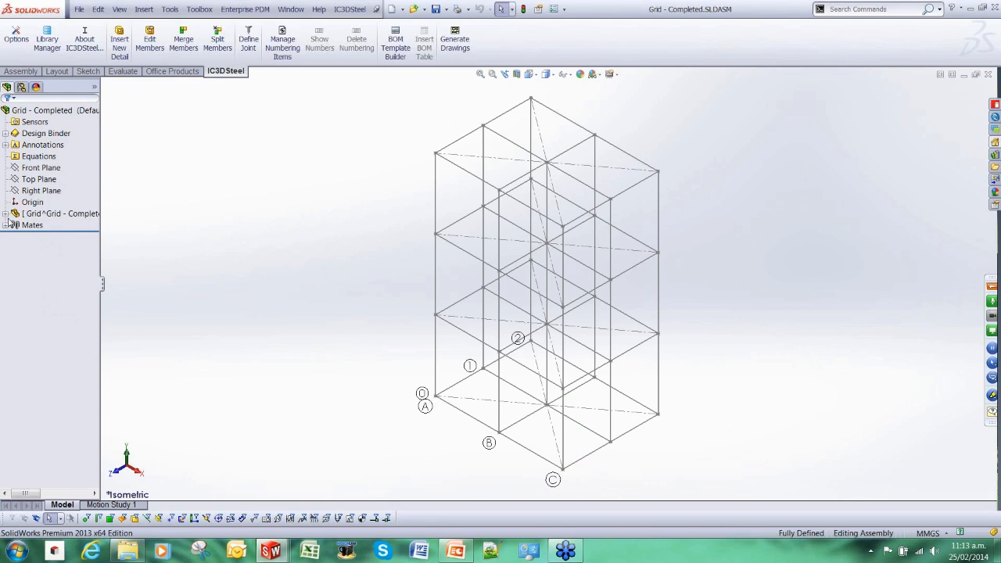
# - Expand the grid component's feature tree to view GridSystem1, then collapse it again
pyautogui.click(8, 213)
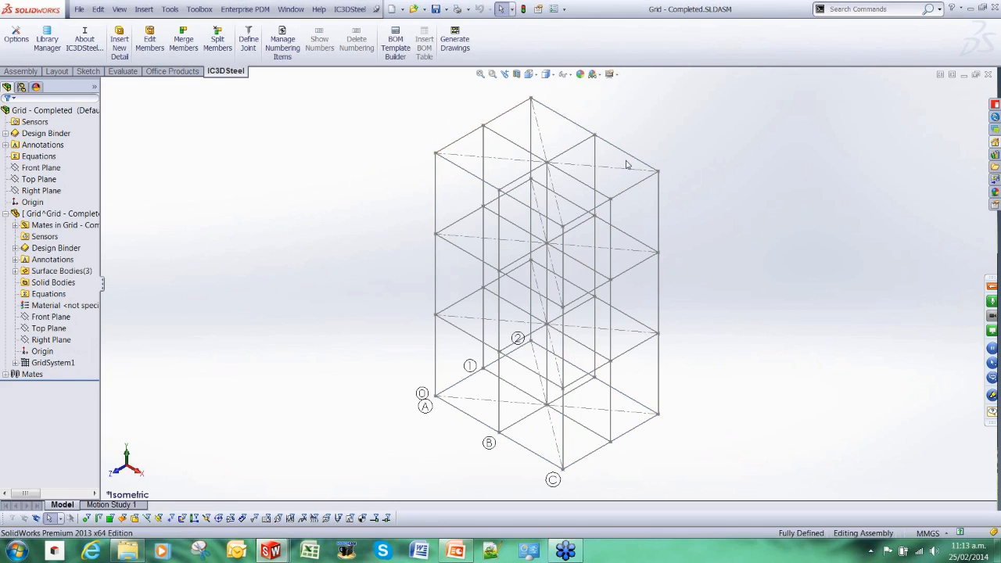
pyautogui.click(50, 339)
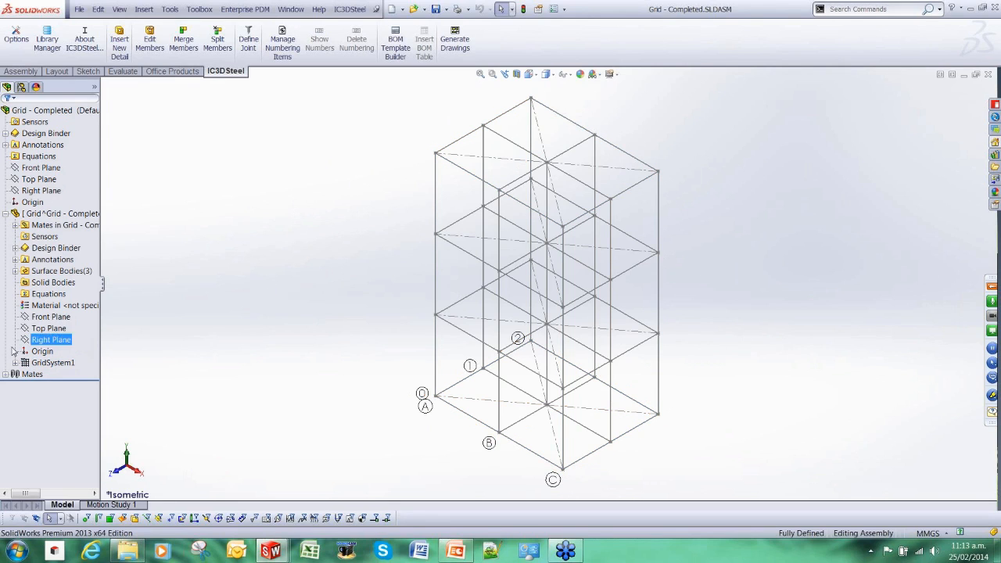
pyautogui.click(14, 213)
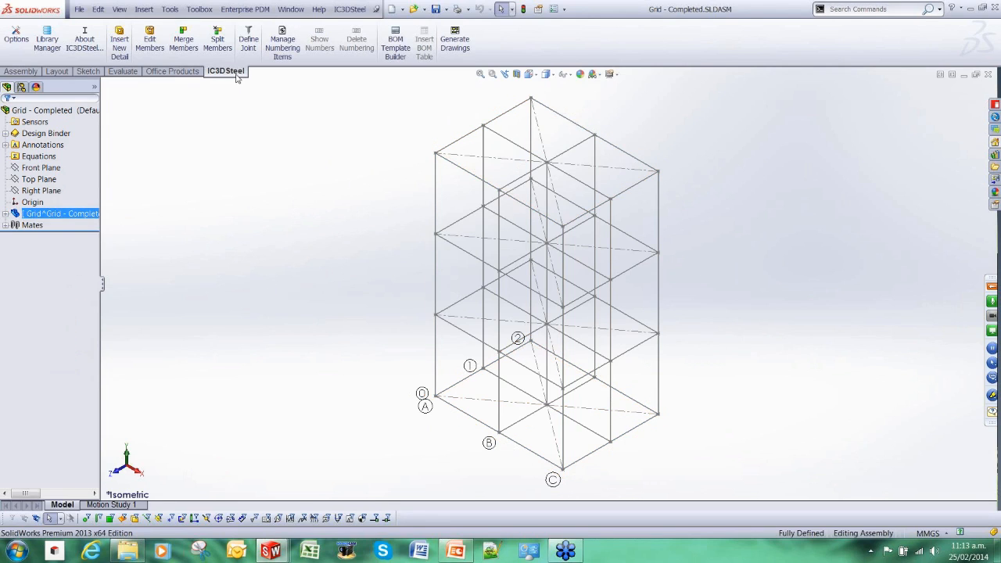
pyautogui.moveTo(238, 155)
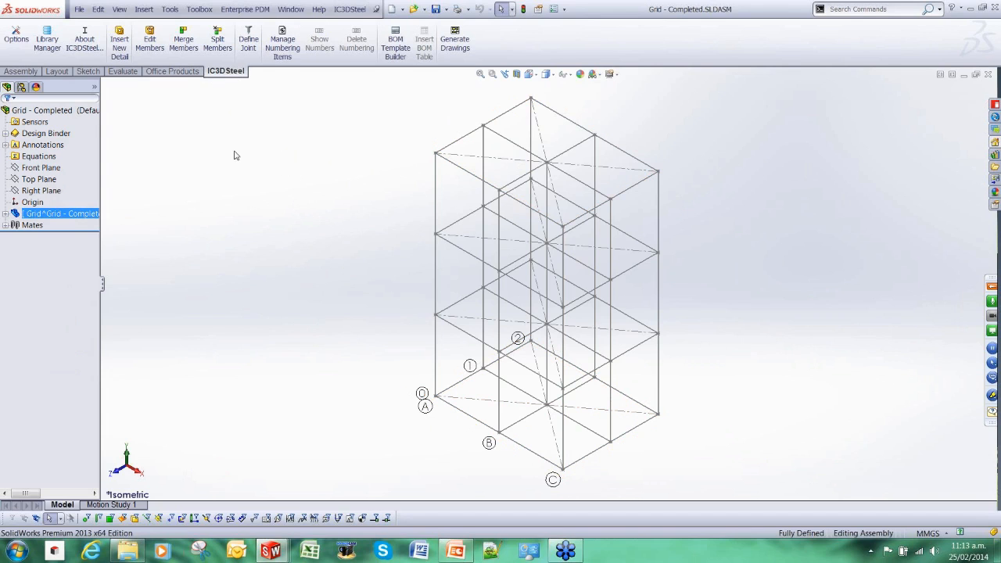
pyautogui.moveTo(119, 39)
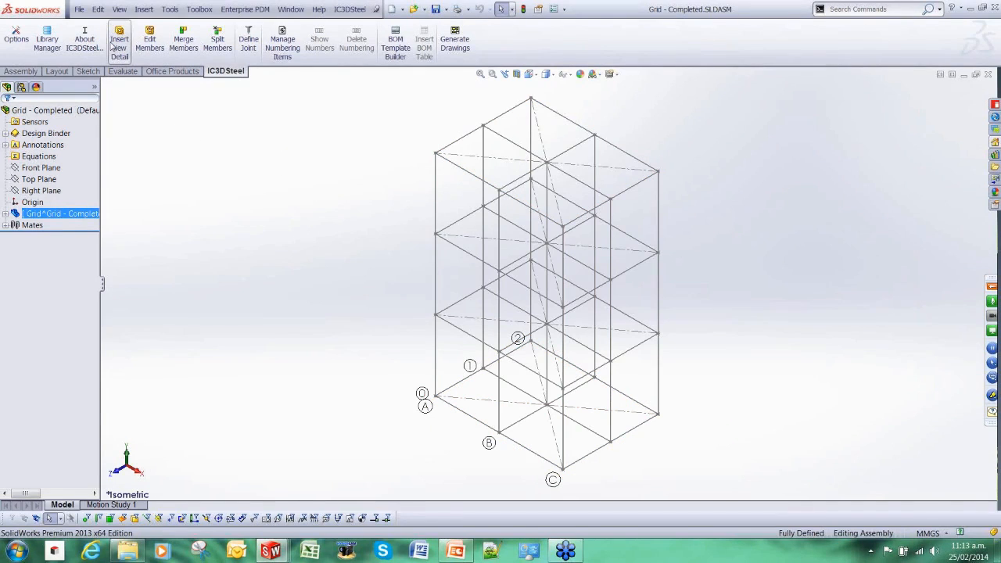
# - Start a new detail, choose universal column 310UC96.8 and pick a grid line for placement
pyautogui.click(119, 39)
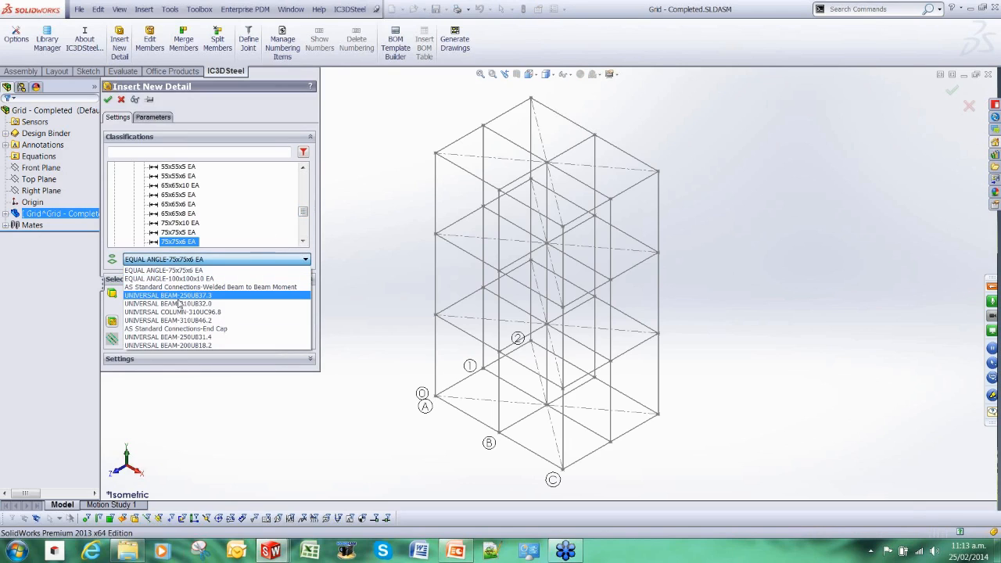
pyautogui.click(172, 313)
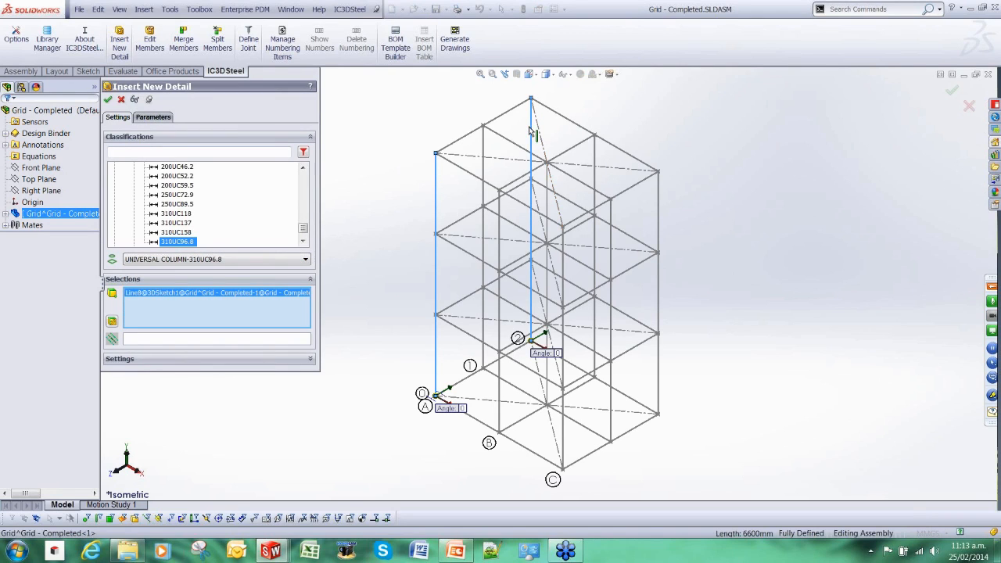
pyautogui.click(563, 273)
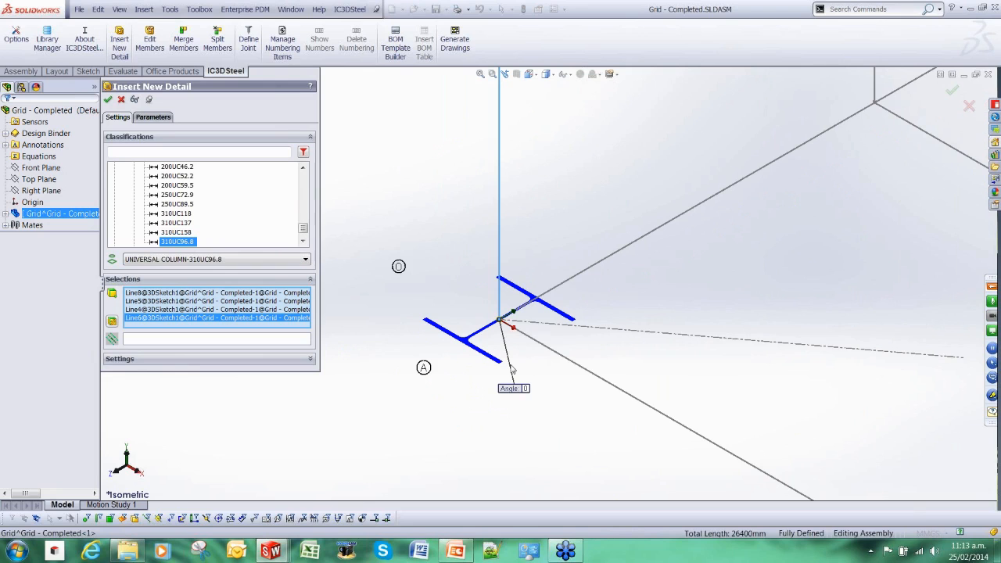
pyautogui.moveTo(506, 303)
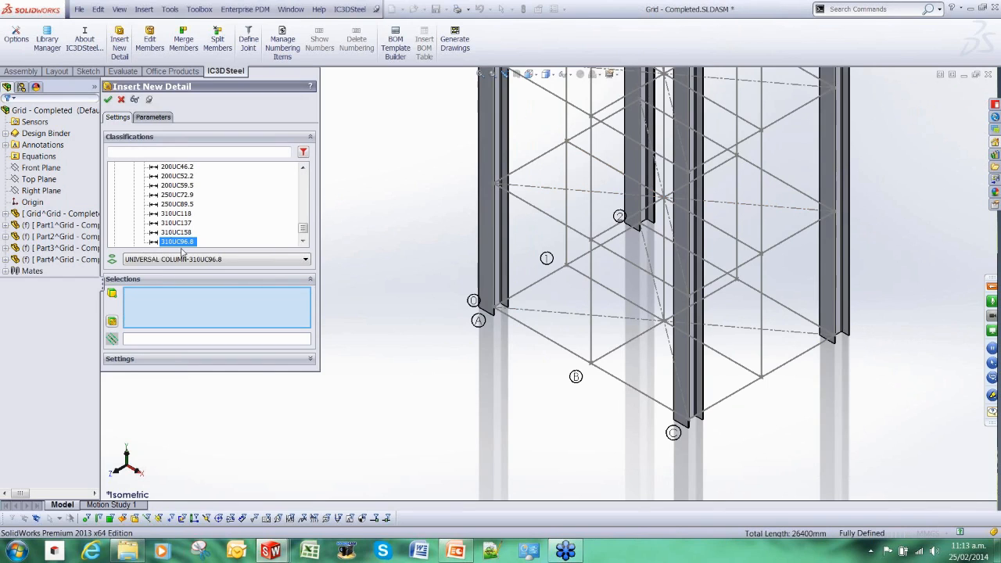
# - Choose a universal beam from recent sections and set its alignment to Top Middle
pyautogui.click(305, 259)
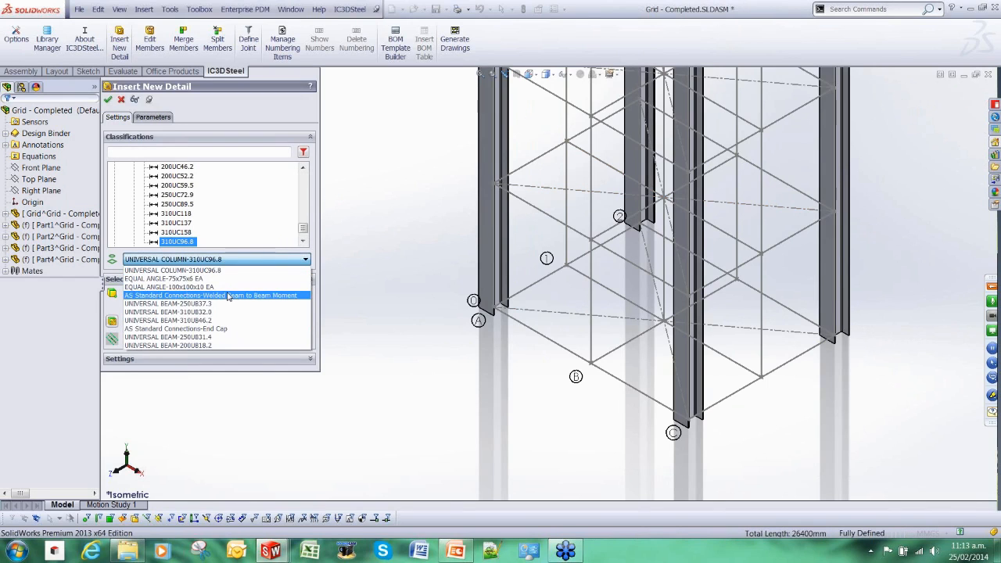
pyautogui.click(167, 304)
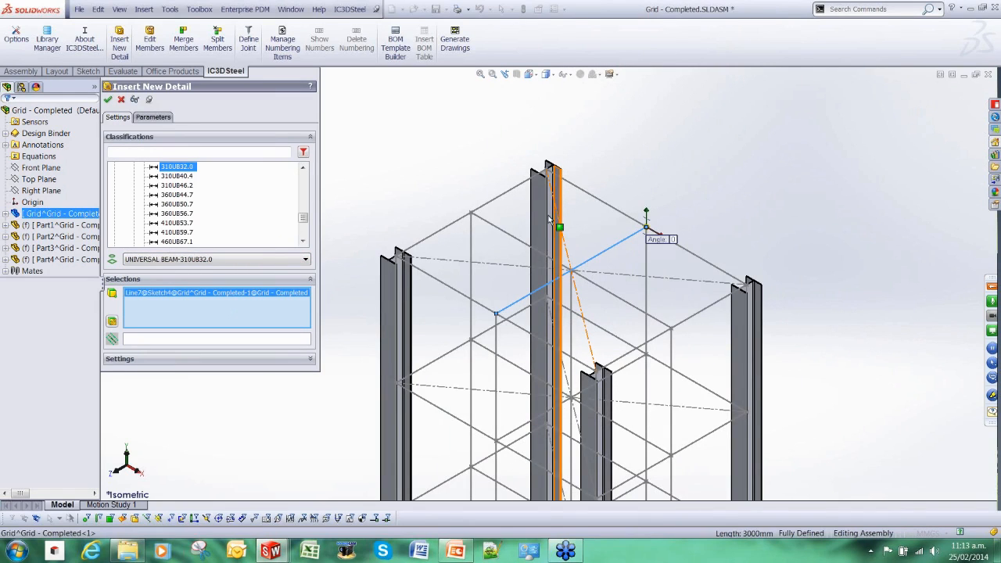
pyautogui.scroll(3)
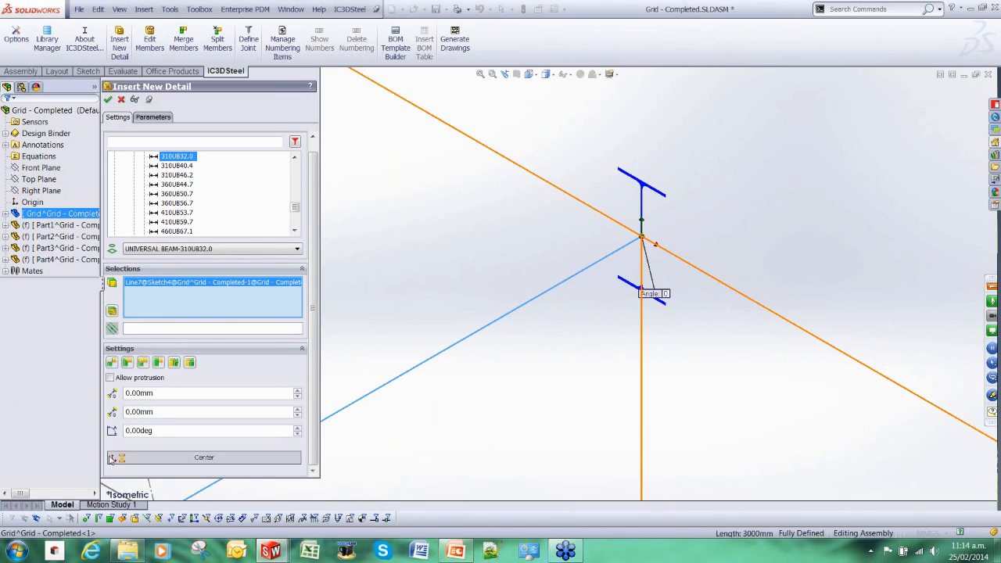
pyautogui.click(203, 456)
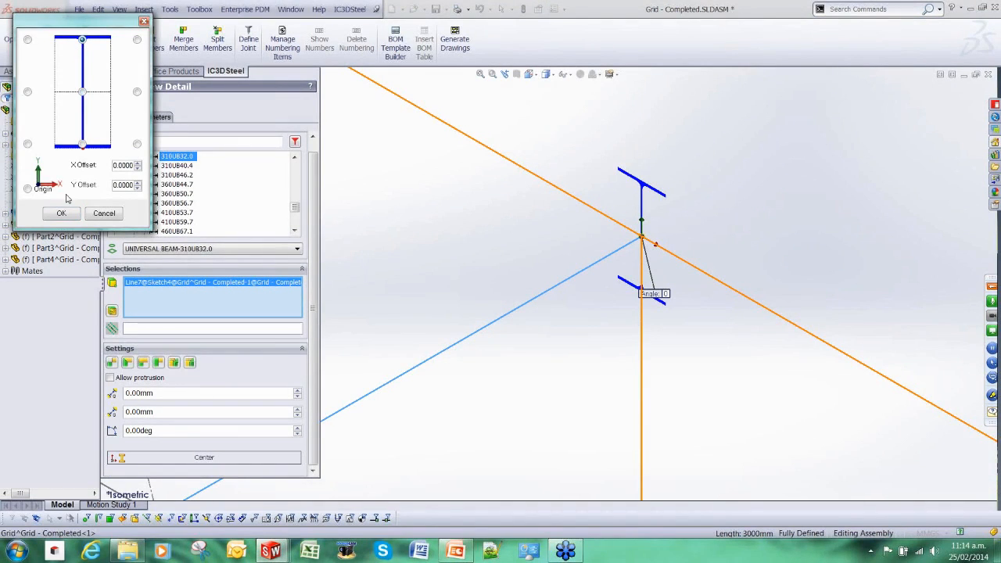
pyautogui.click(61, 212)
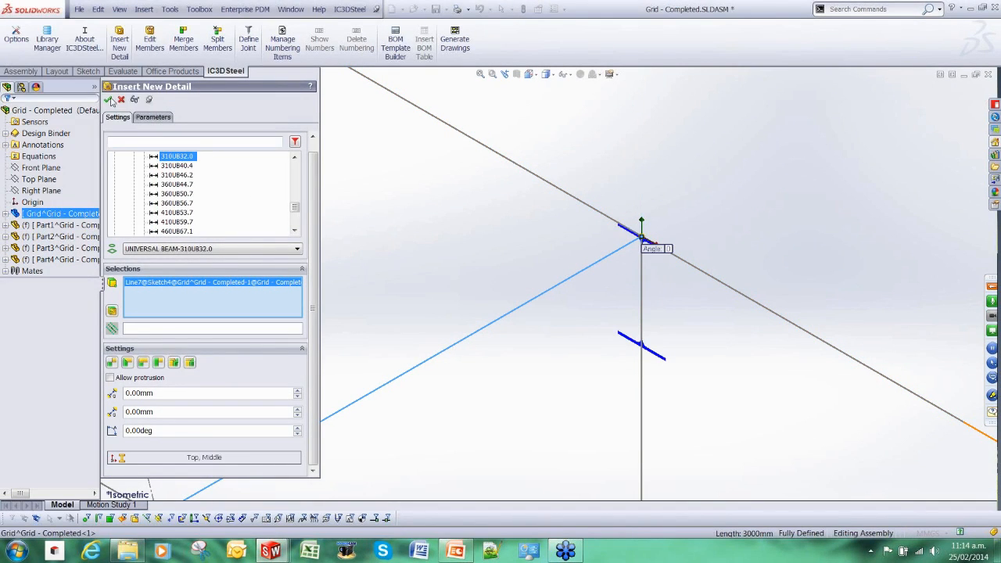
pyautogui.click(108, 100)
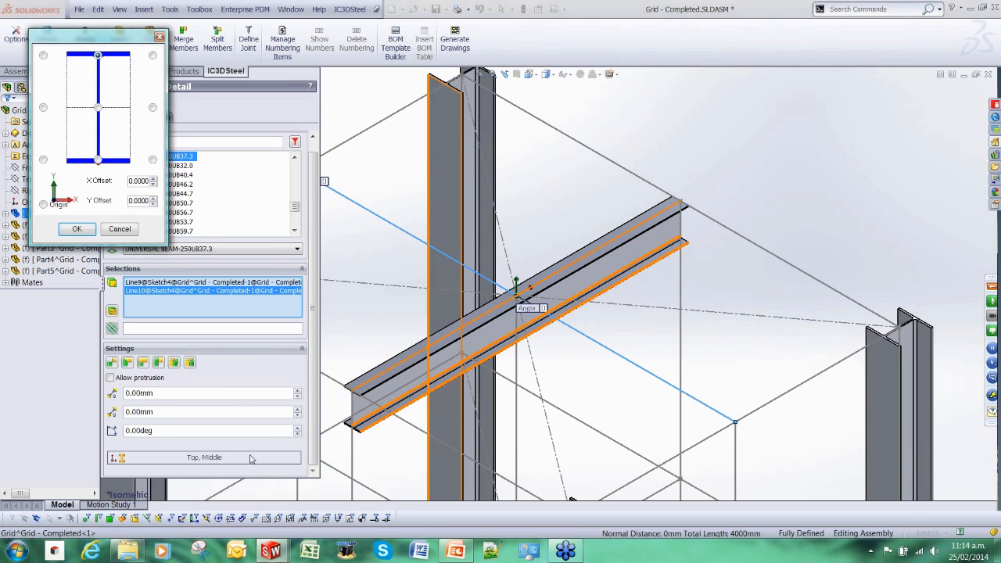
pyautogui.click(77, 228)
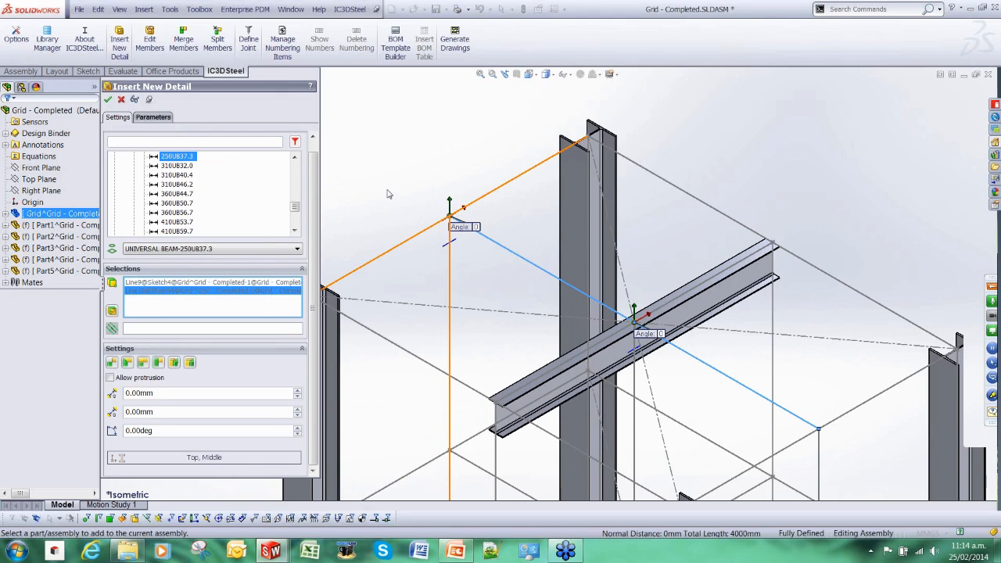
# - Insert the two crossing beam members and finish adding new members
pyautogui.click(108, 100)
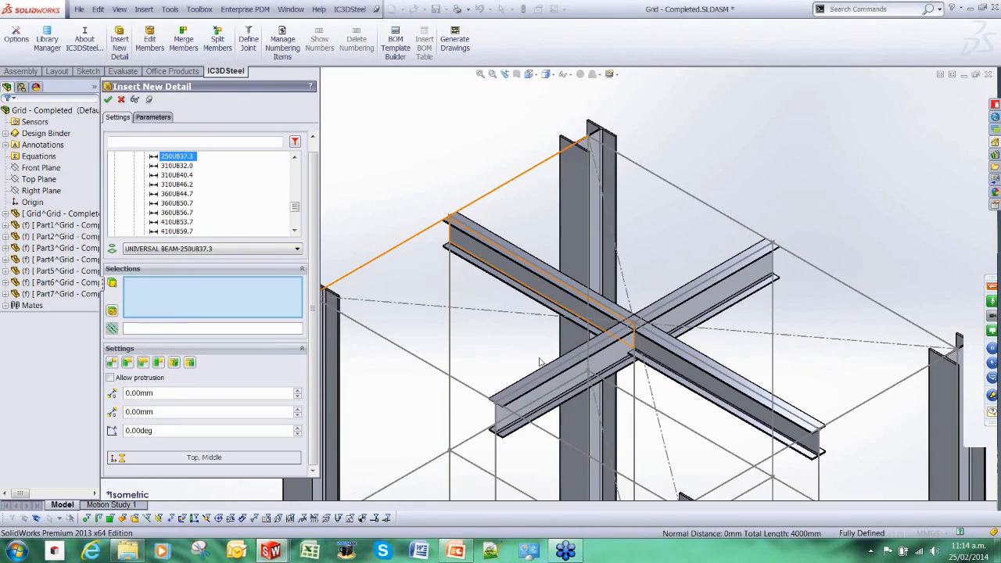
pyautogui.click(120, 100)
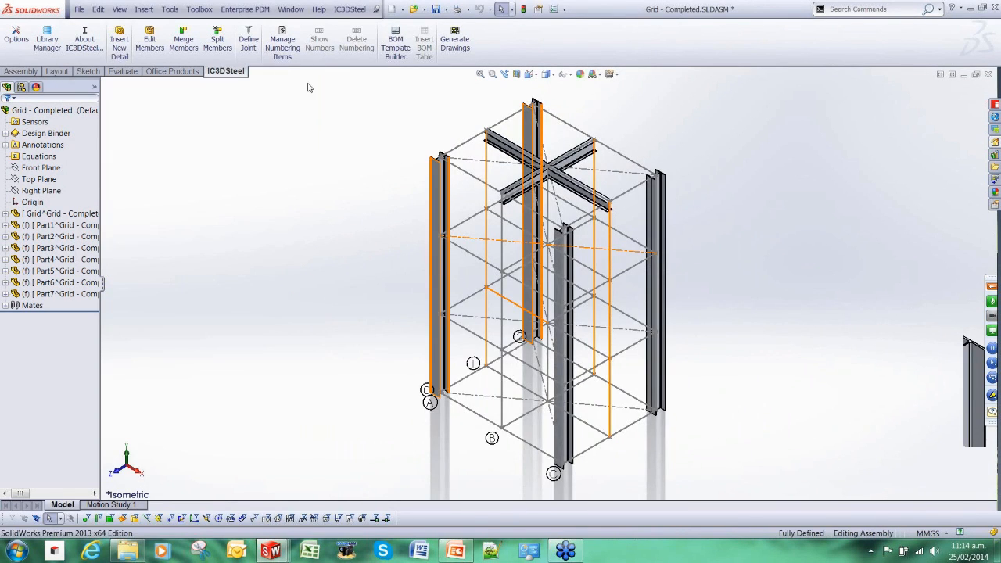
pyautogui.moveTo(357, 137)
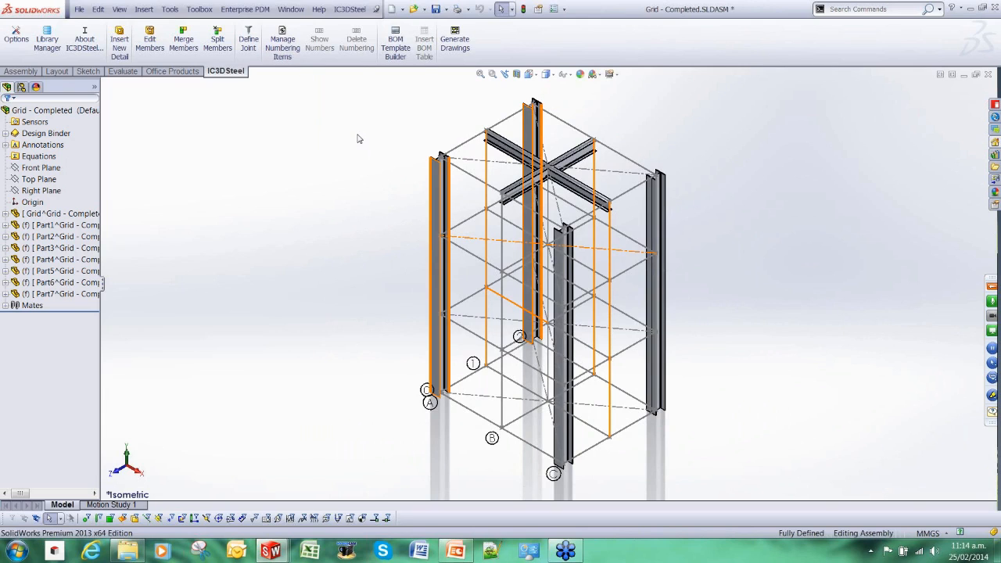
# - Switch to the Basic Frame - Completed assembly
pyautogui.click(291, 10)
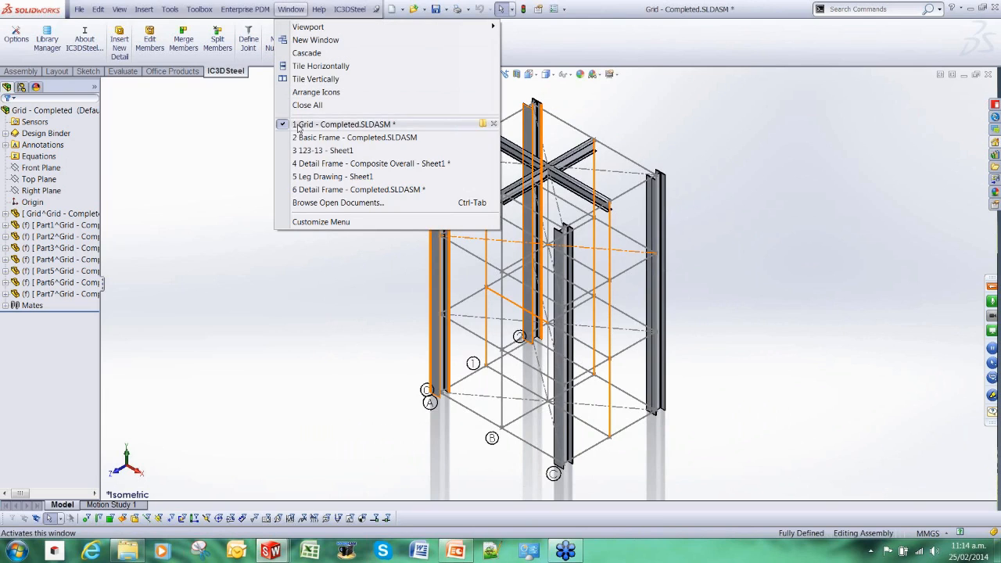
pyautogui.click(354, 138)
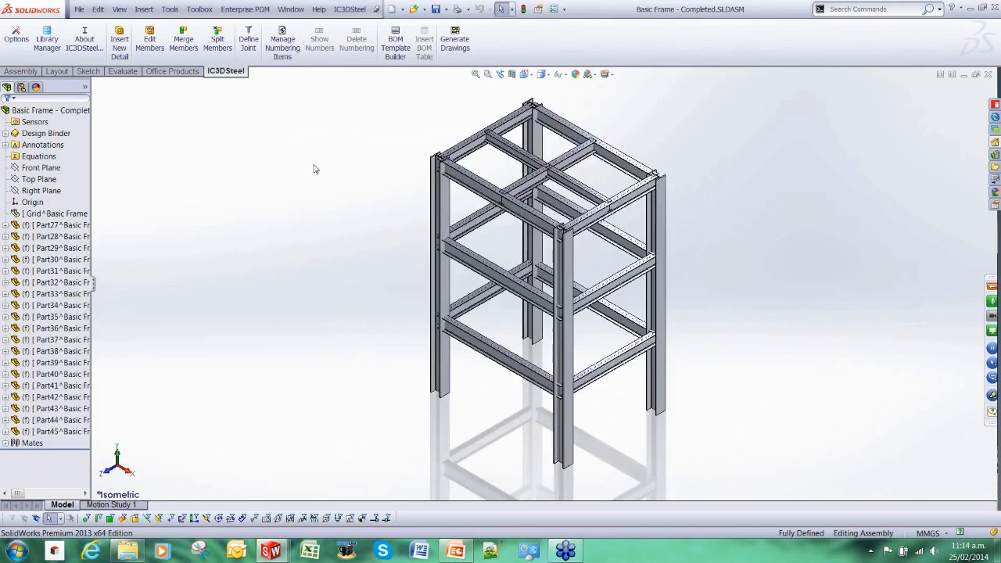
pyautogui.moveTo(347, 303)
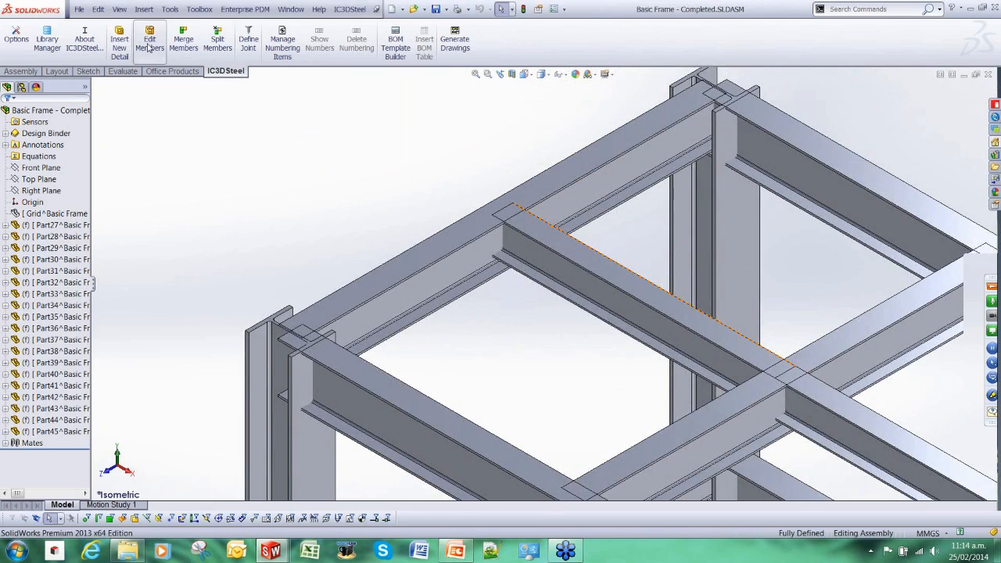
# - Start a new detail and browse the AS Standard Connections categories for a beam connection
pyautogui.click(119, 39)
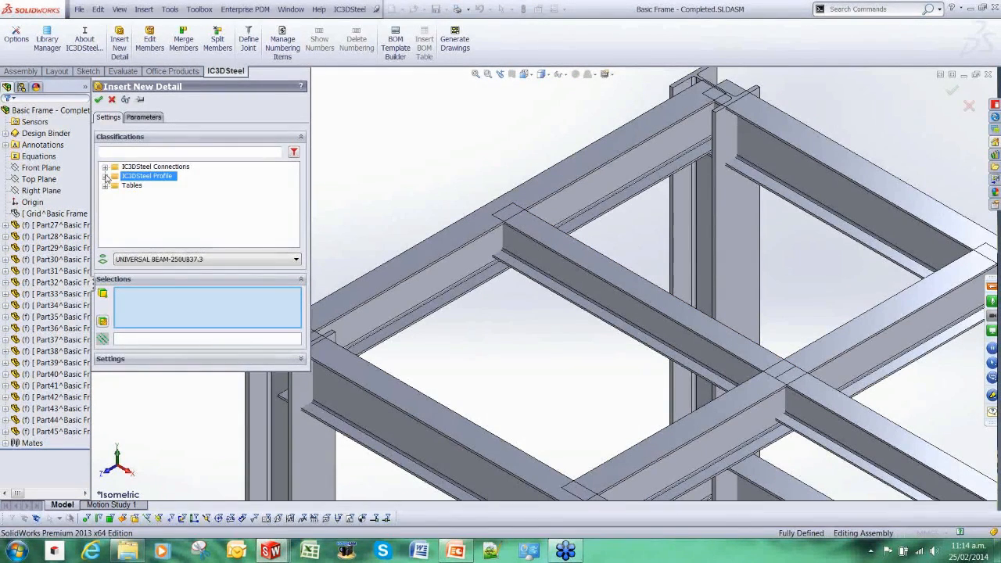
pyautogui.click(106, 166)
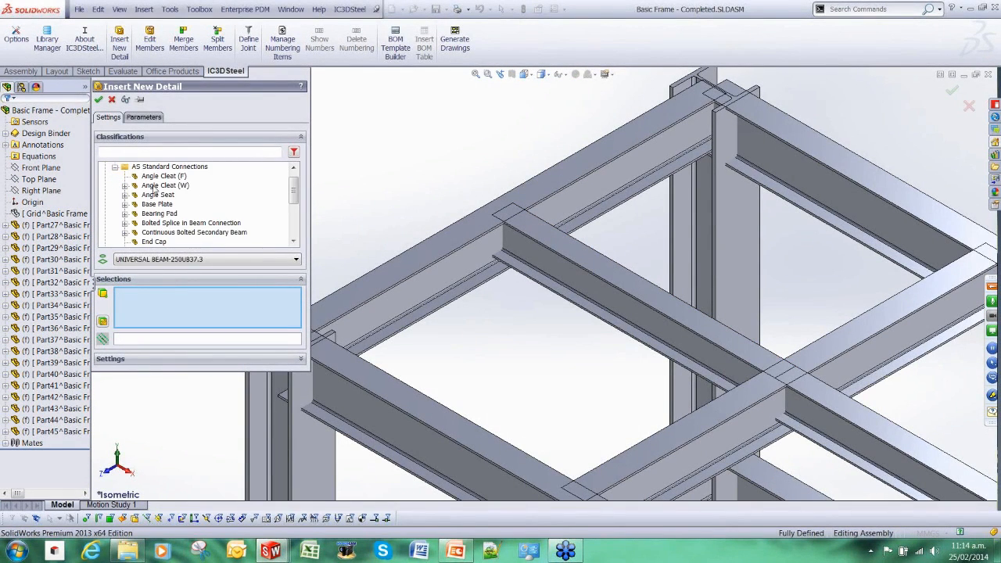
pyautogui.moveTo(154, 188)
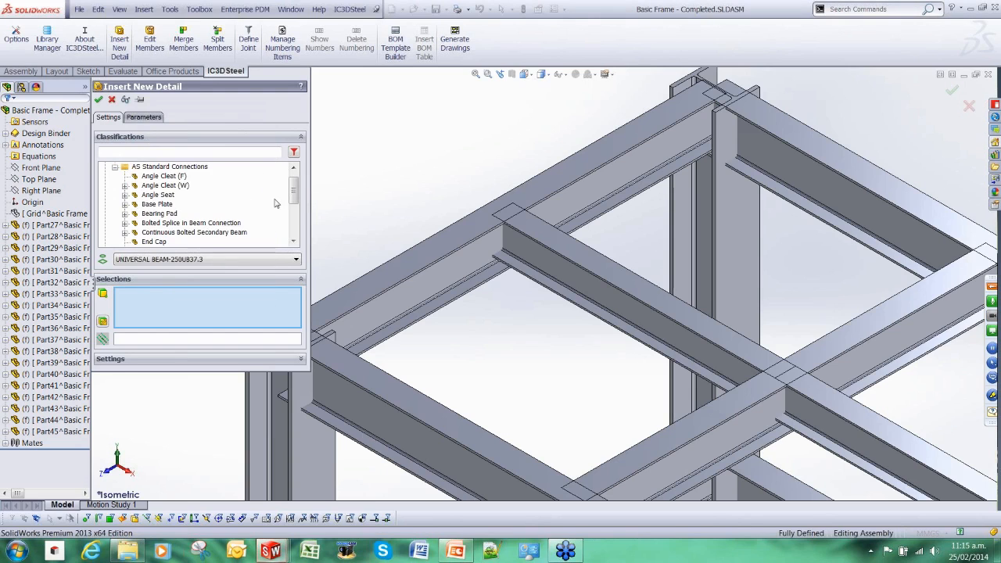
pyautogui.scroll(-3)
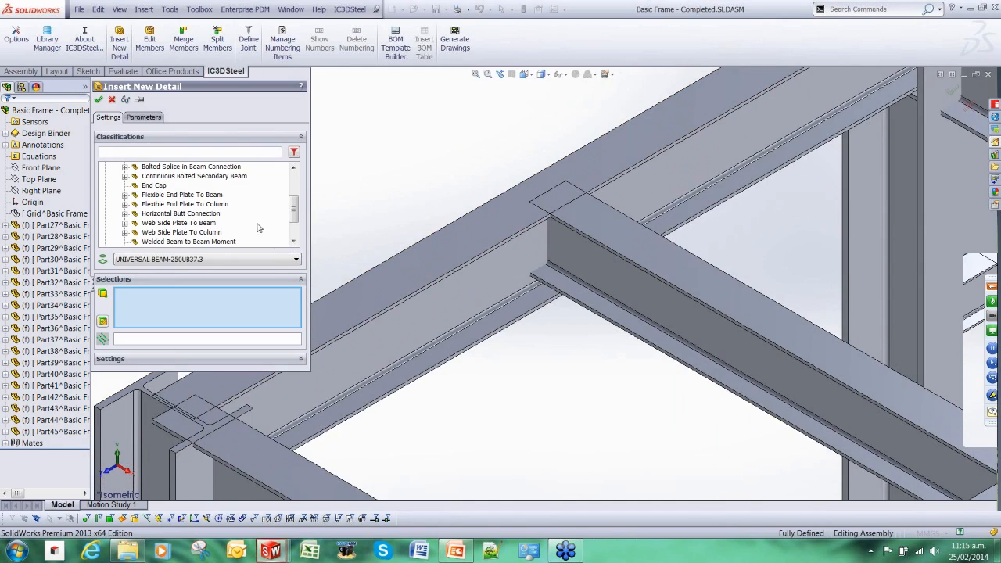
pyautogui.scroll(-3)
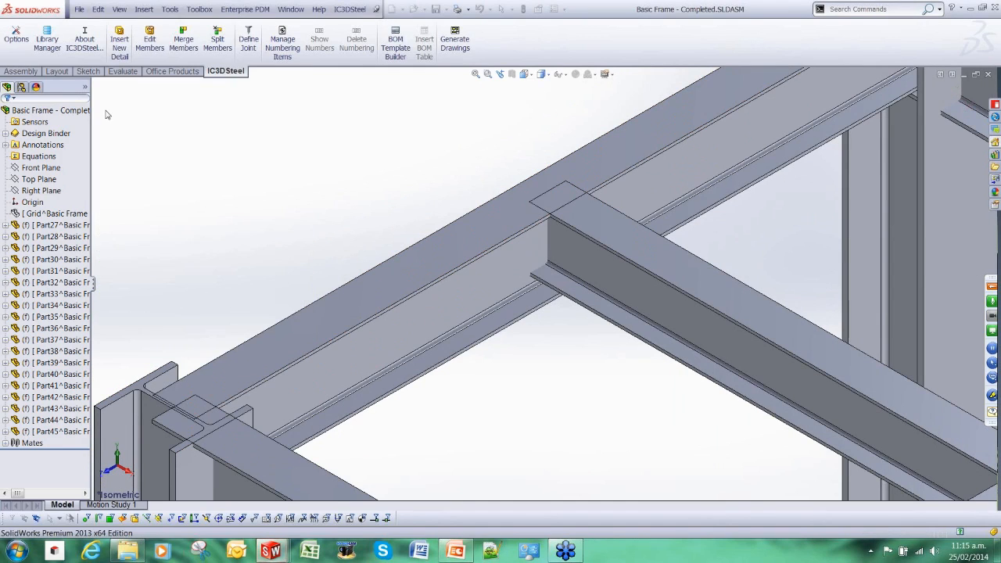
# - Begin joint placement for the welded beam-to-beam moment connection
pyautogui.click(247, 39)
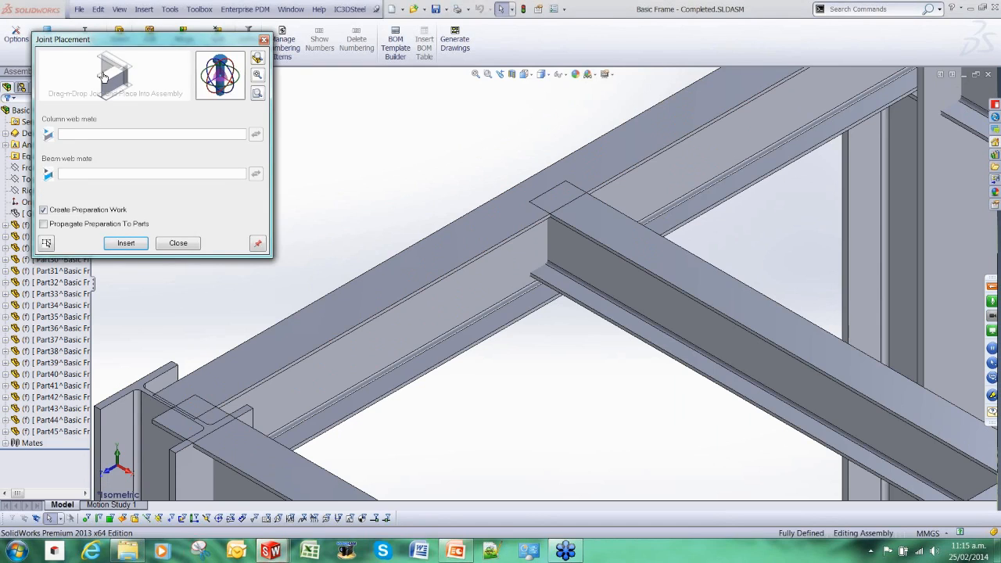
pyautogui.moveTo(142, 40)
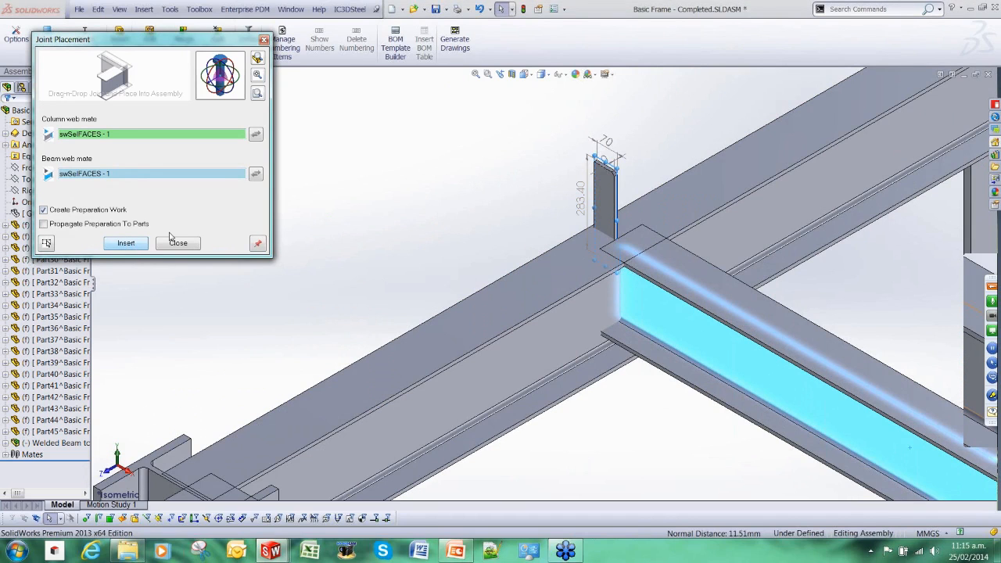
# - Accept 16 mm stiffeners and 6 mm welds, insert the welded moment joint and close placement
pyautogui.click(125, 242)
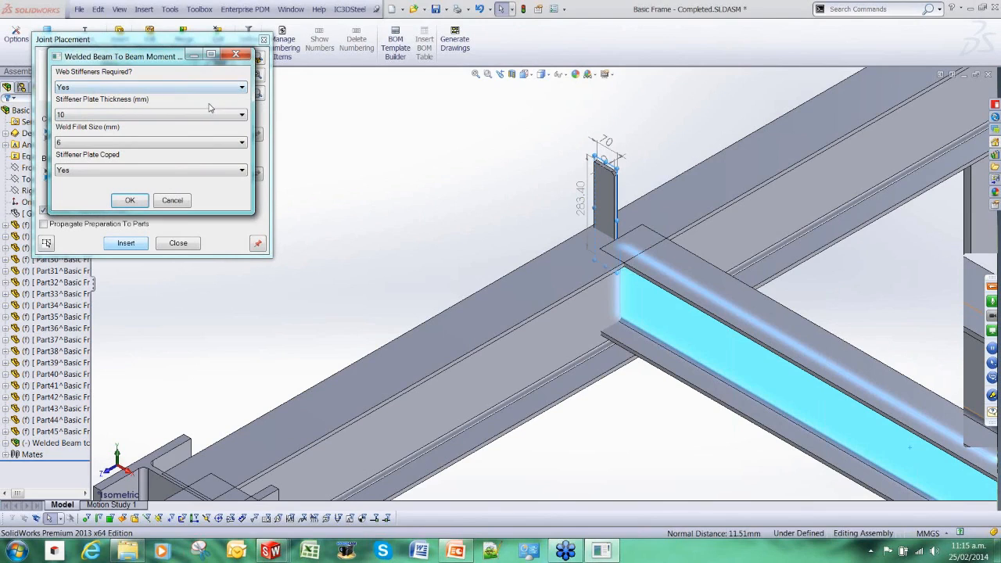
pyautogui.moveTo(529, 155)
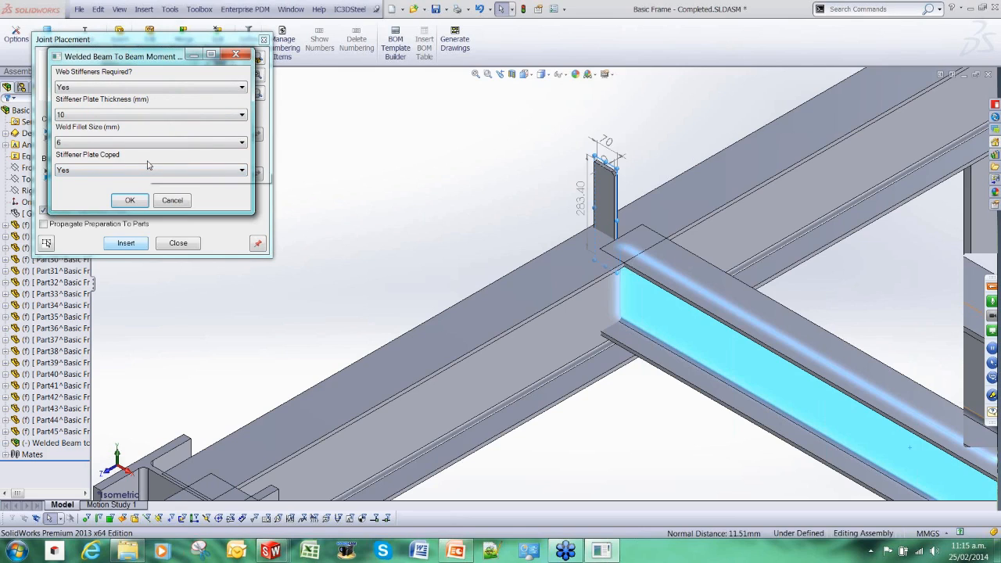
pyautogui.moveTo(94, 216)
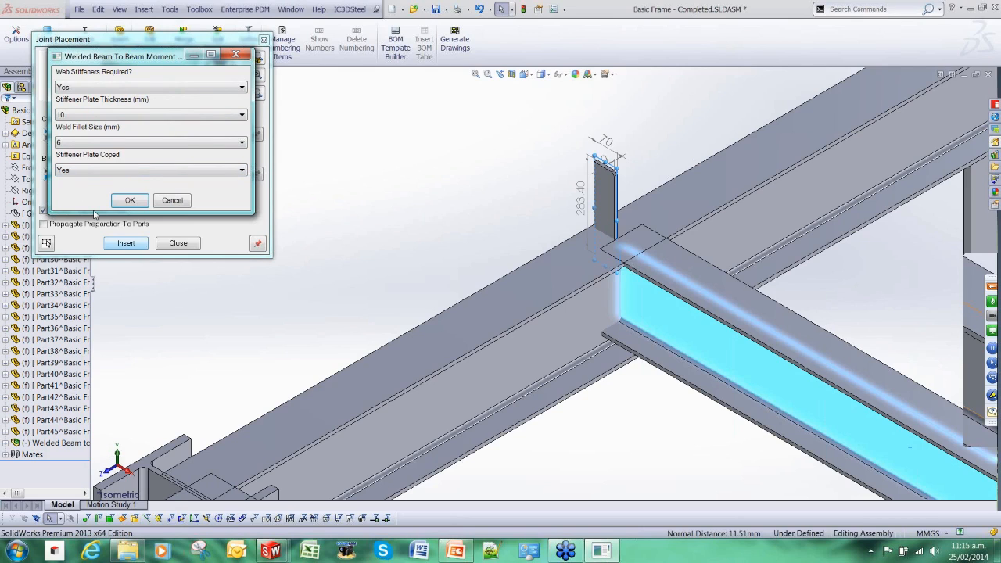
pyautogui.click(129, 201)
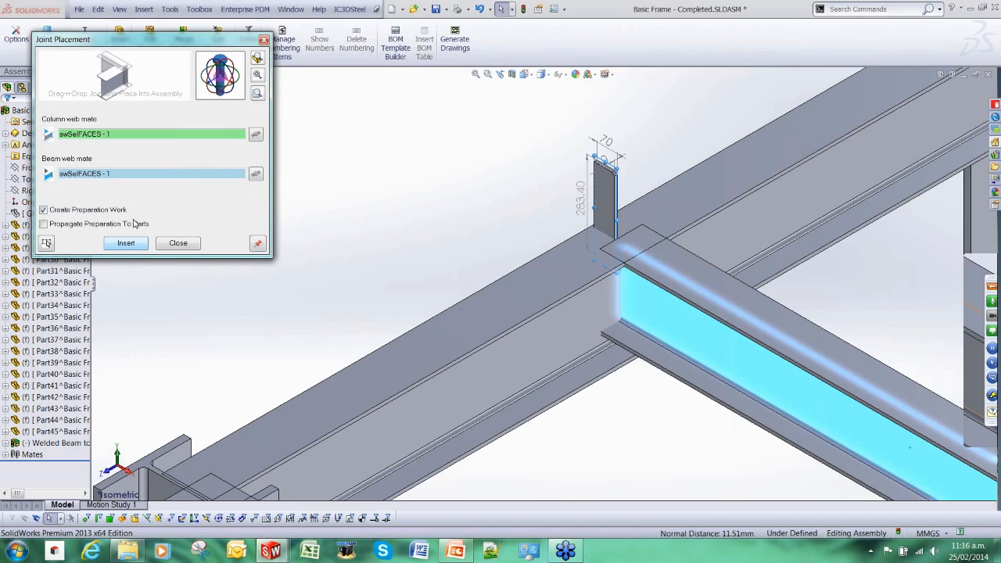
pyautogui.click(61, 374)
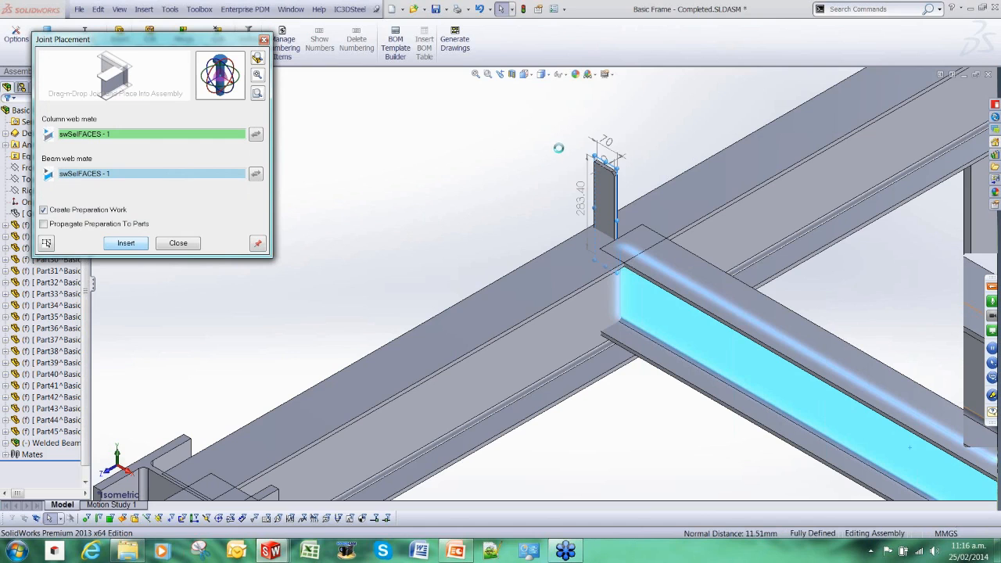
pyautogui.click(125, 243)
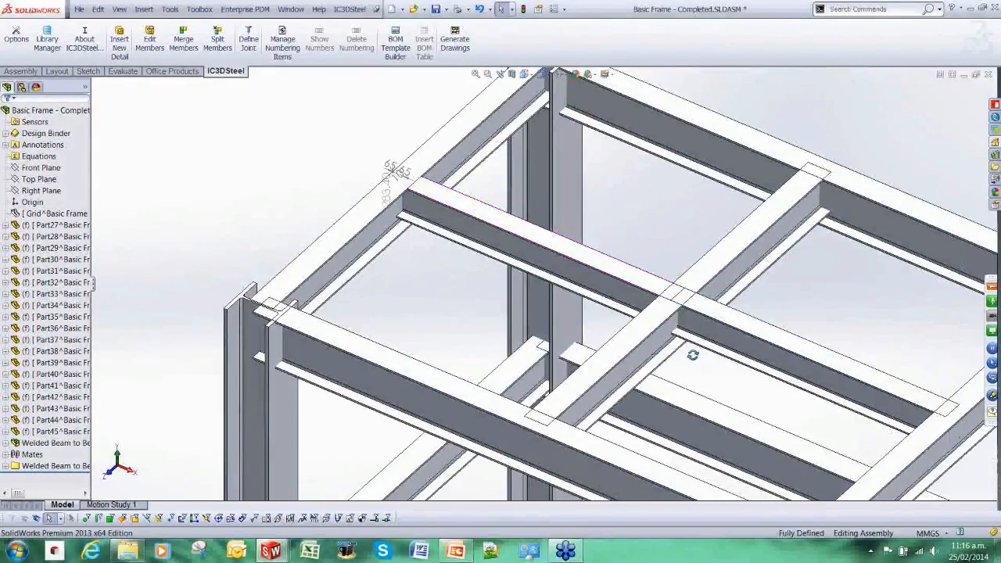
# - Place the bolted secondary-beam joint on the web faces of the crossing beams
pyautogui.click(119, 39)
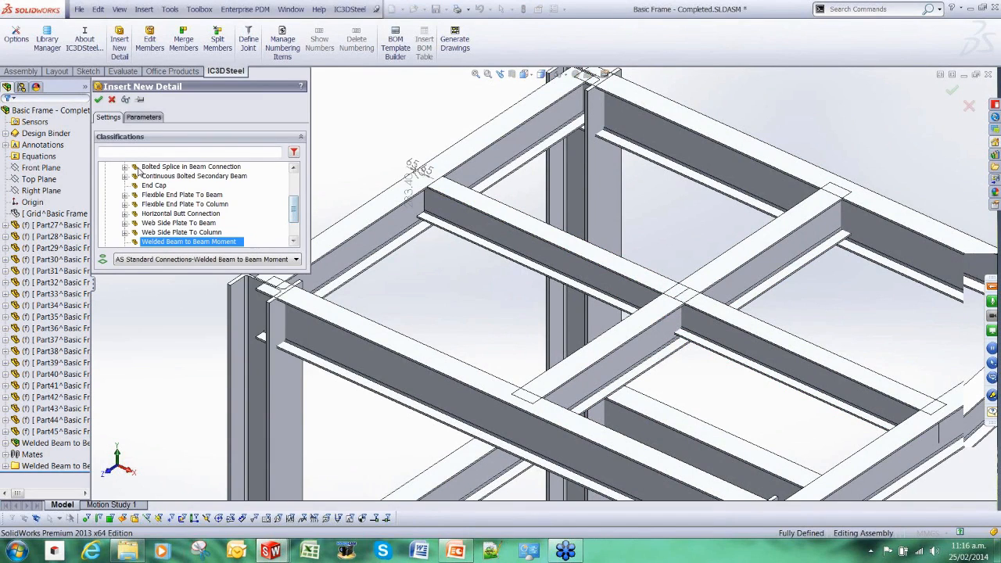
pyautogui.click(194, 175)
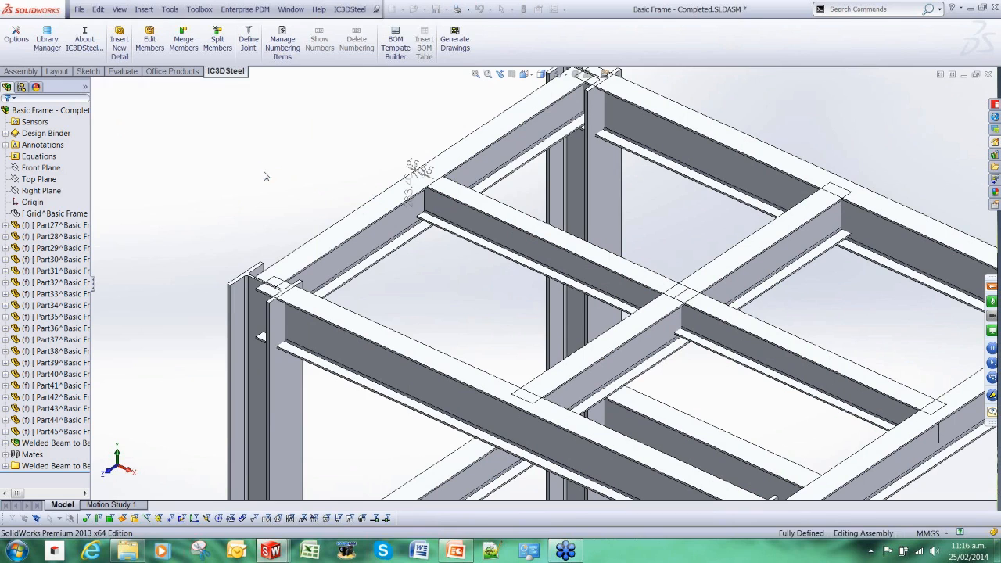
pyautogui.click(247, 39)
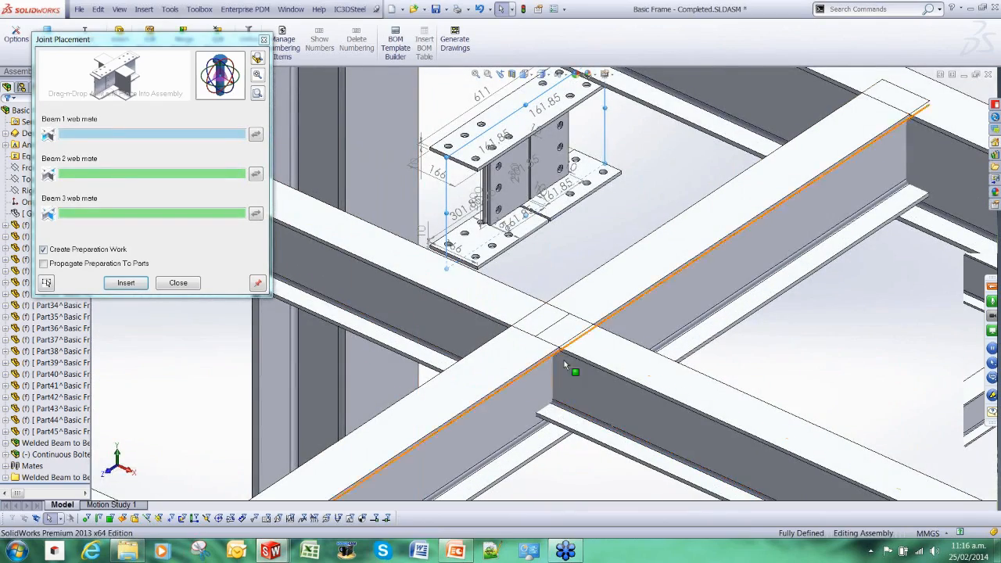
pyautogui.moveTo(572, 344)
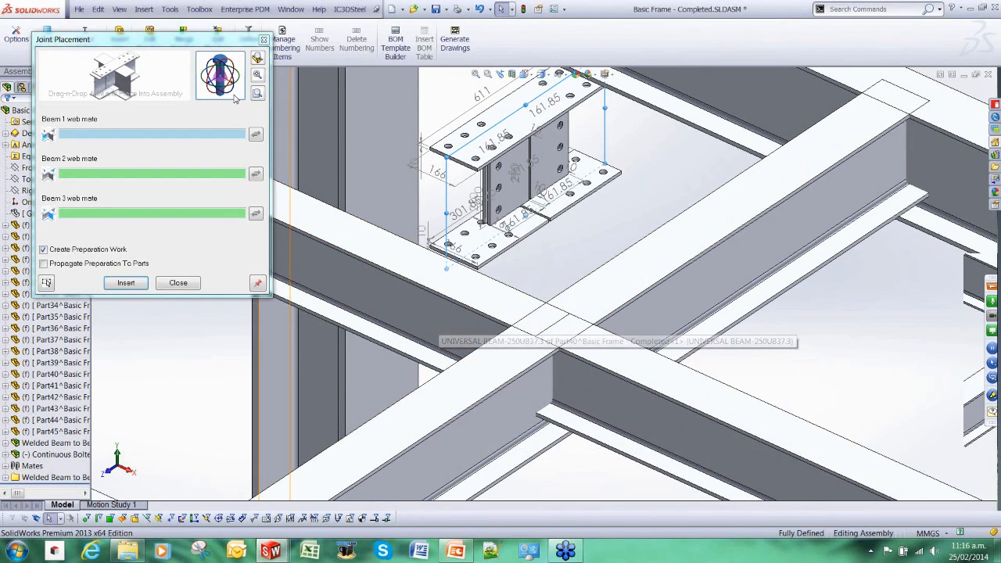
pyautogui.click(524, 164)
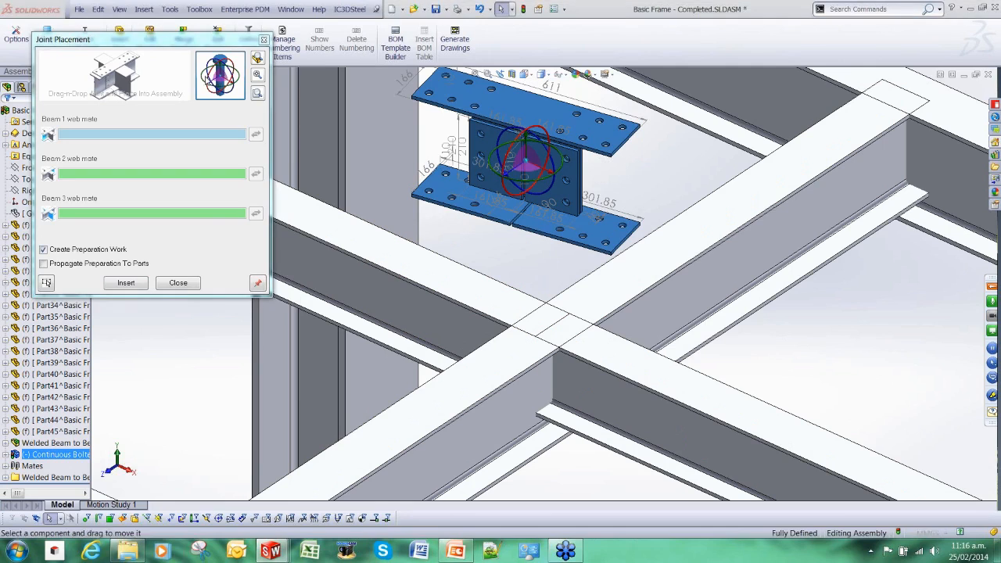
pyautogui.click(524, 157)
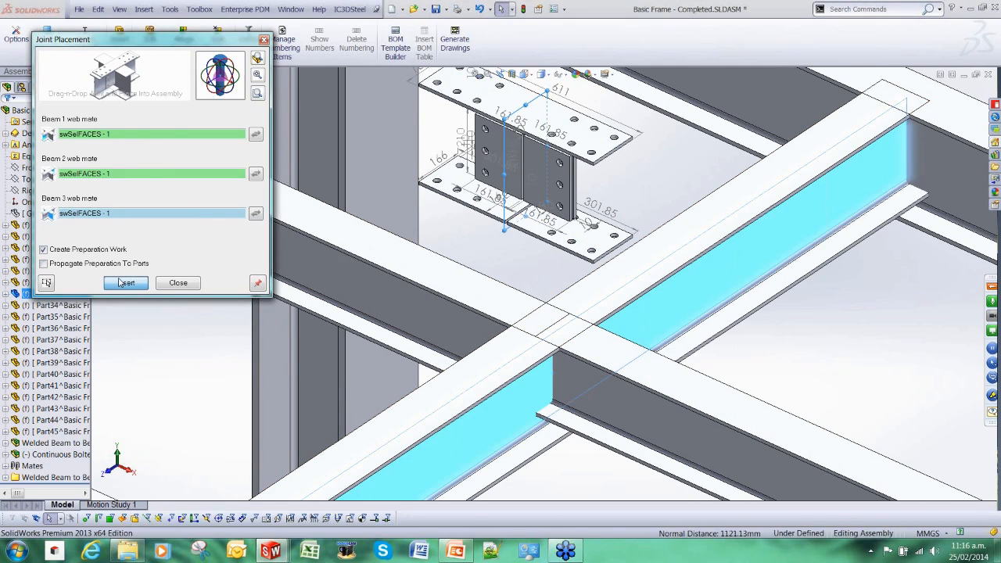
# - Set the joint to a 70 mm bolt row pitch with 10 mm plate and M20 bolts, and accept
pyautogui.click(125, 281)
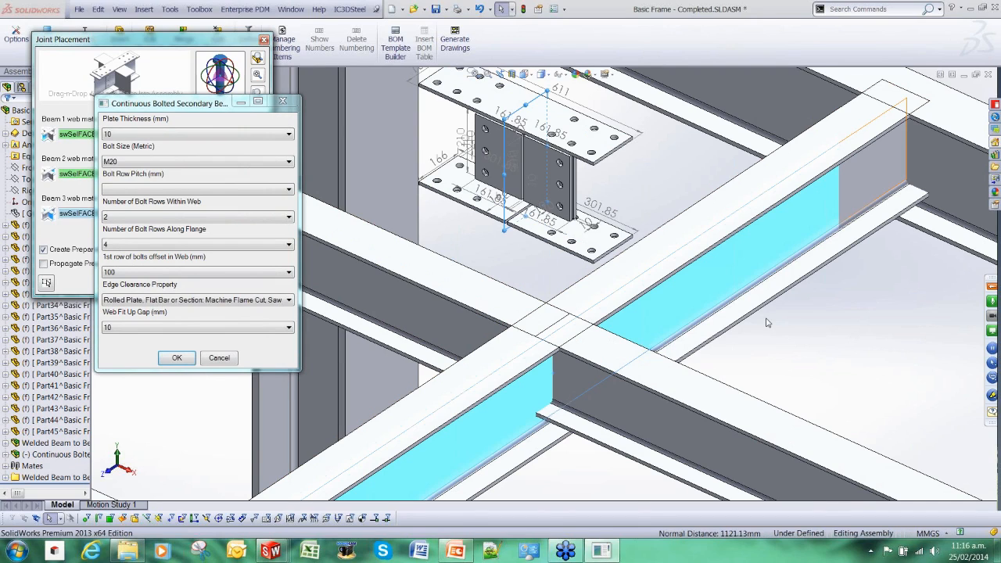
pyautogui.moveTo(769, 327)
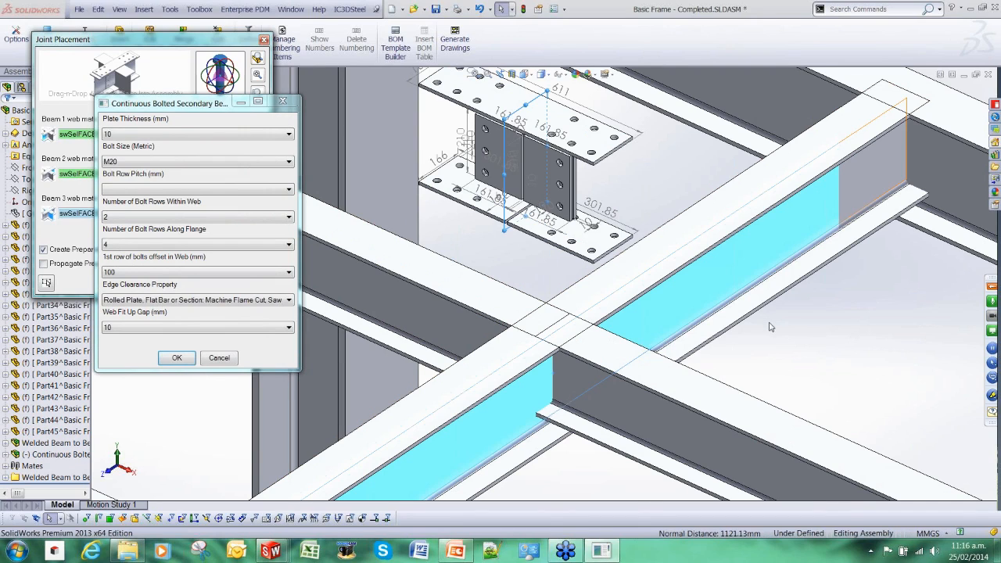
pyautogui.moveTo(798, 335)
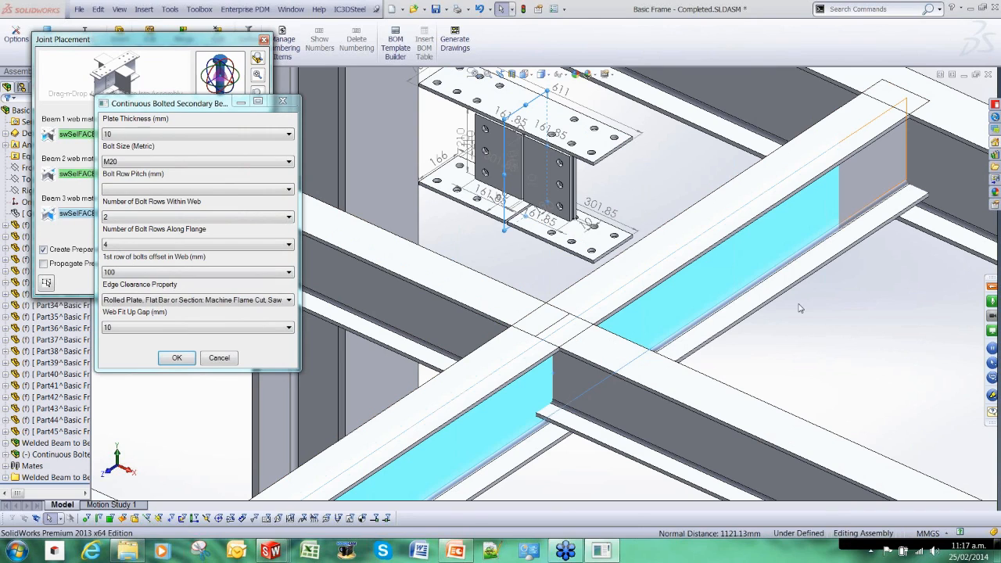
pyautogui.moveTo(795, 316)
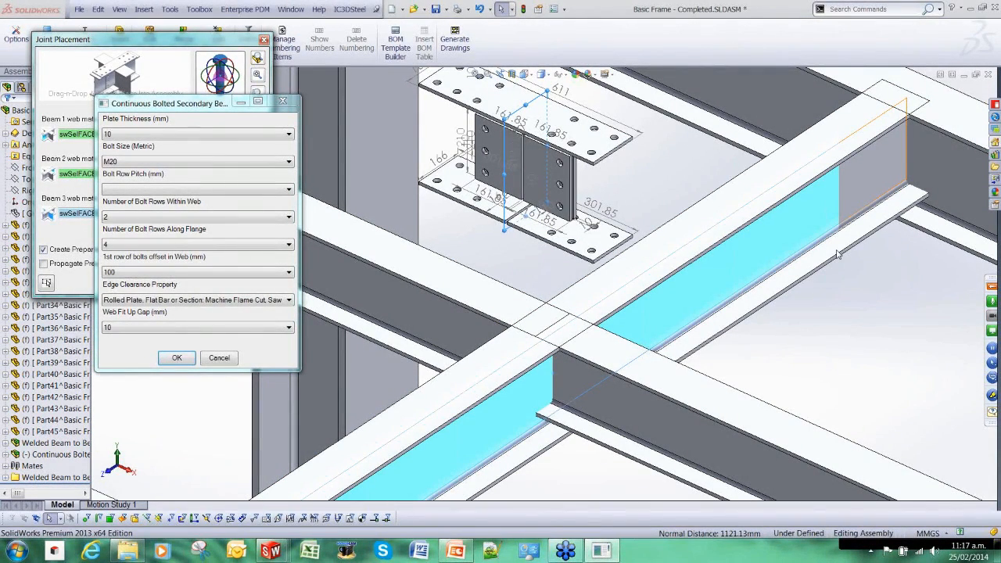
pyautogui.moveTo(153, 432)
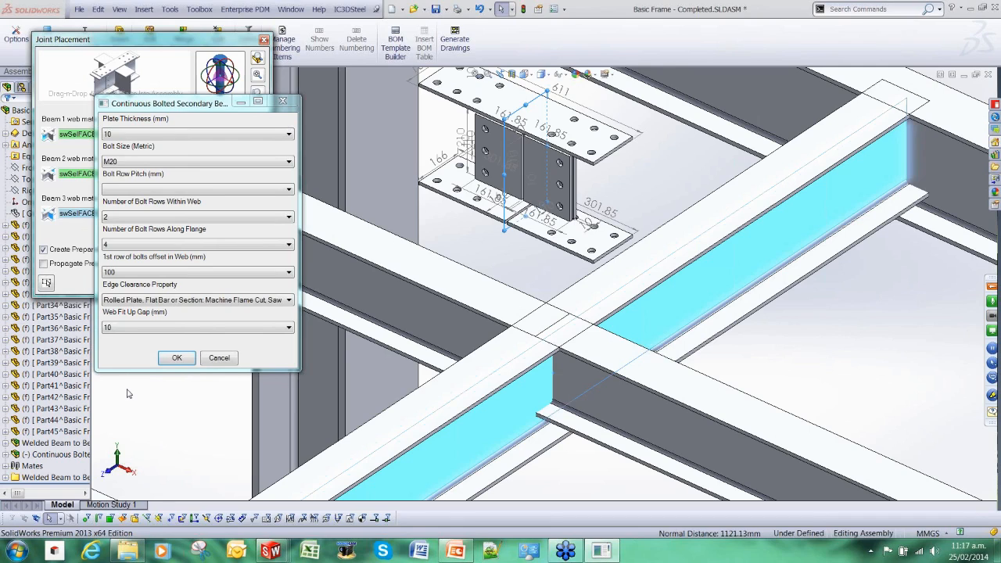
pyautogui.moveTo(137, 151)
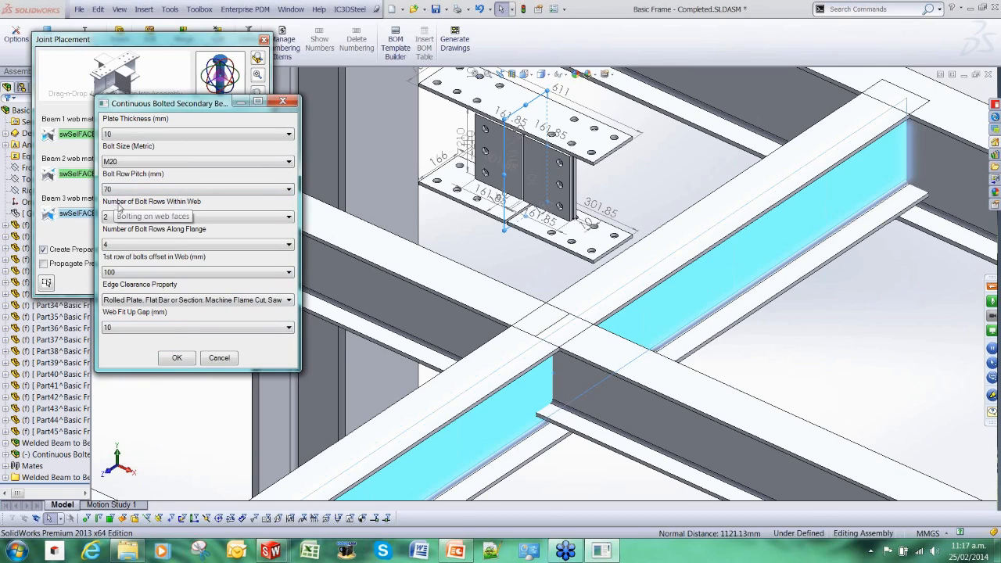
pyautogui.moveTo(201, 293)
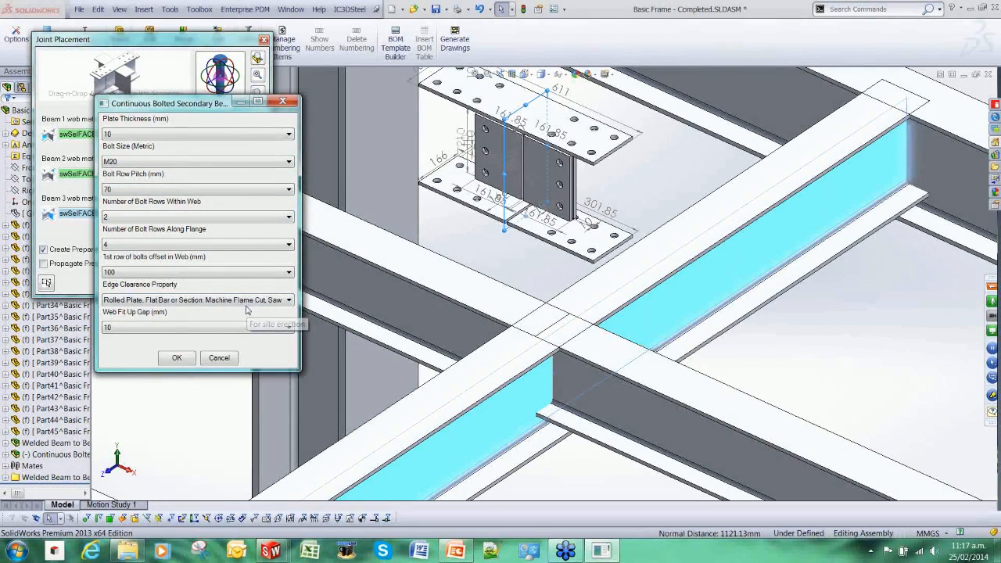
pyautogui.moveTo(148, 356)
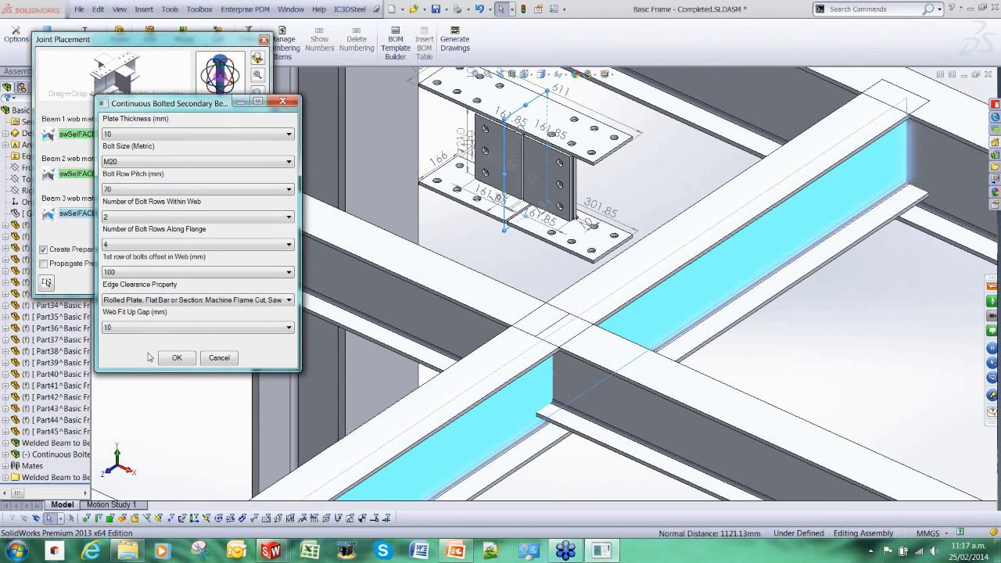
pyautogui.click(175, 356)
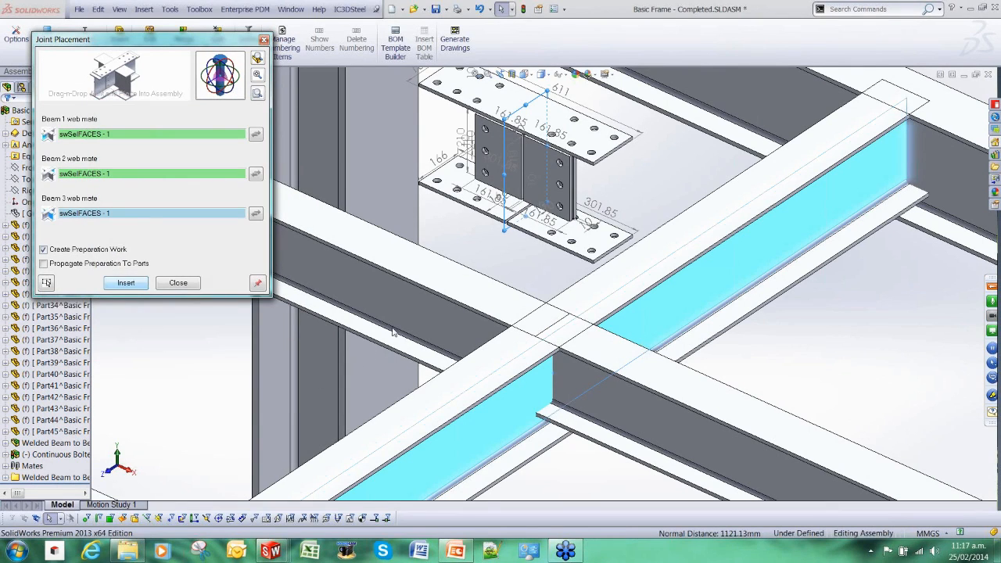
# - Generate the bolted joint plates on the crossing beams and close joint placement
pyautogui.click(59, 374)
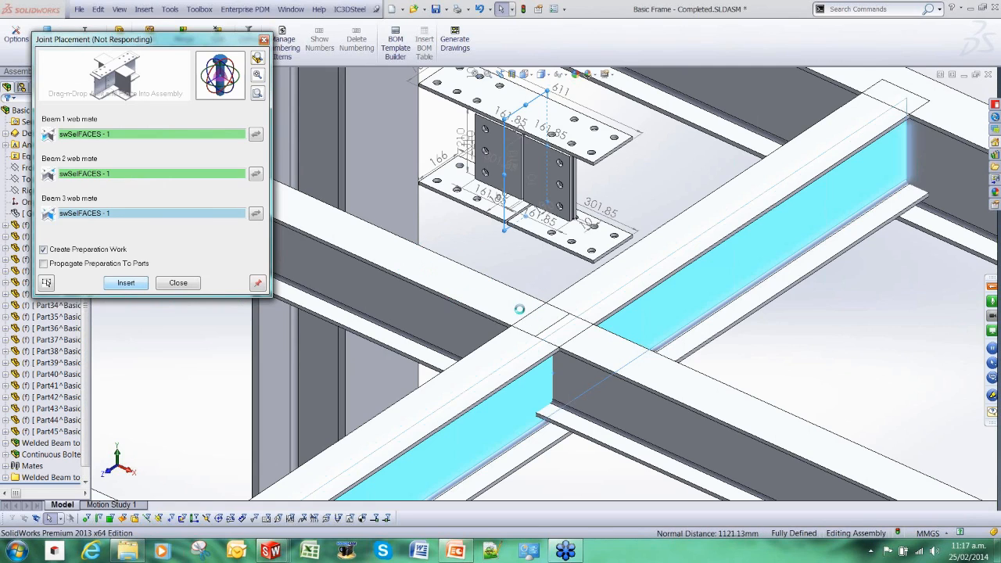
pyautogui.moveTo(604, 385)
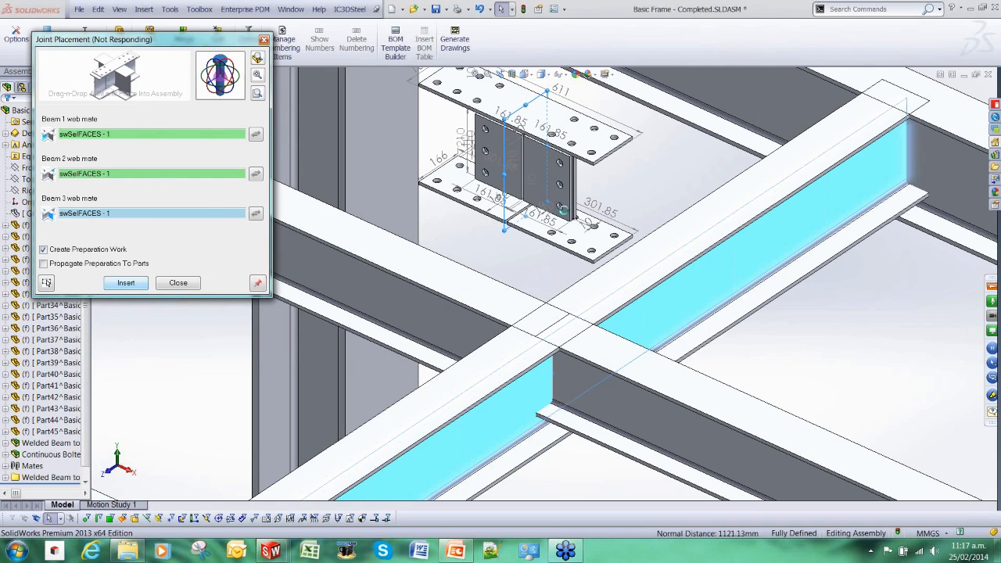
pyautogui.click(125, 282)
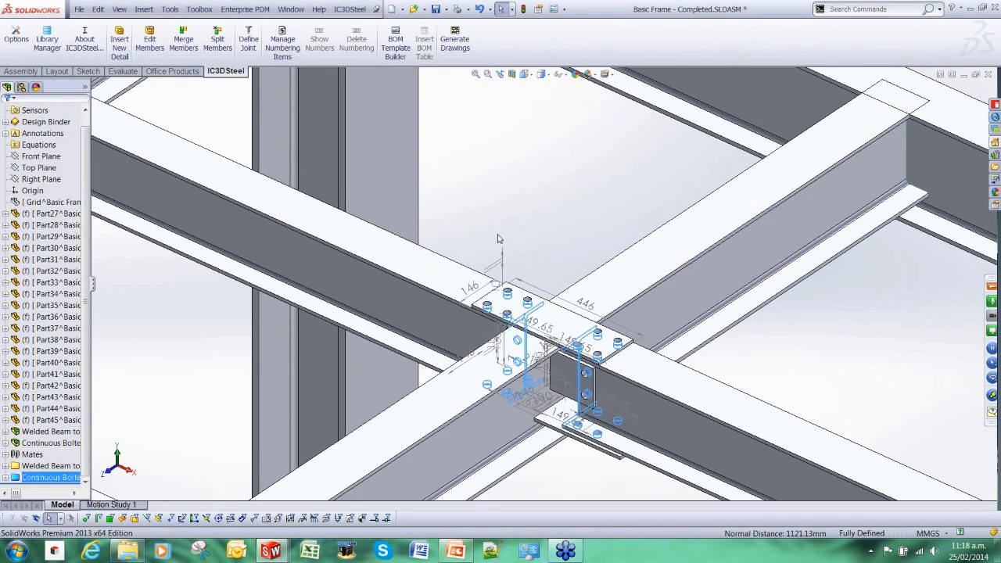
pyautogui.click(118, 9)
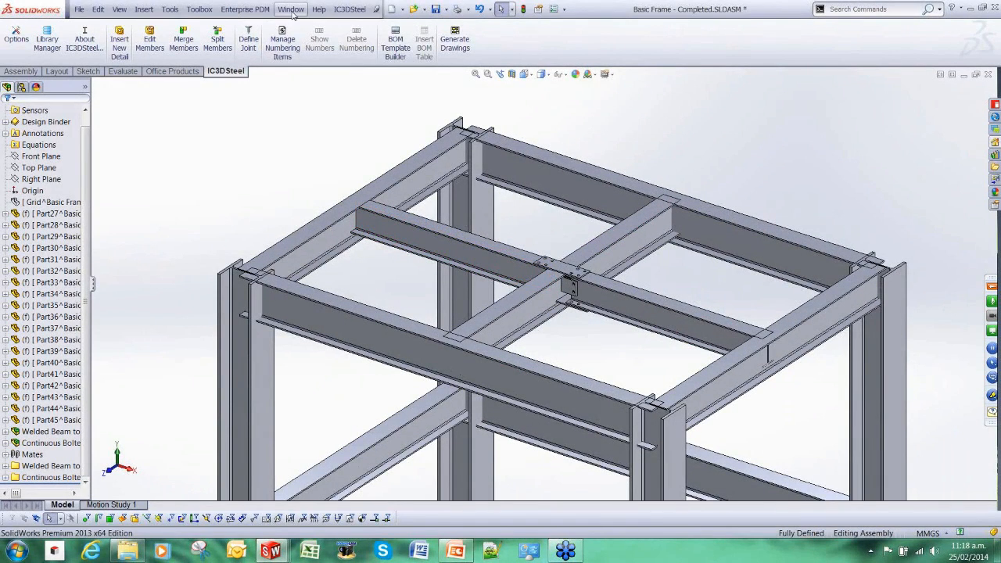
# - Switch to the Detail Frame - Composite assembly via the Window menu
pyautogui.click(291, 10)
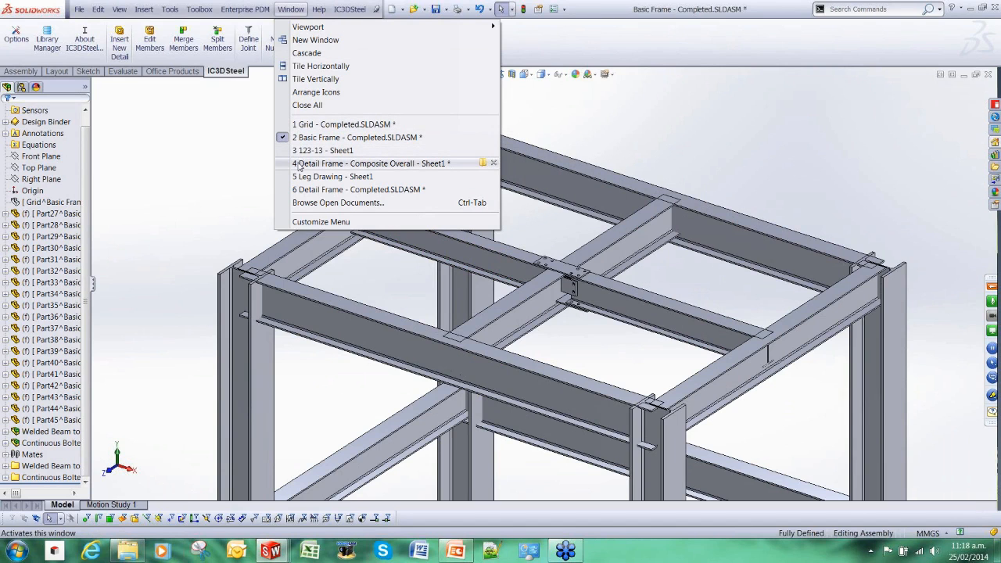
pyautogui.click(369, 162)
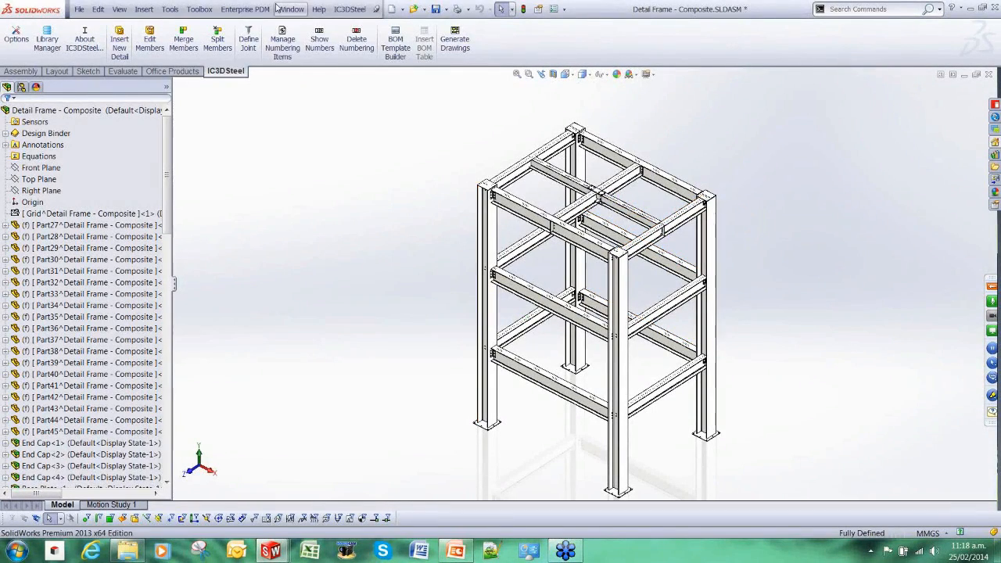
# - Switch to the Detail Frame - Composite Overall - Sheet1 drawing with its bill of materials
pyautogui.click(291, 10)
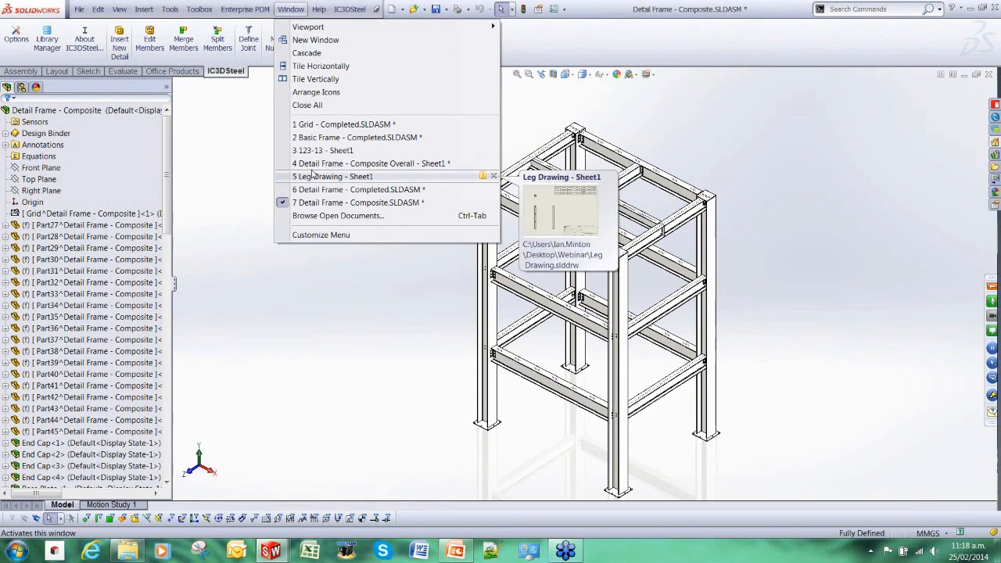
pyautogui.click(369, 164)
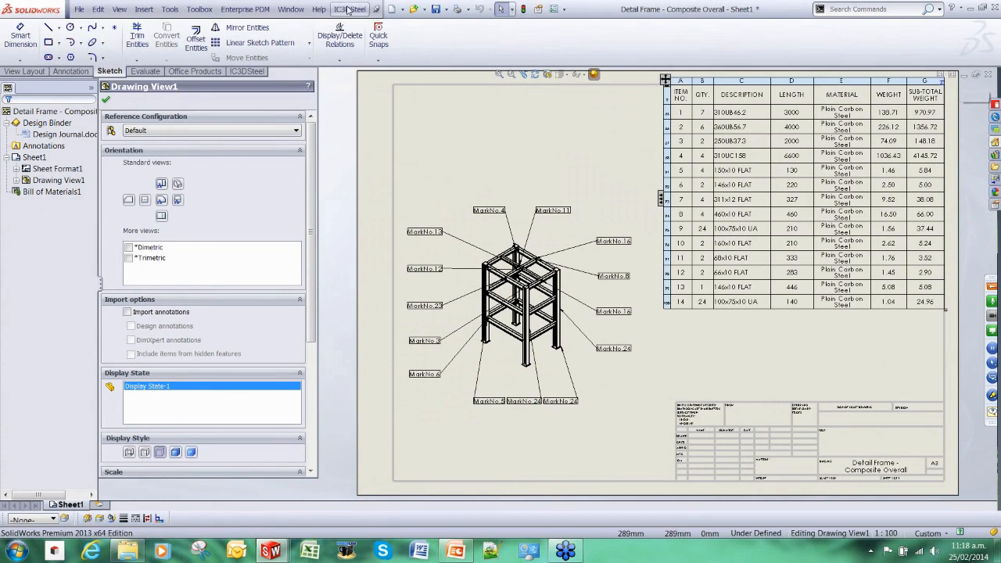
pyautogui.moveTo(341, 11)
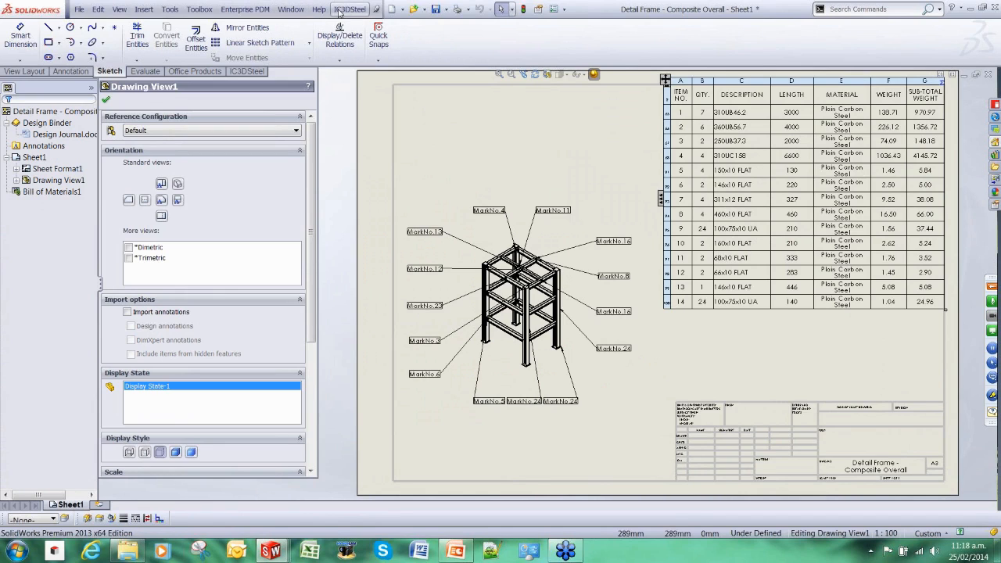
# - Switch back to the Detail Frame - Completed.SLDASM assembly
pyautogui.click(291, 10)
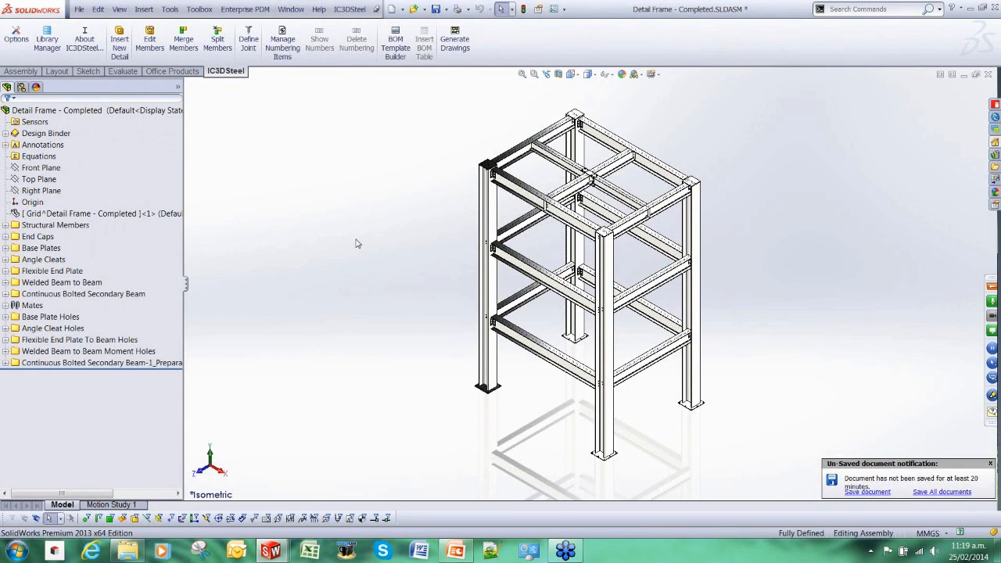
pyautogui.moveTo(329, 244)
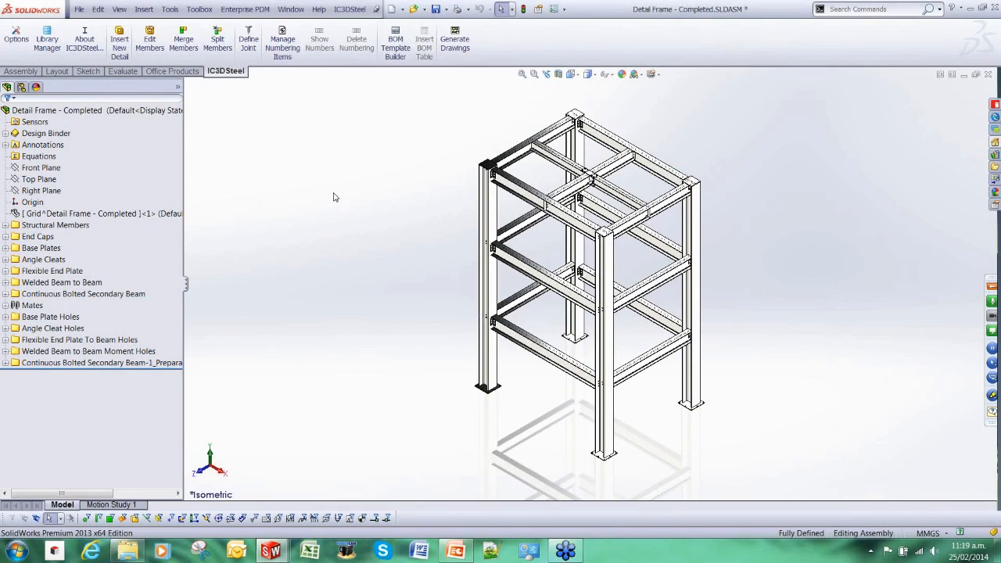
pyautogui.moveTo(383, 247)
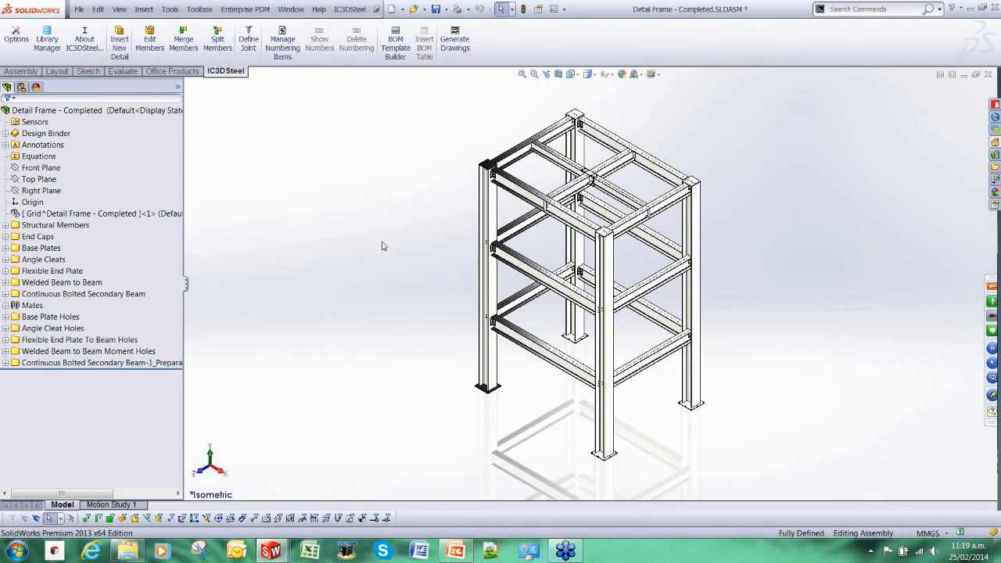
pyautogui.moveTo(278, 85)
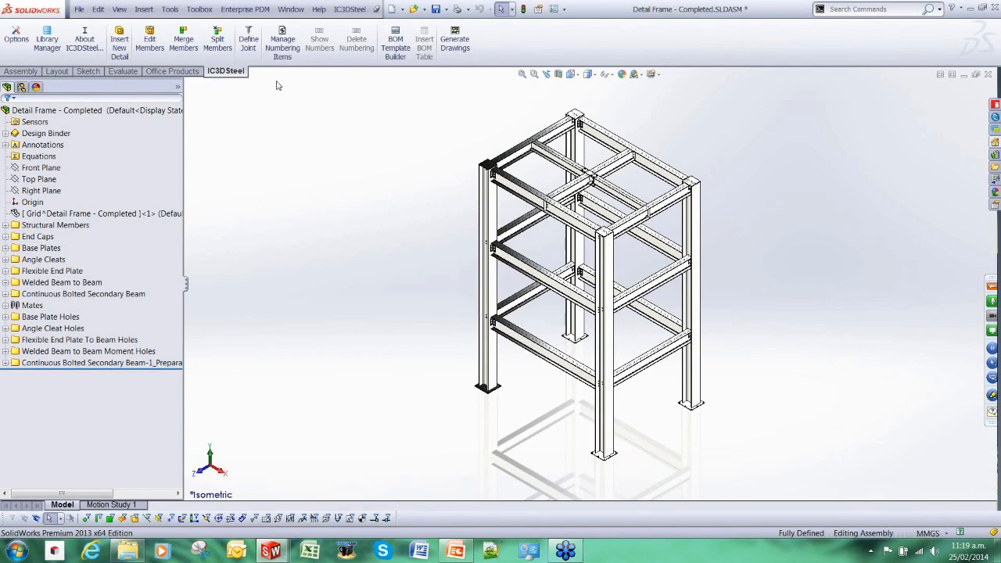
pyautogui.moveTo(281, 44)
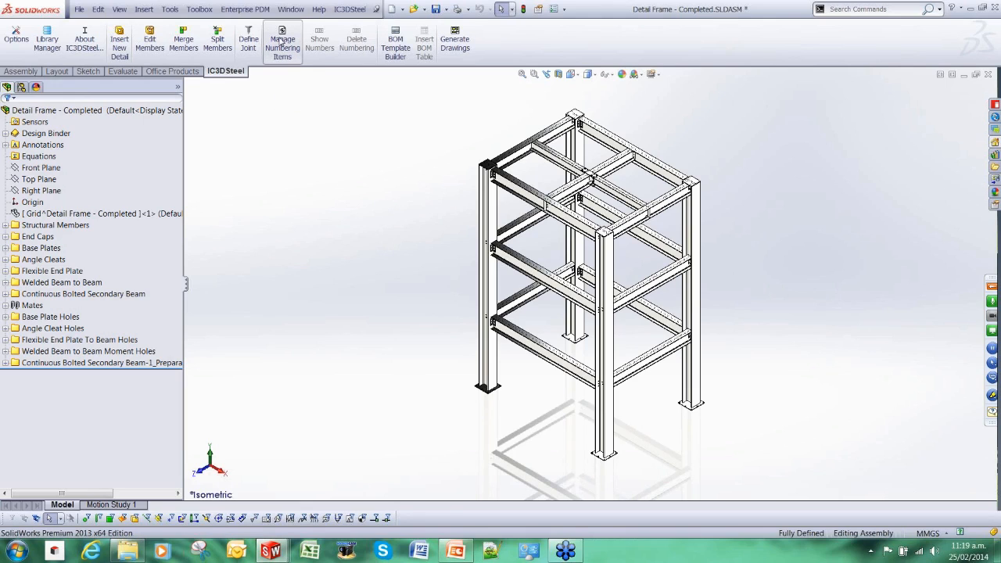
pyautogui.moveTo(279, 84)
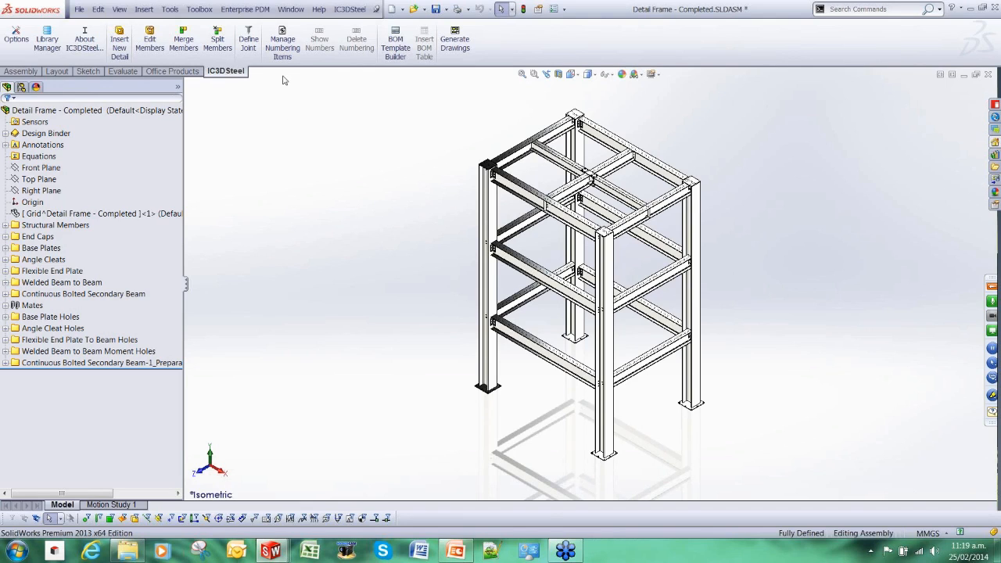
pyautogui.moveTo(305, 117)
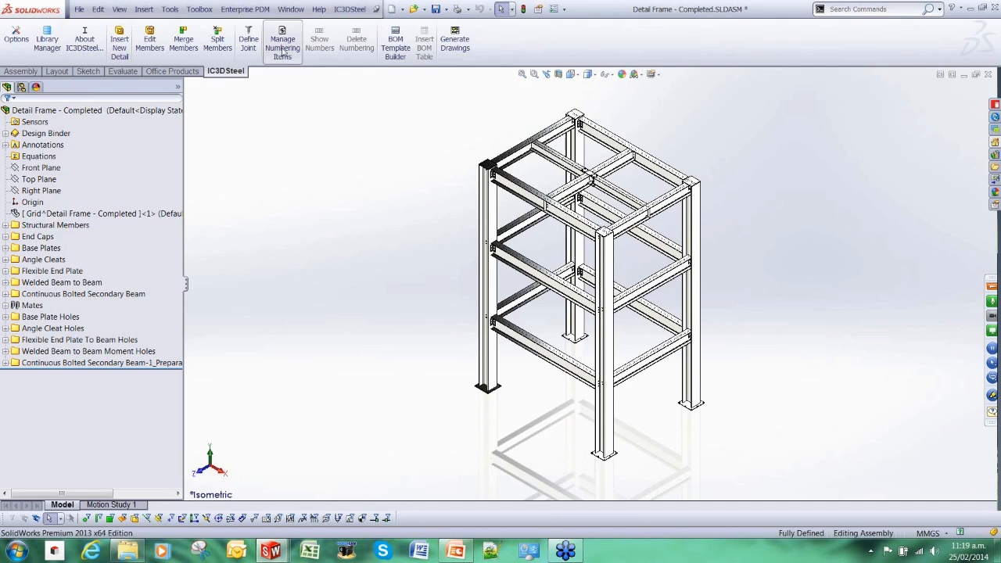
# - Auto-number all frame members in Numbering Manager, review MarkNo.1, 5 and 10, and accept
pyautogui.click(281, 44)
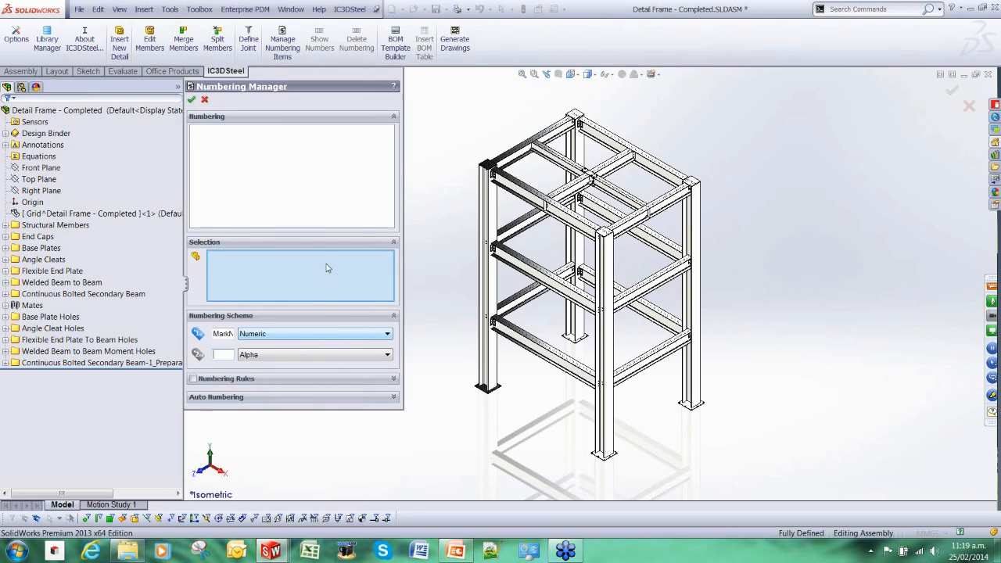
pyautogui.click(216, 398)
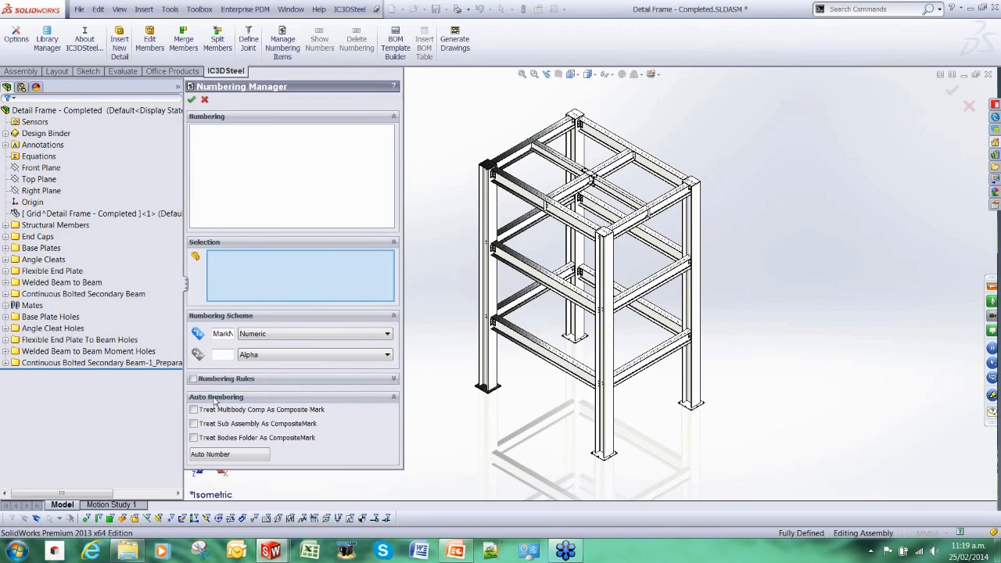
pyautogui.moveTo(445, 298)
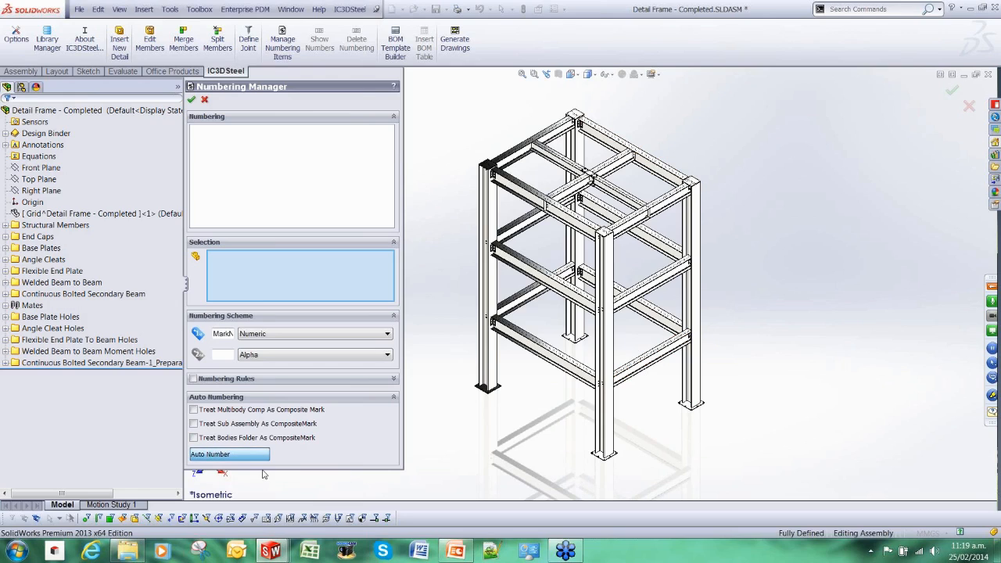
pyautogui.click(229, 453)
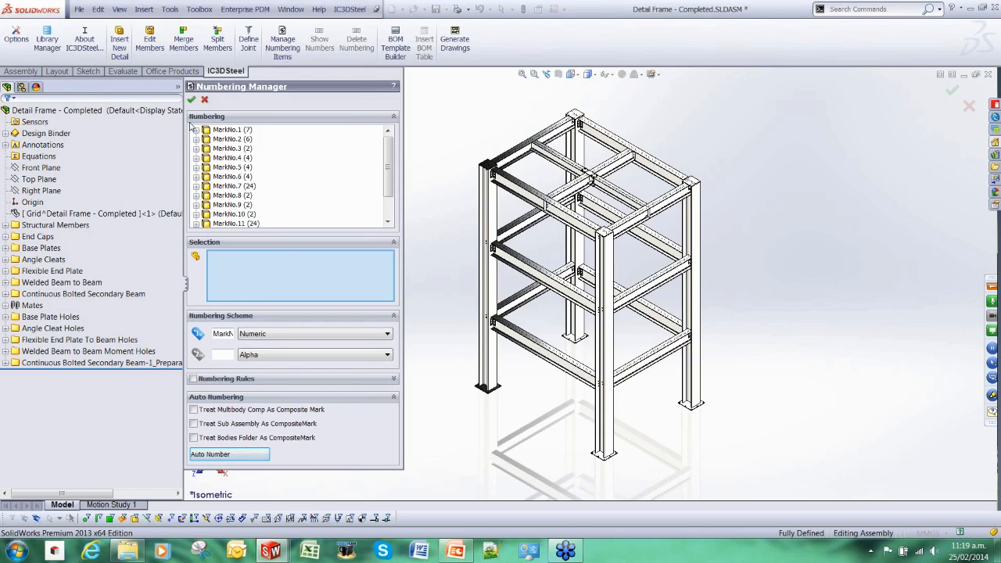
pyautogui.click(231, 128)
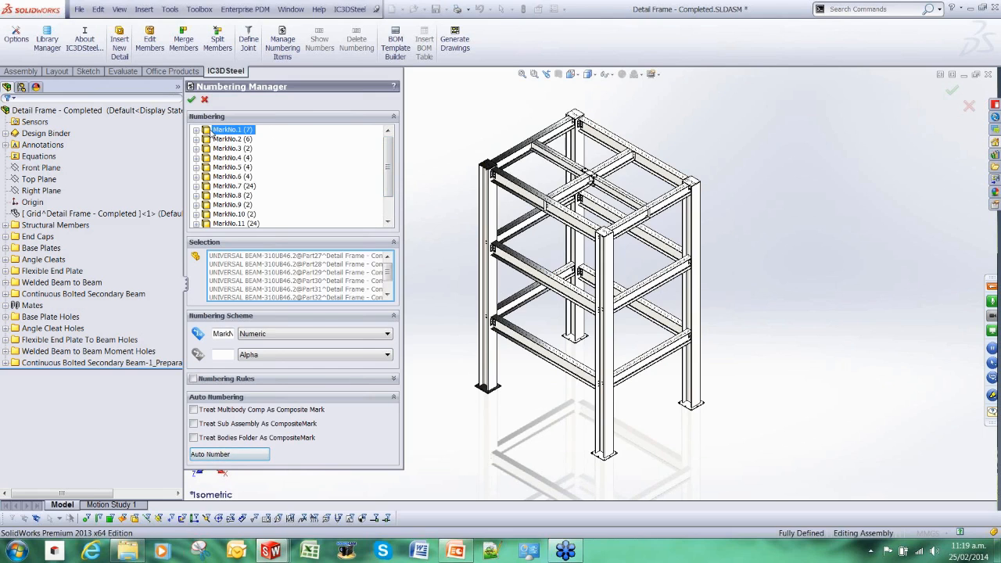
pyautogui.click(232, 166)
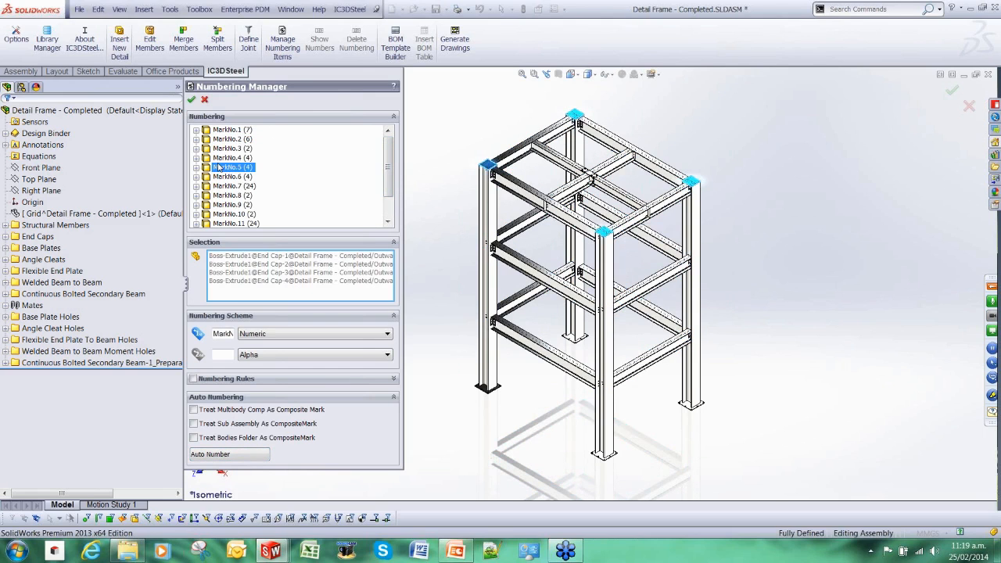
pyautogui.click(234, 213)
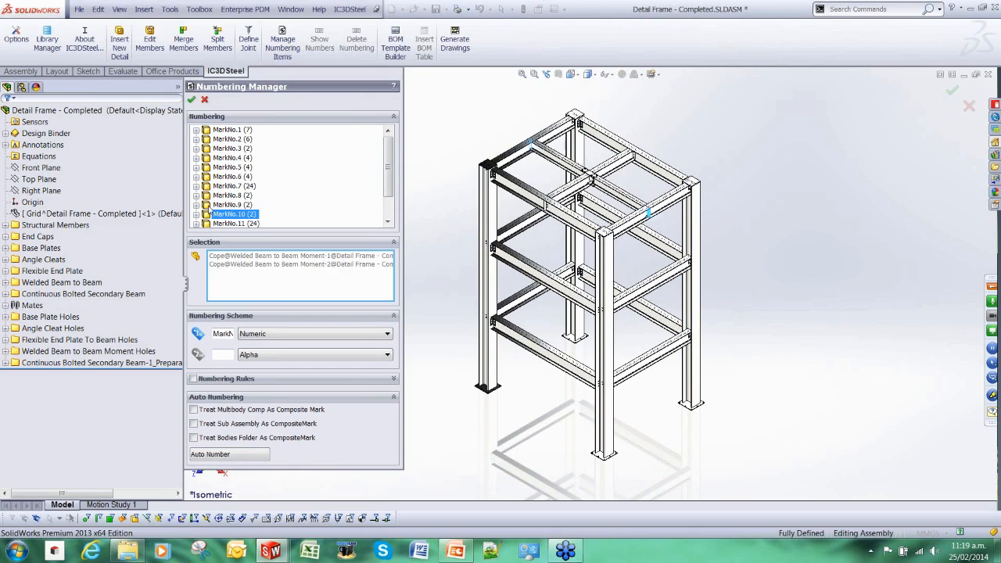
pyautogui.click(232, 194)
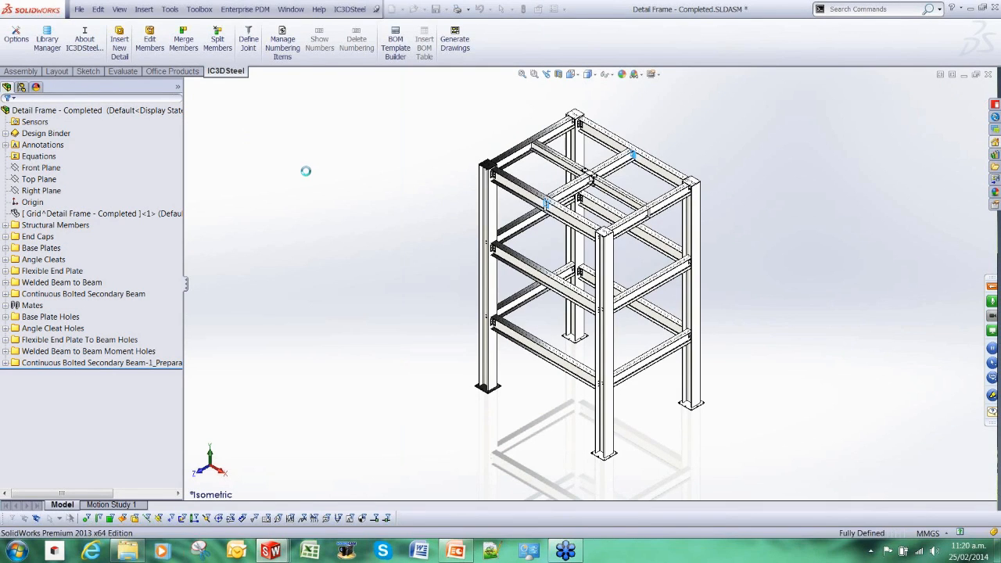
pyautogui.moveTo(307, 172)
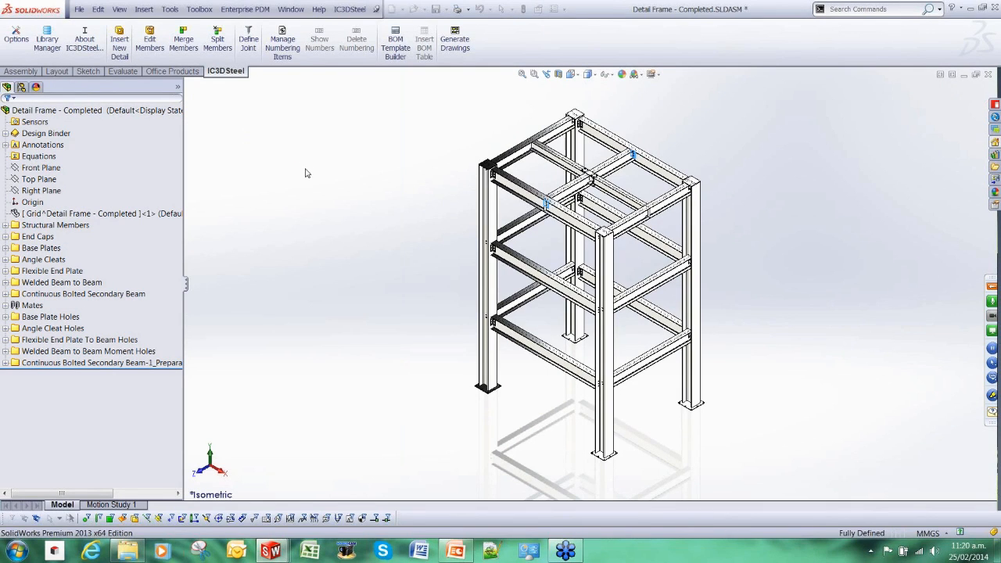
# - Show mark number labels on the members and move one balloon to a clearer spot
pyautogui.click(319, 44)
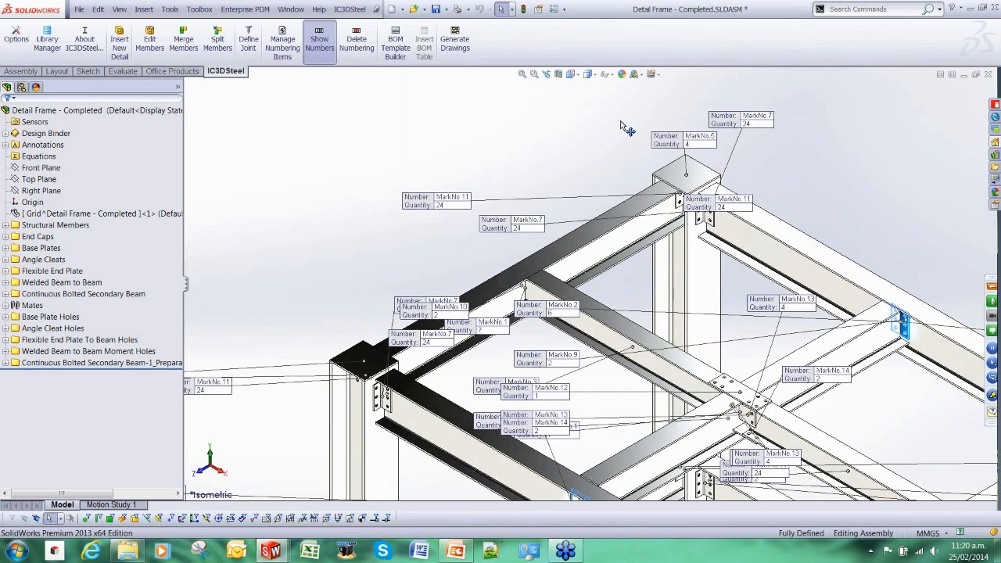
pyautogui.moveTo(700, 140); pyautogui.dragTo(582, 112)
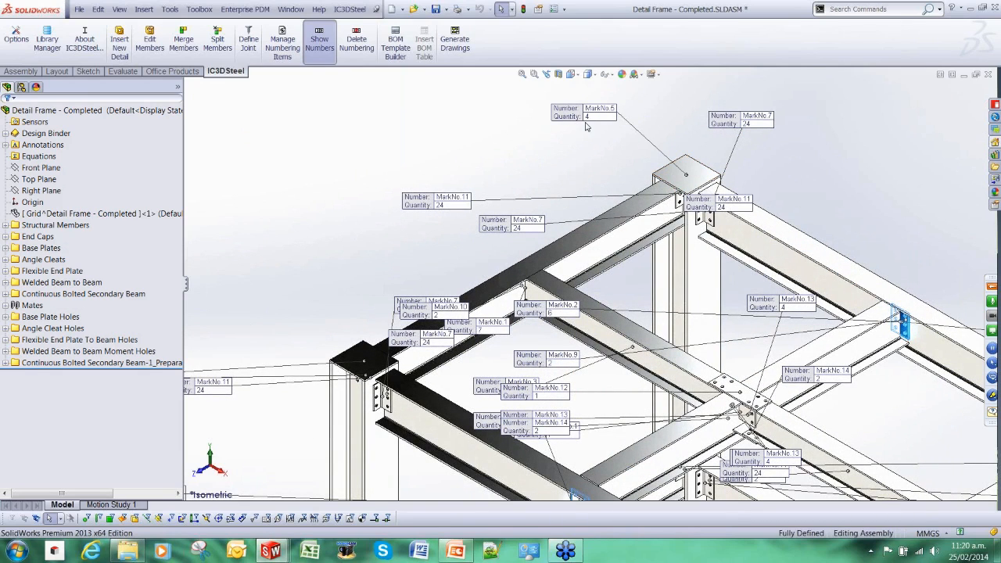
pyautogui.moveTo(629, 131)
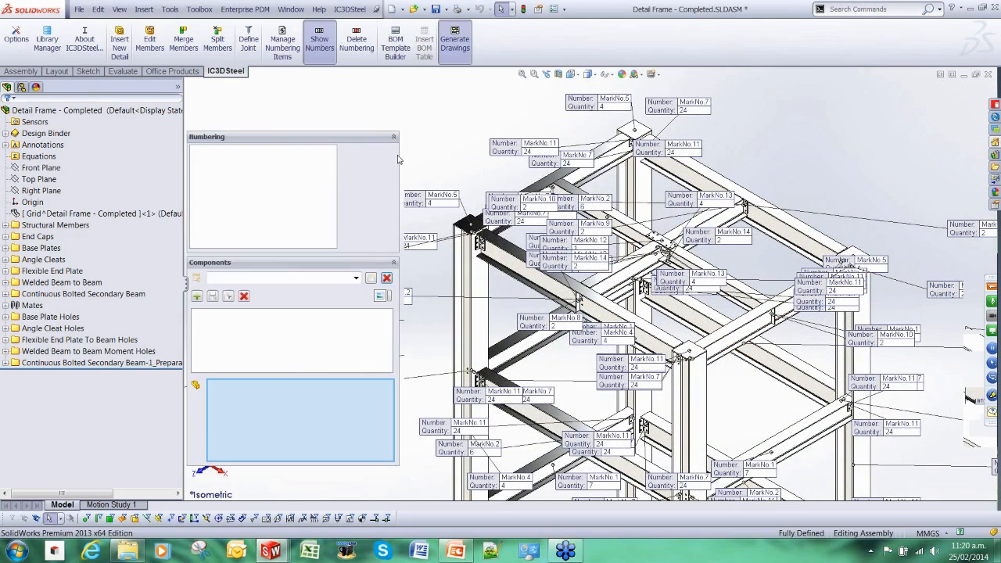
# - Select every mark in the drawing generator and preview the members behind several drawings
pyautogui.click(455, 44)
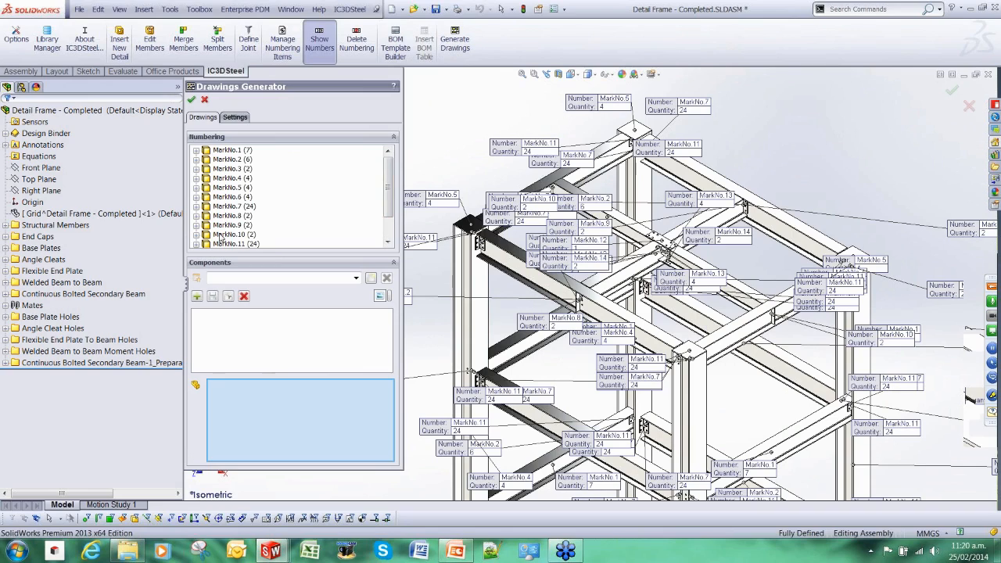
pyautogui.click(231, 150)
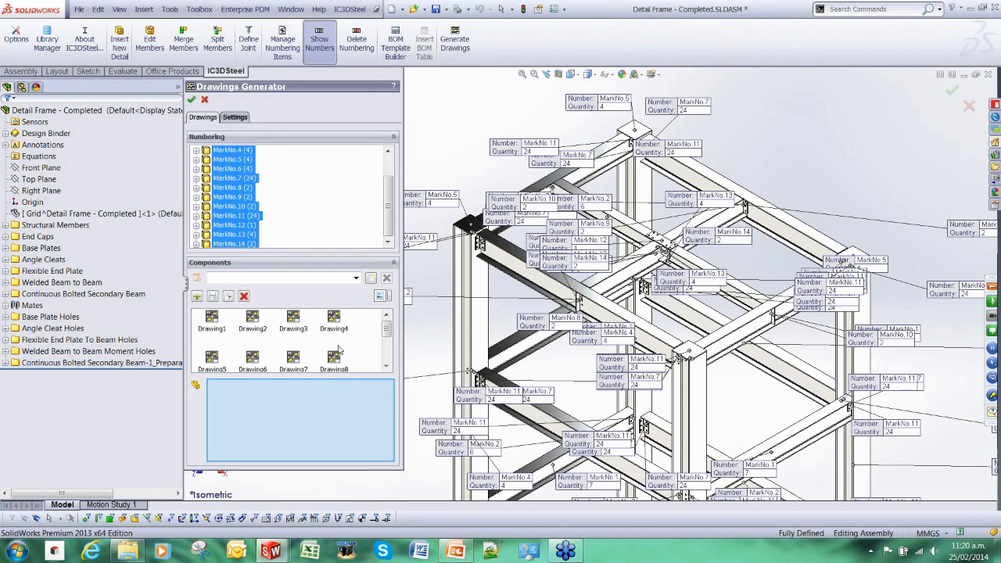
pyautogui.click(252, 321)
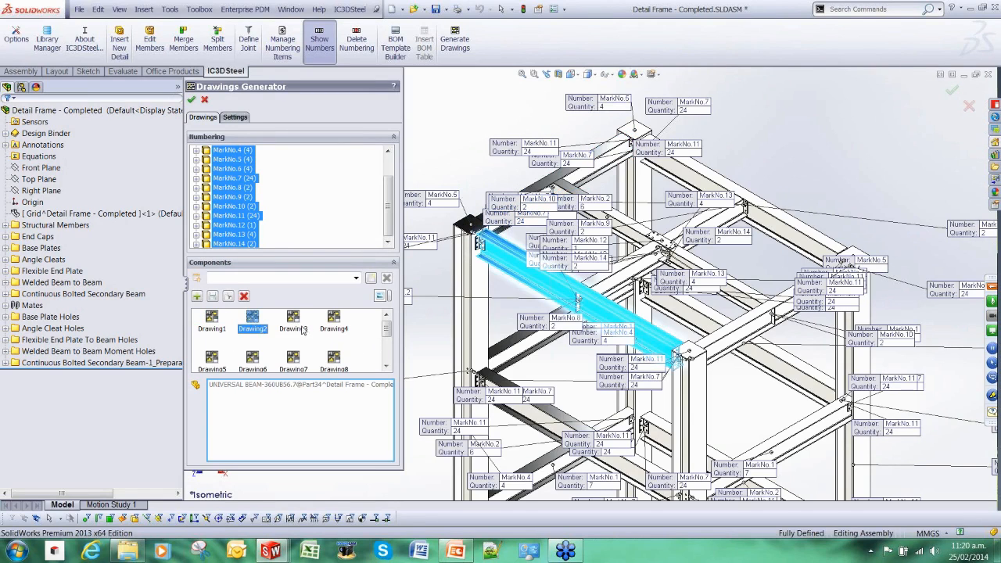
pyautogui.click(335, 320)
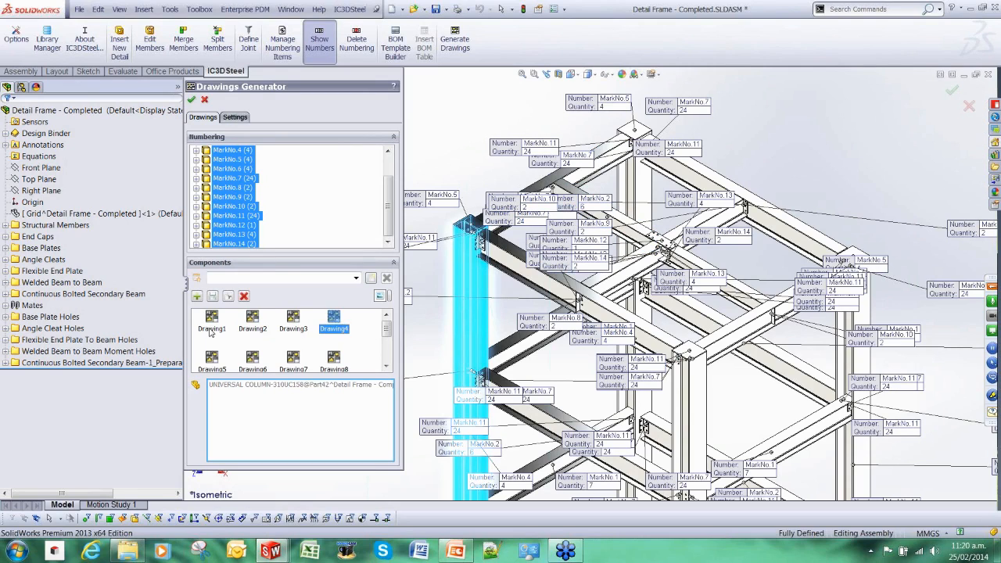
pyautogui.click(211, 320)
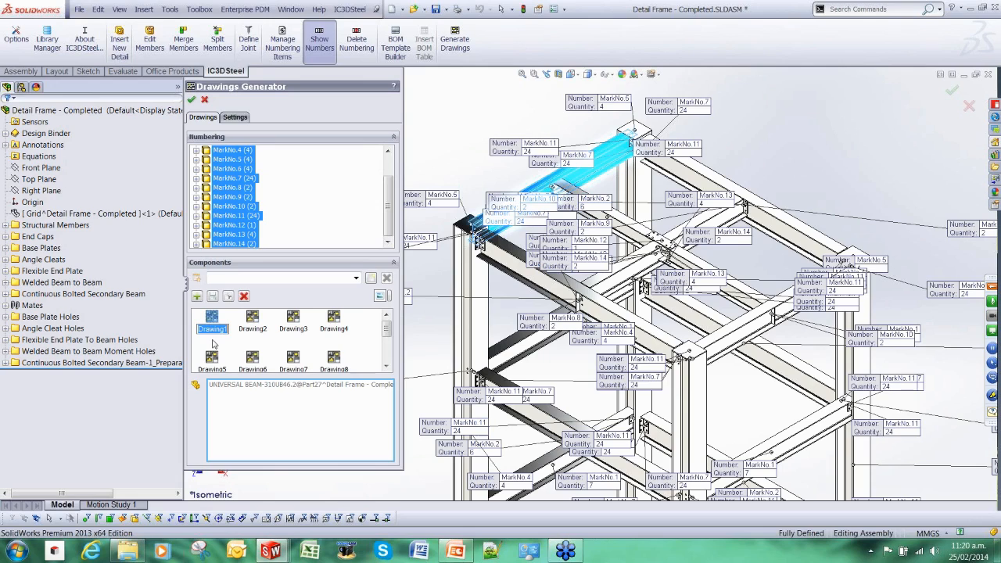
# - Rename the first drawing to the job-numbered name Job 111-01
pyautogui.click(213, 324)
pyautogui.write('Job 111 0')
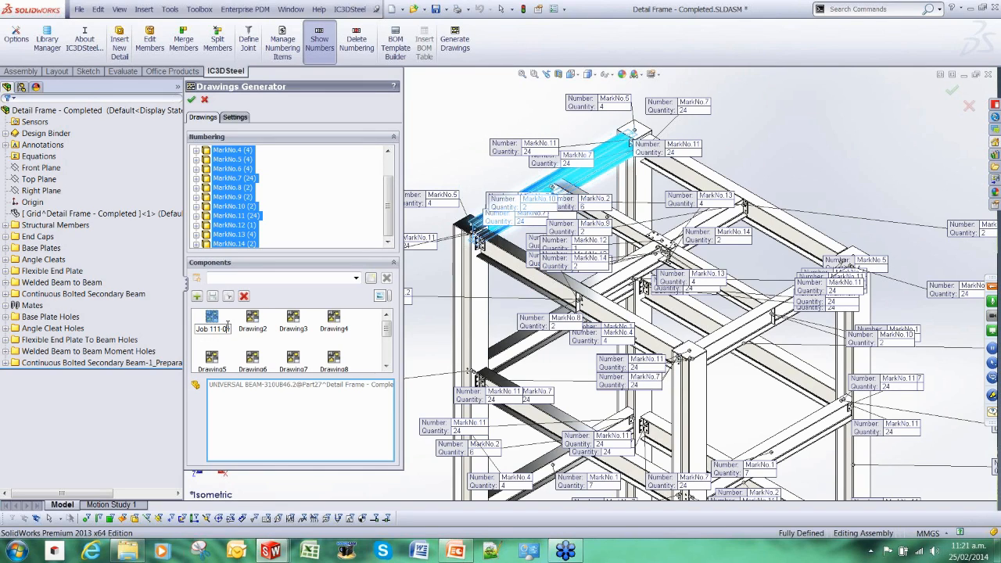
pyautogui.click(253, 322)
pyautogui.write('Job 111-02')
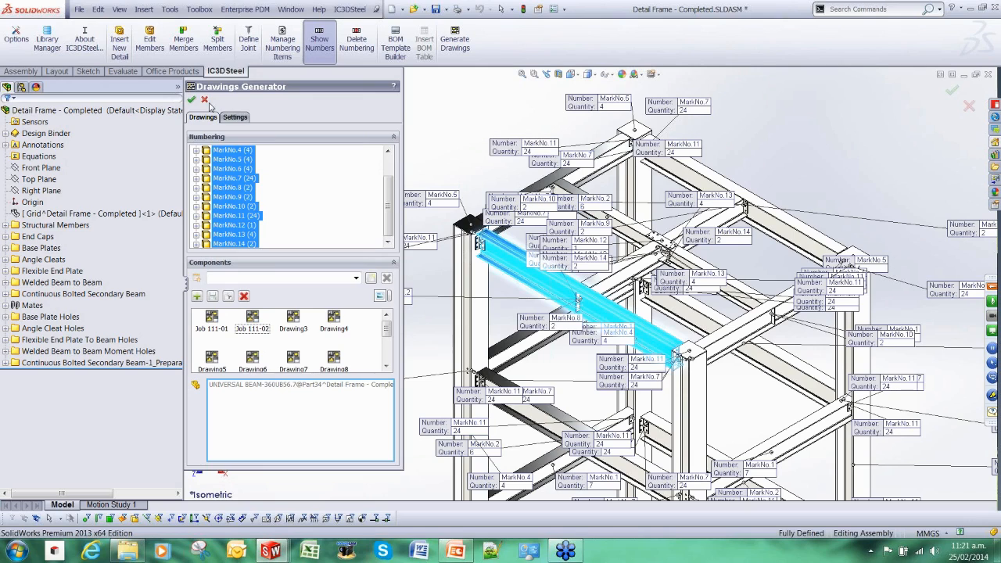
pyautogui.moveTo(219, 127)
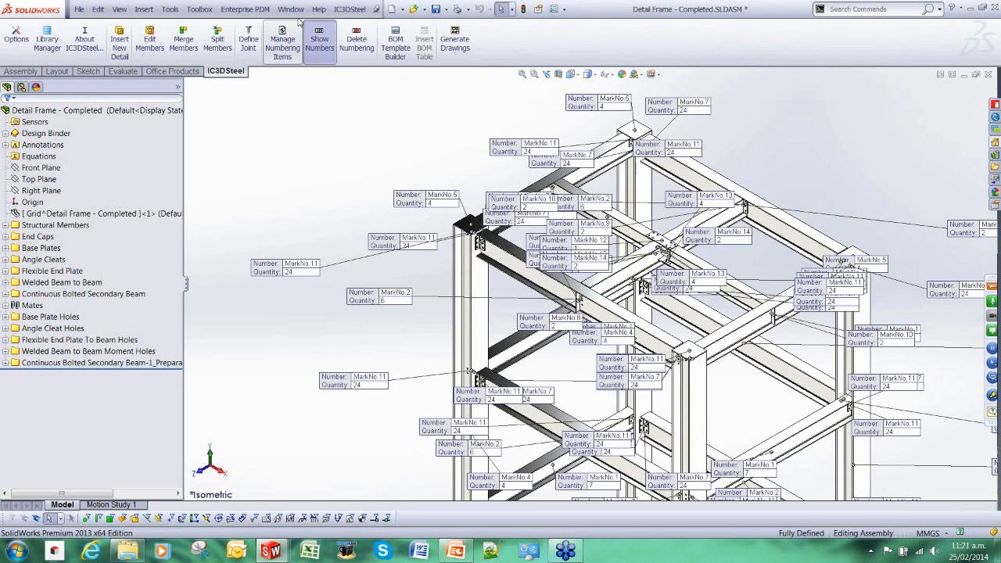
# - Switch to the 123-13 - Sheet1 drawing and inspect its bill of materials for MarkNo.4
pyautogui.click(291, 9)
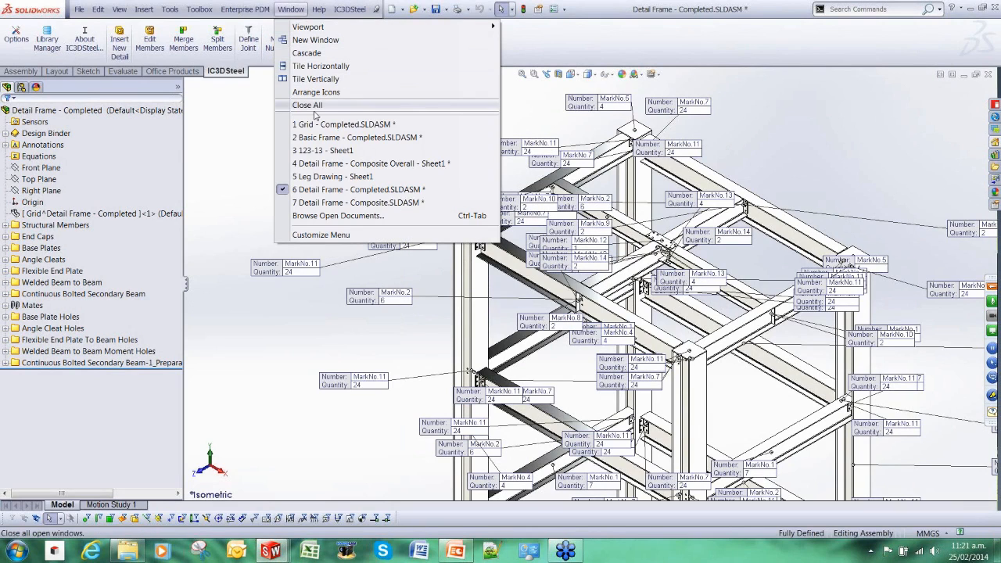
pyautogui.click(323, 150)
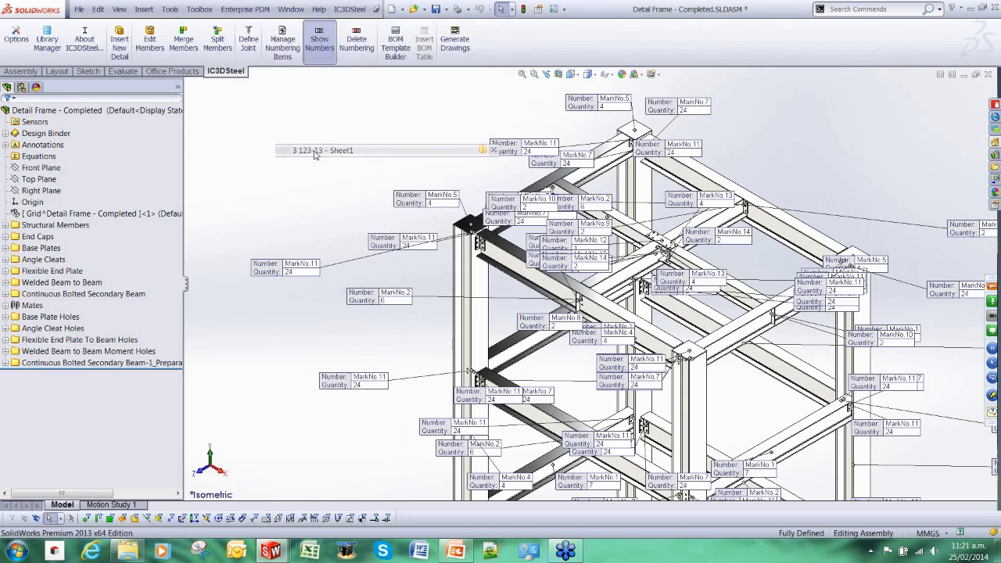
pyautogui.click(313, 150)
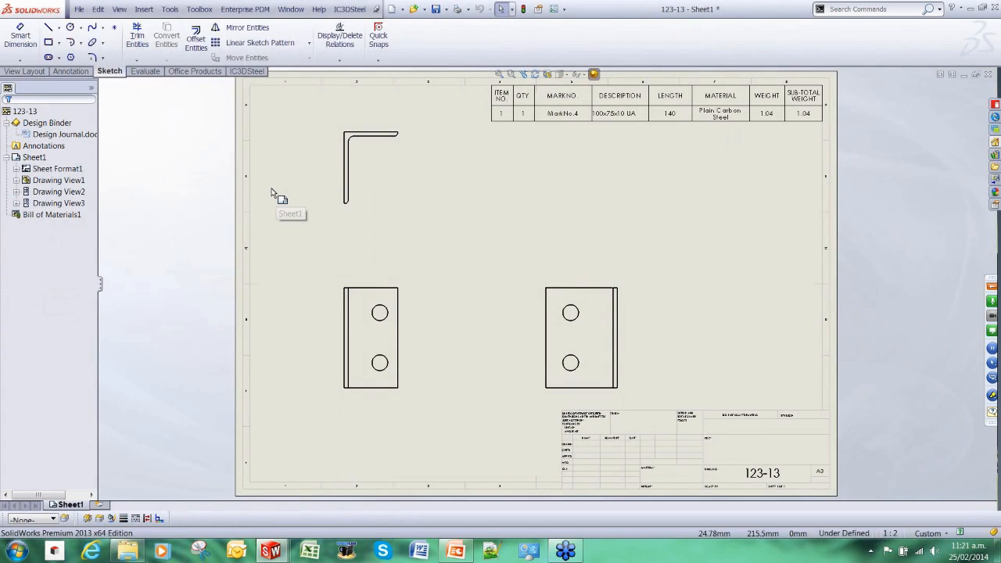
pyautogui.moveTo(422, 316)
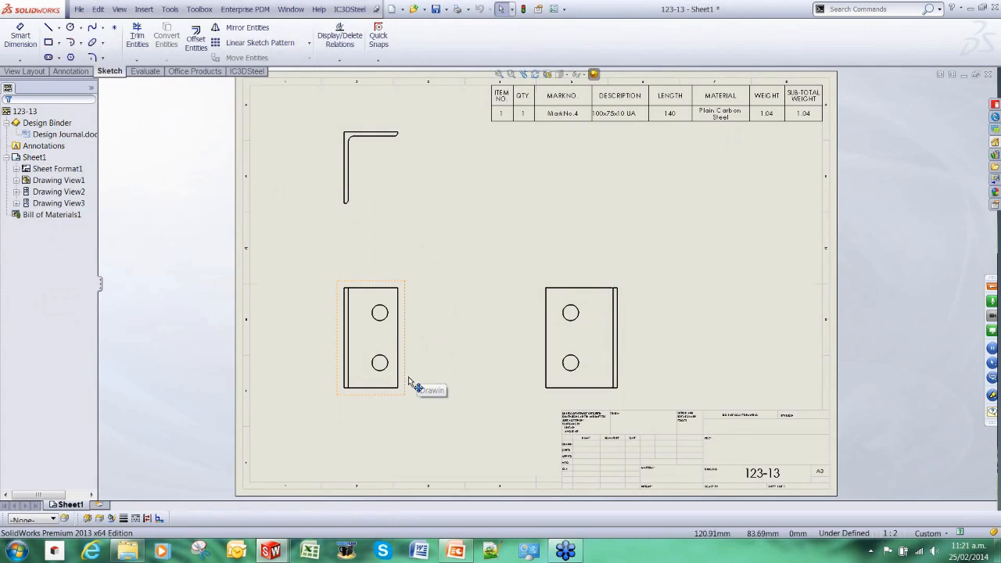
pyautogui.moveTo(604, 204)
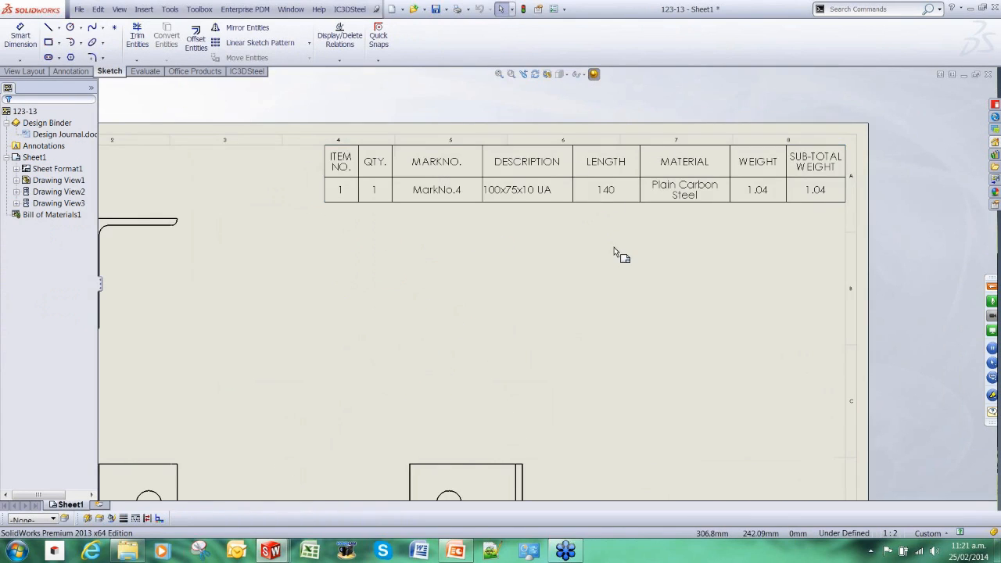
pyautogui.moveTo(497, 279)
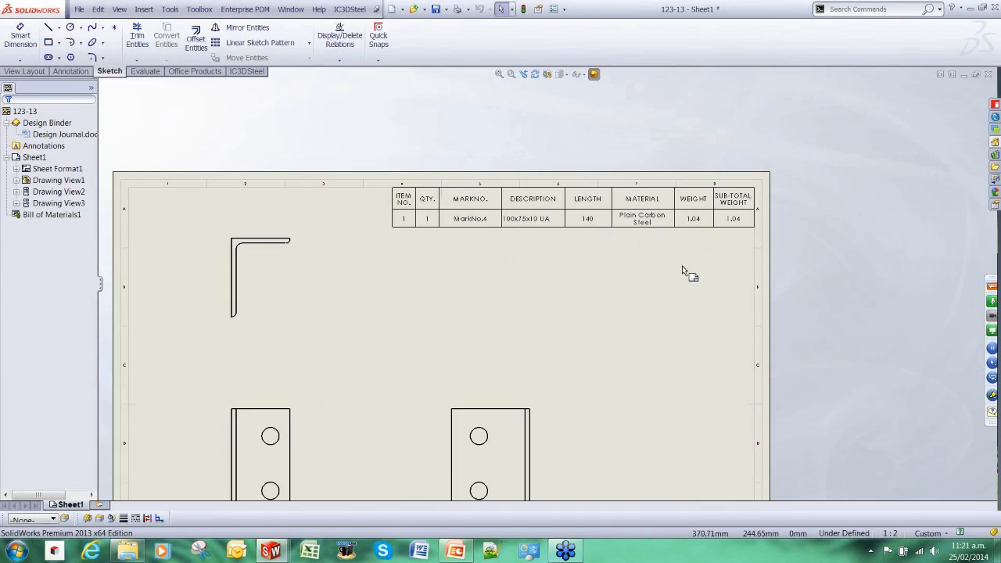
pyautogui.moveTo(462, 319)
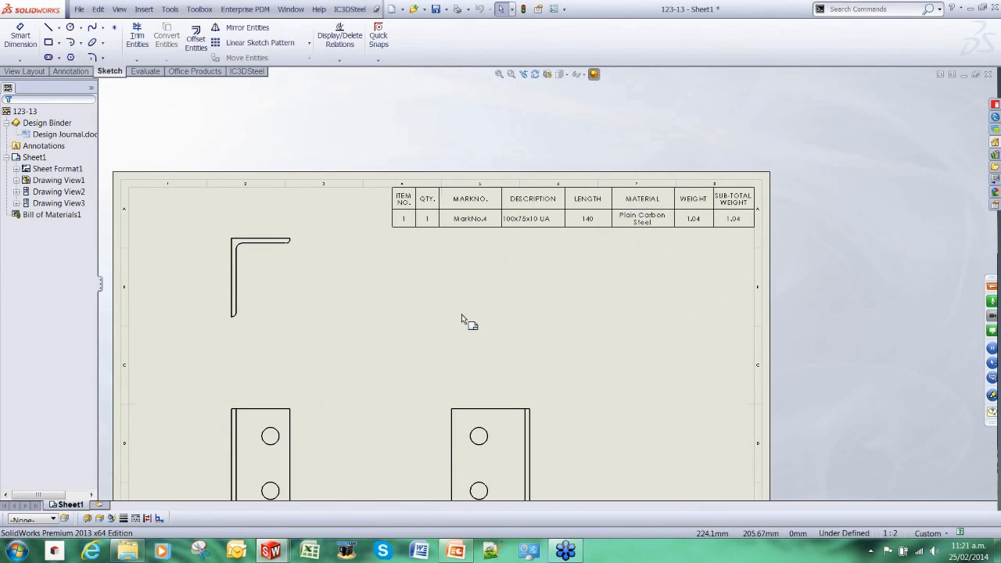
pyautogui.moveTo(566, 259)
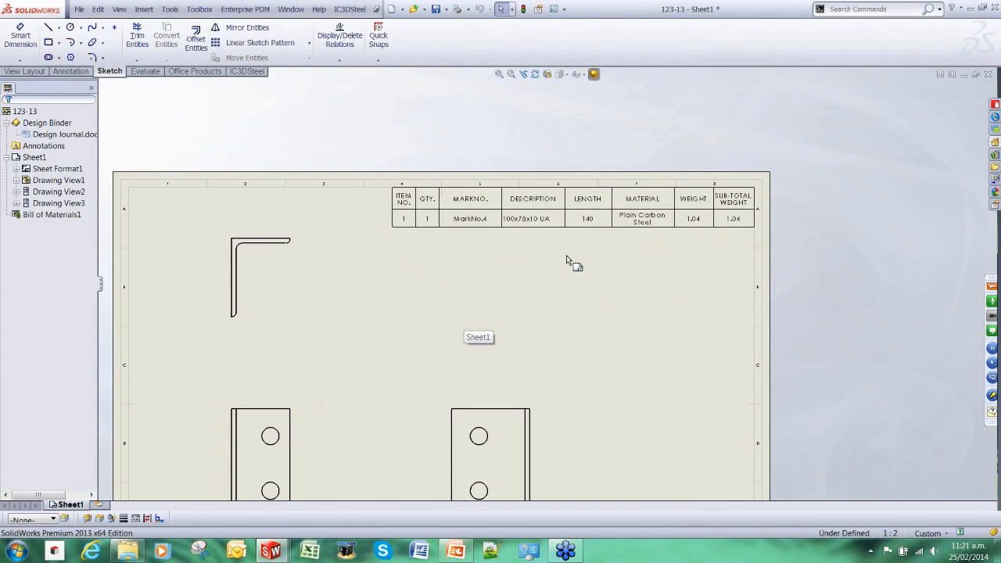
pyautogui.moveTo(776, 171)
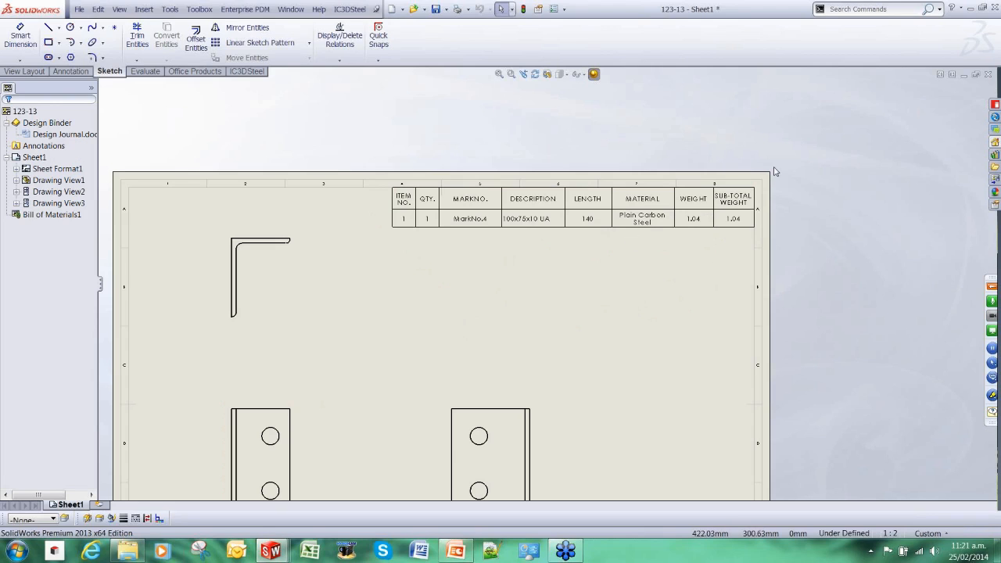
pyautogui.moveTo(416, 357)
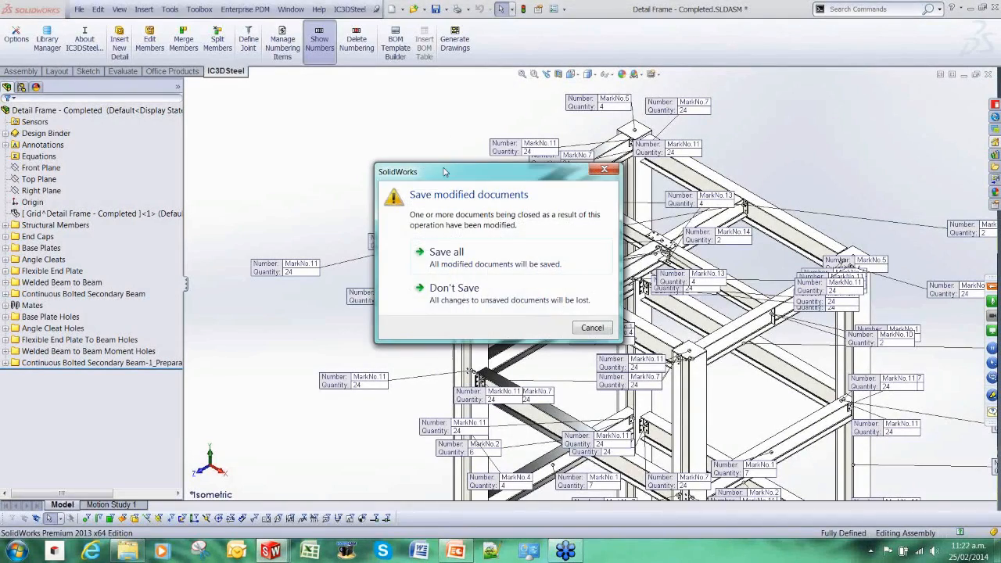
pyautogui.moveTo(454, 294)
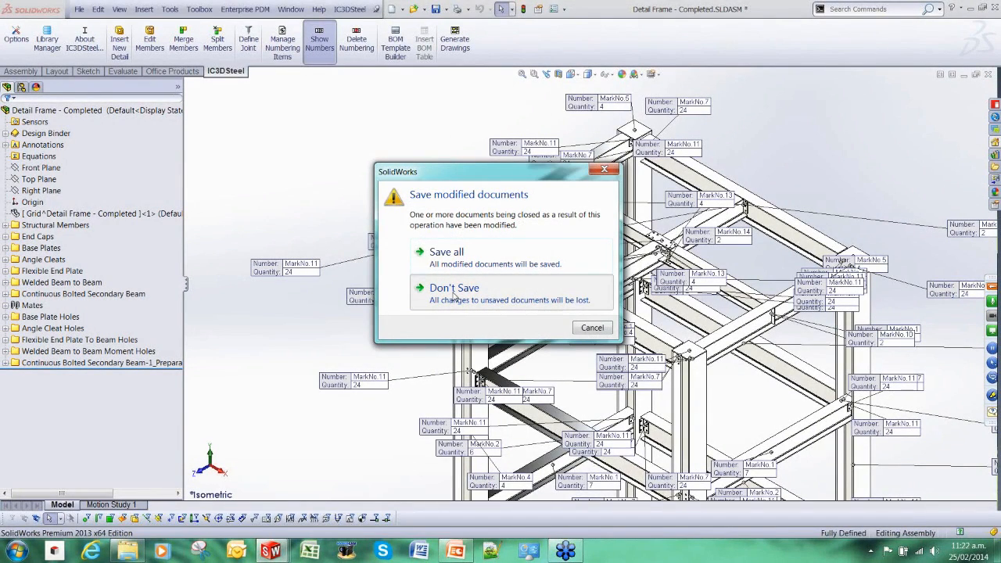
# - Close Detail Frame - Completed without saving and decline the rebuild prompt
pyautogui.click(454, 288)
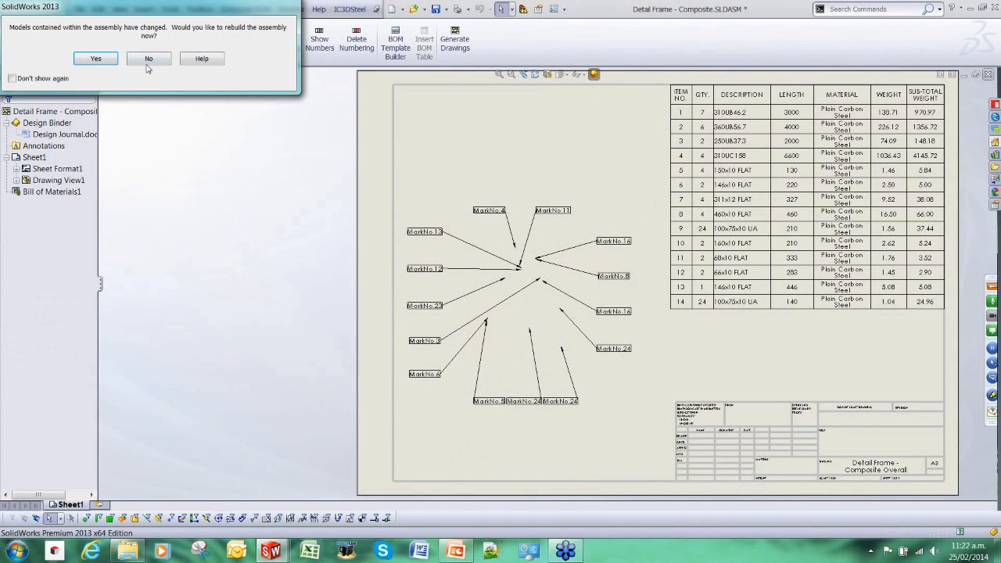
pyautogui.click(149, 58)
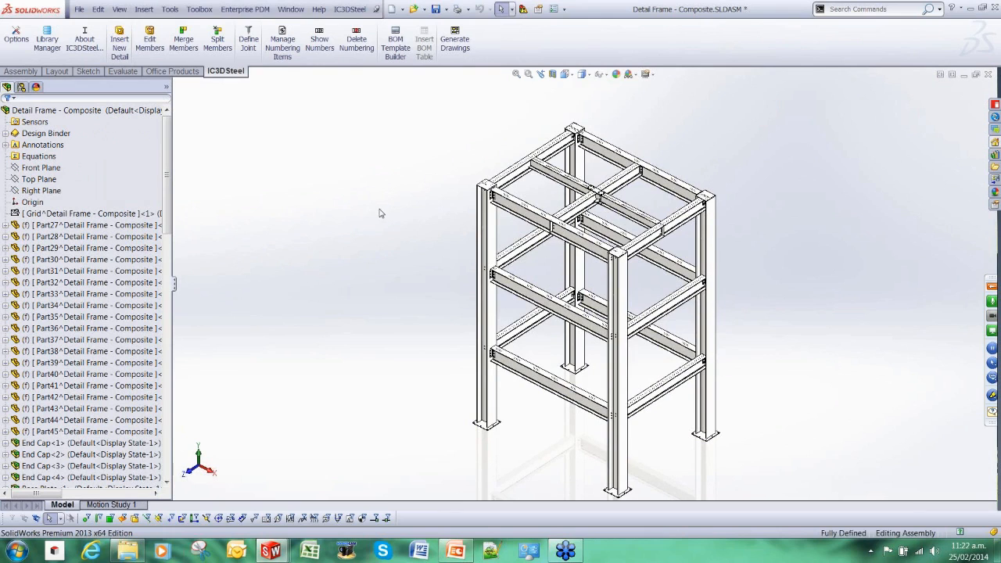
pyautogui.moveTo(438, 349)
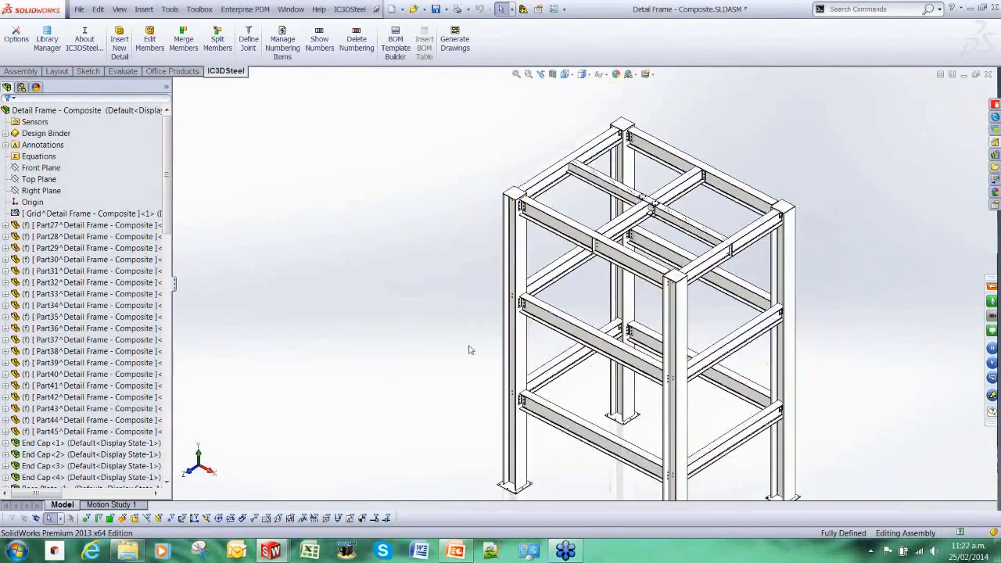
# - Inspect a beam of the composite frame up close, then bring up the Numbering Manager
pyautogui.scroll(3)
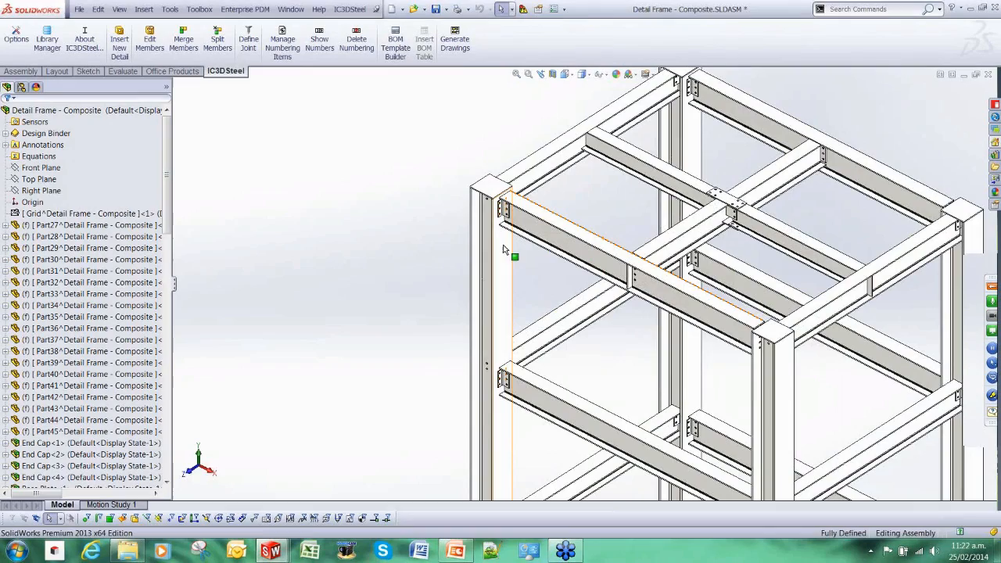
pyautogui.click(503, 274)
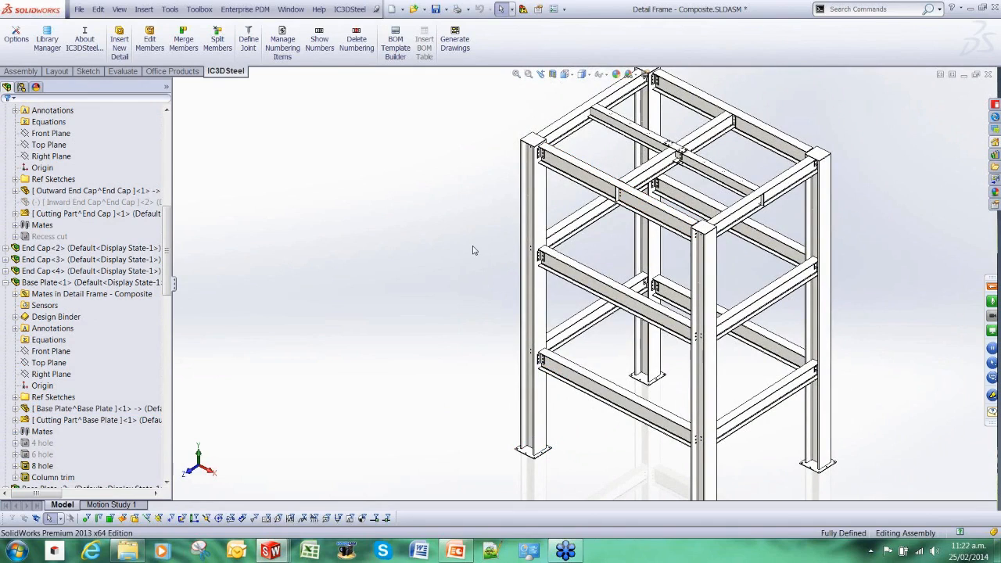
pyautogui.moveTo(285, 76)
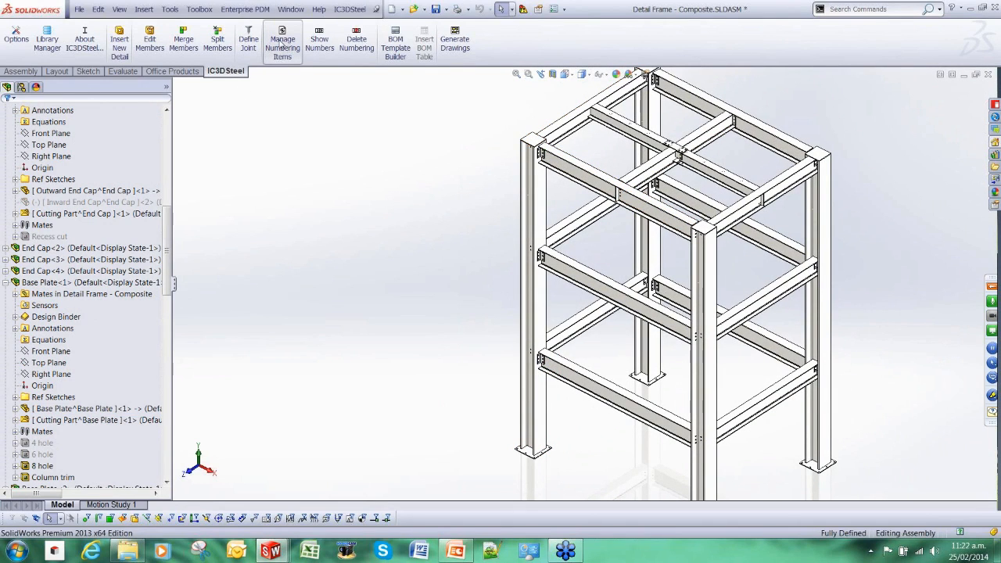
pyautogui.click(281, 44)
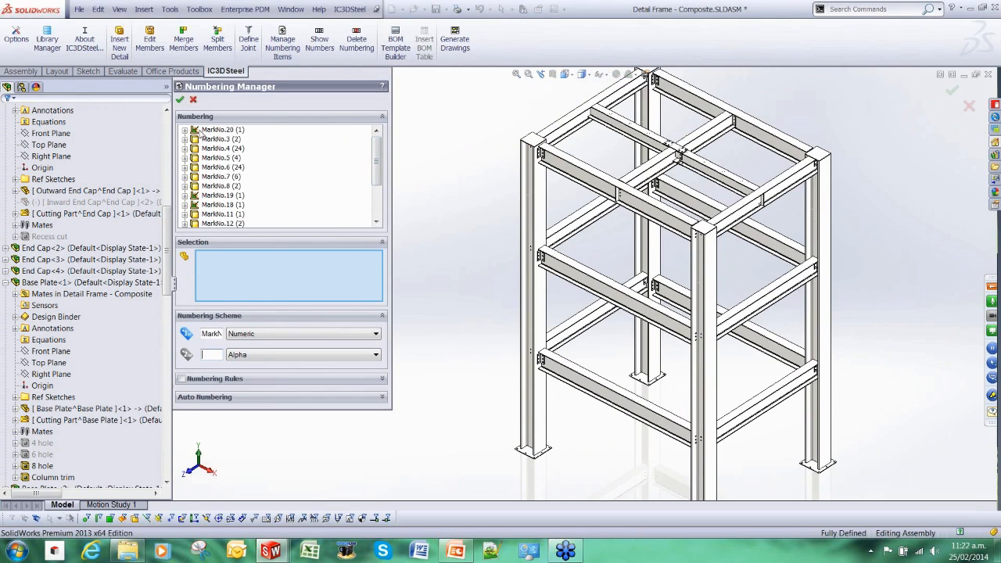
# - Highlight members of several mark numbers, including the column leg with end cap and base plate, then close the manager
pyautogui.click(222, 156)
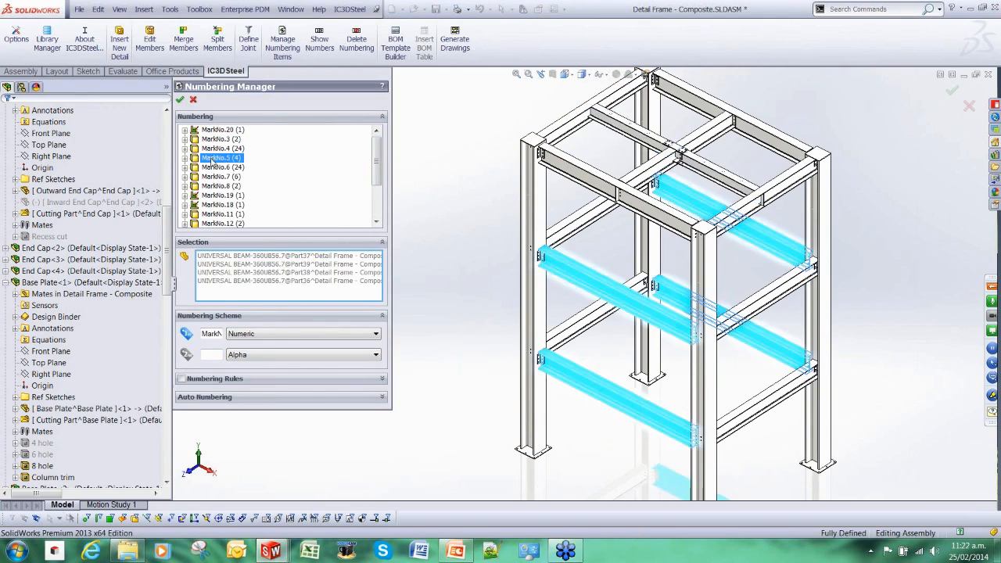
pyautogui.click(222, 175)
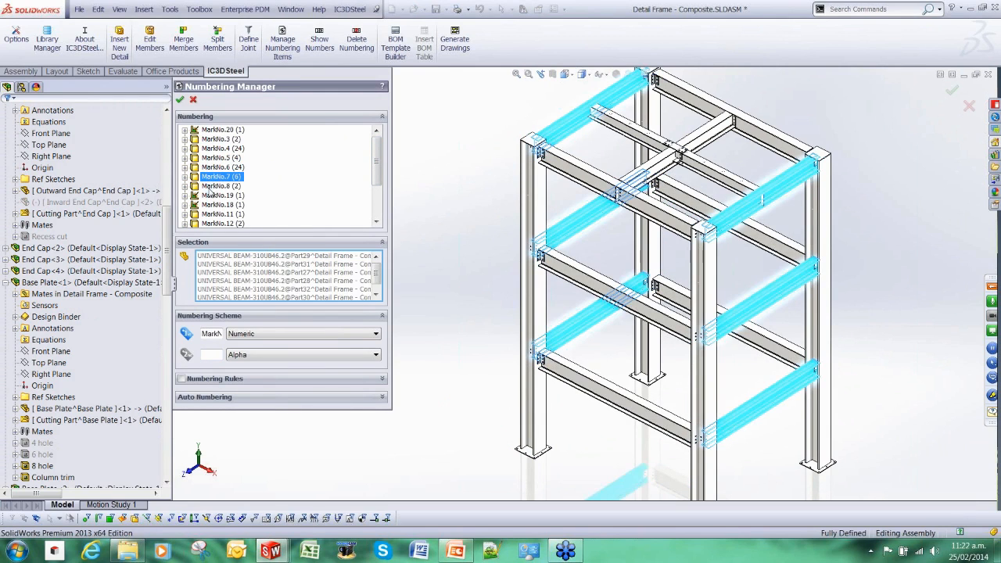
pyautogui.click(222, 194)
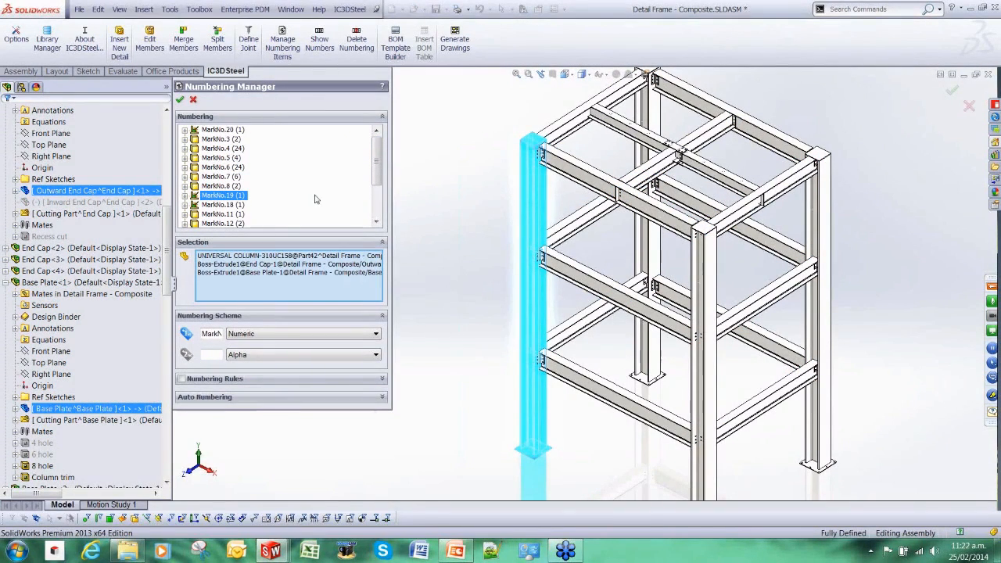
pyautogui.moveTo(504, 115)
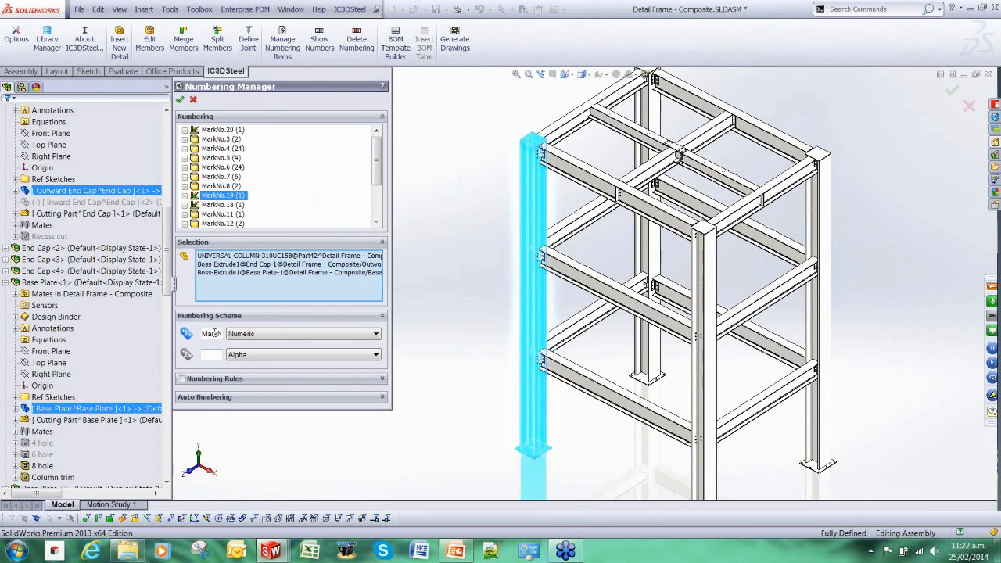
pyautogui.click(178, 100)
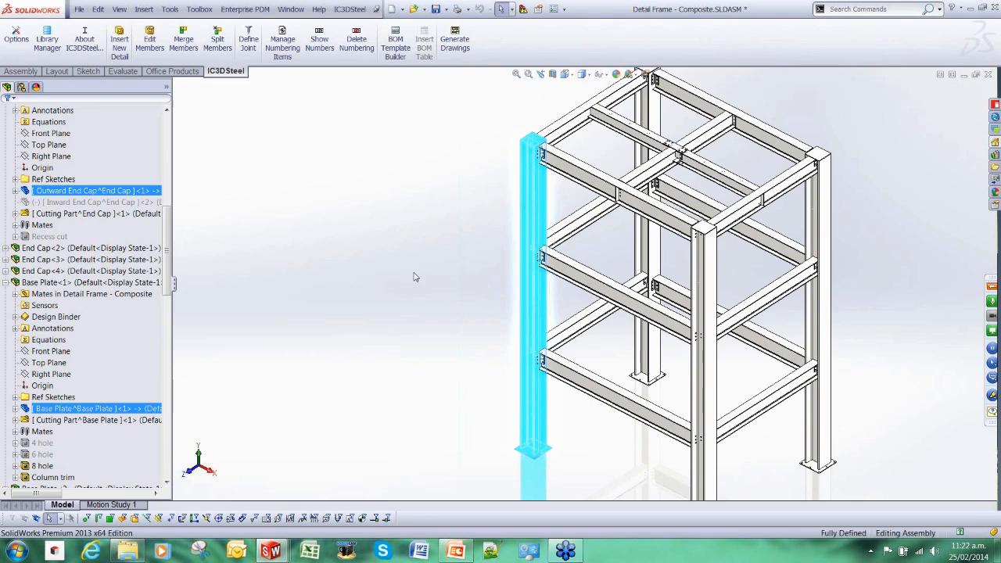
pyautogui.moveTo(415, 275)
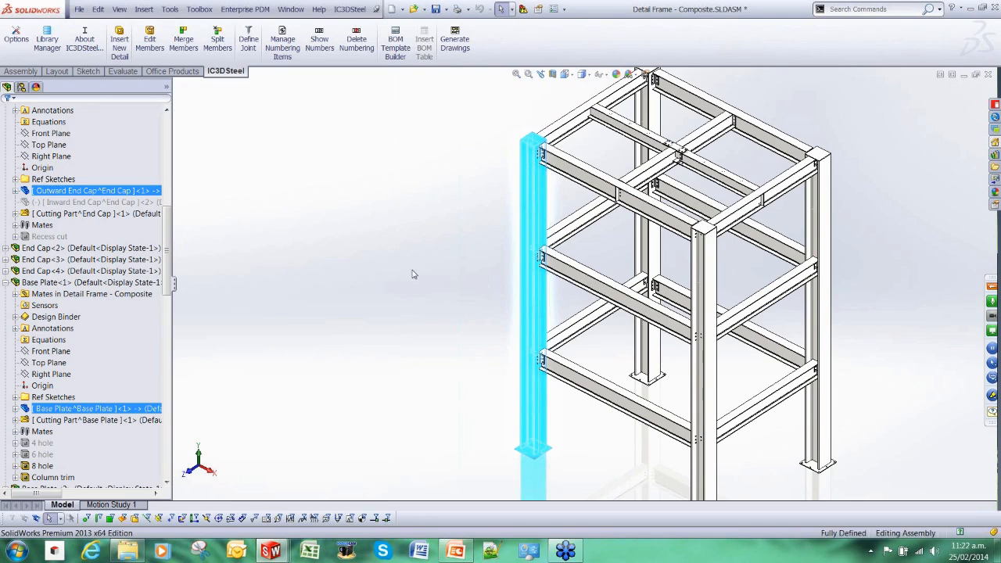
pyautogui.moveTo(319, 43)
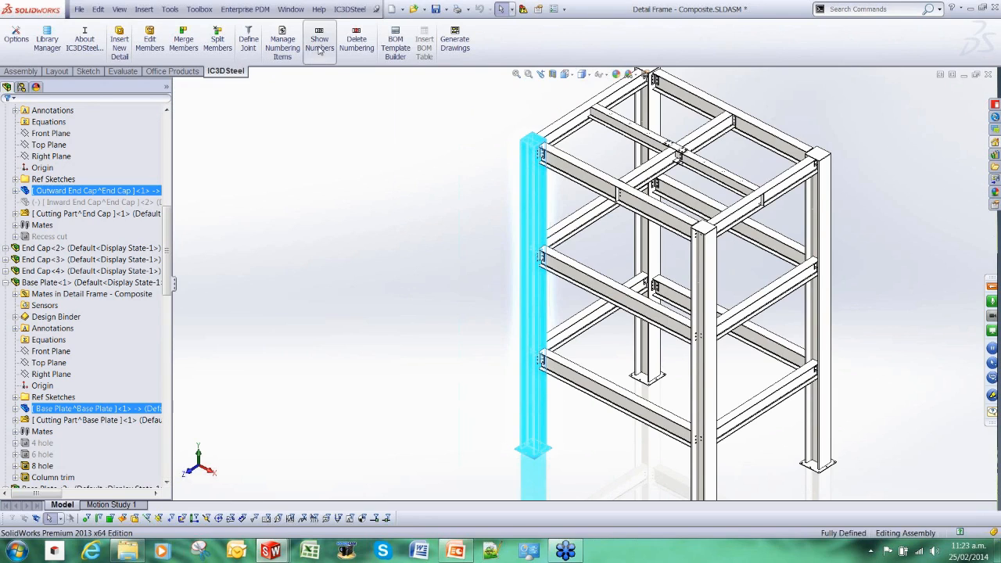
# - Show mark numbers and quantities on all members, then generate eight piece-mark drawings from the first through last MarkNo
pyautogui.click(319, 43)
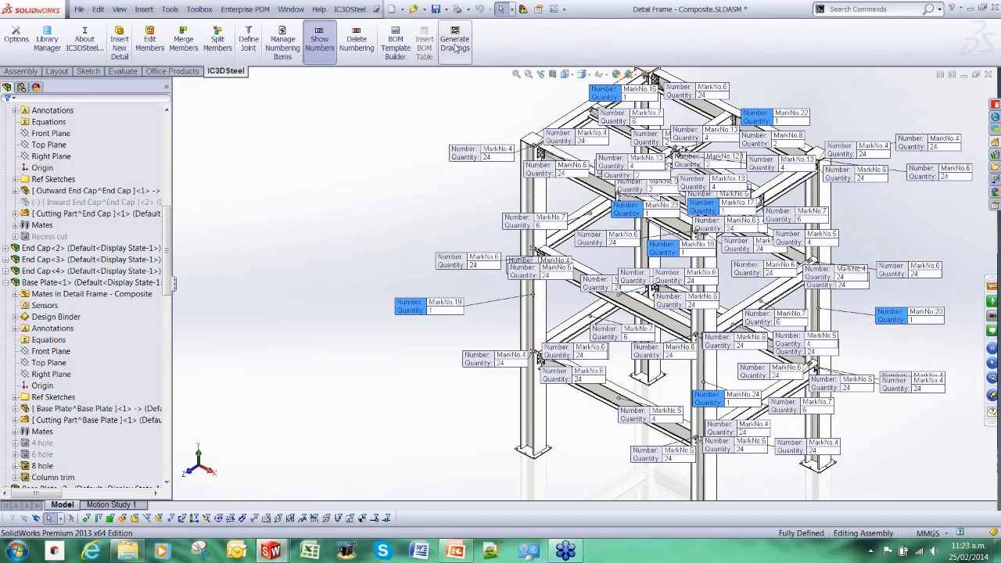
pyautogui.click(453, 44)
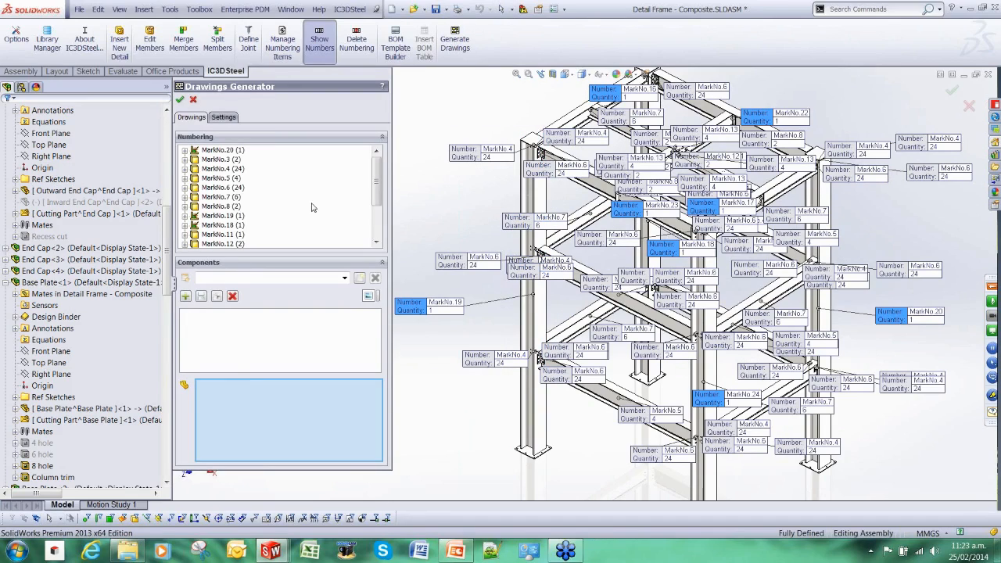
pyautogui.moveTo(336, 85)
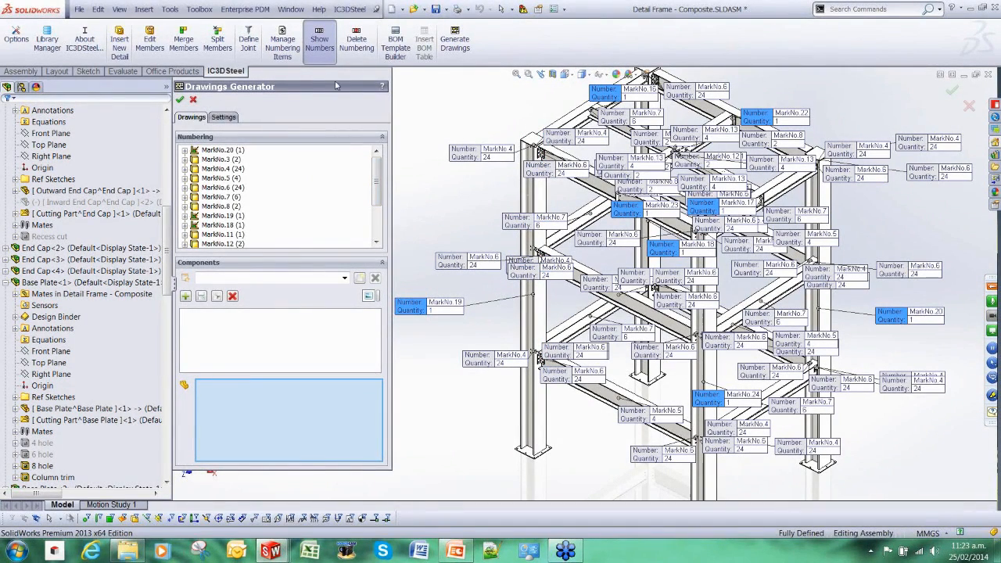
pyautogui.click(223, 151)
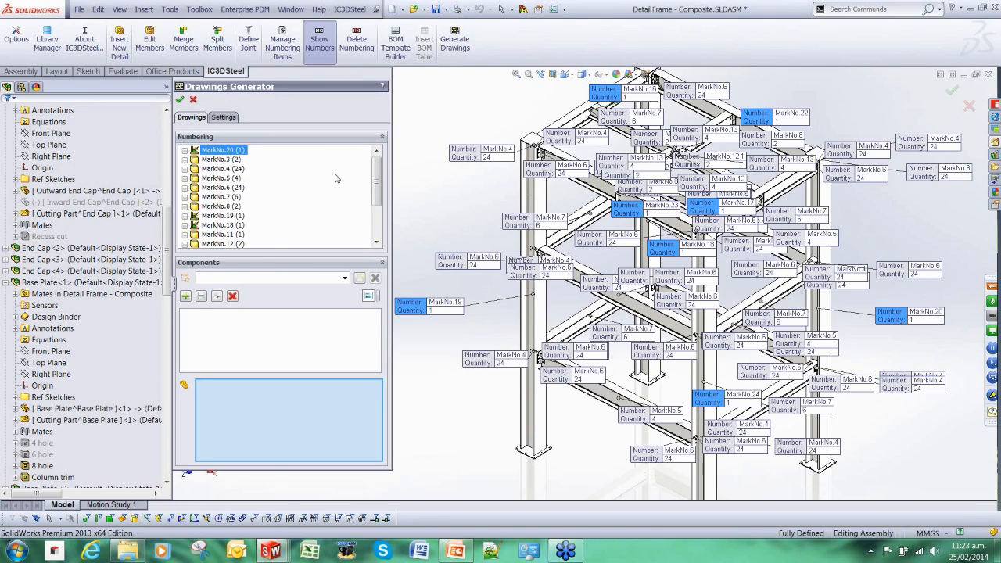
pyautogui.scroll(-3)
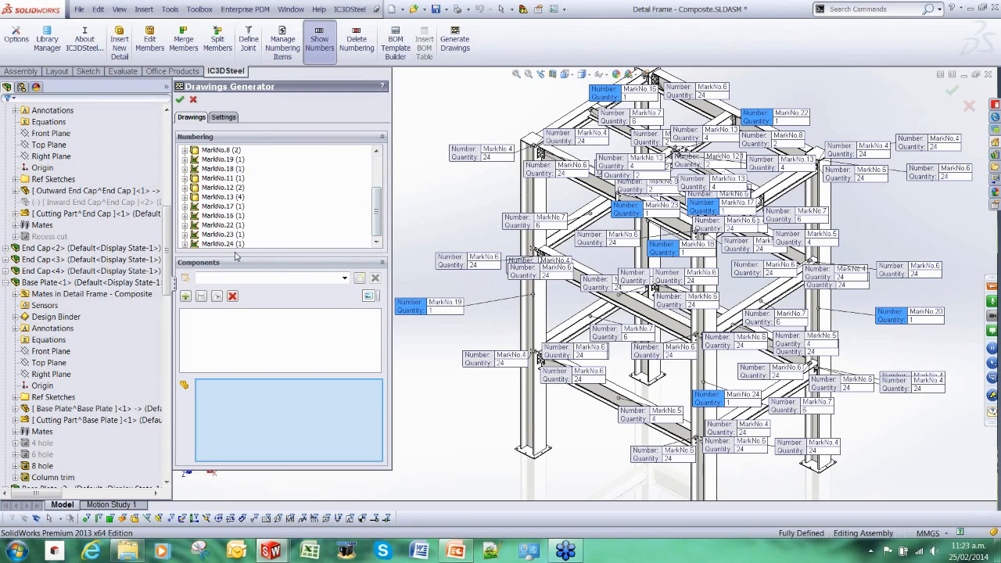
pyautogui.click(222, 196)
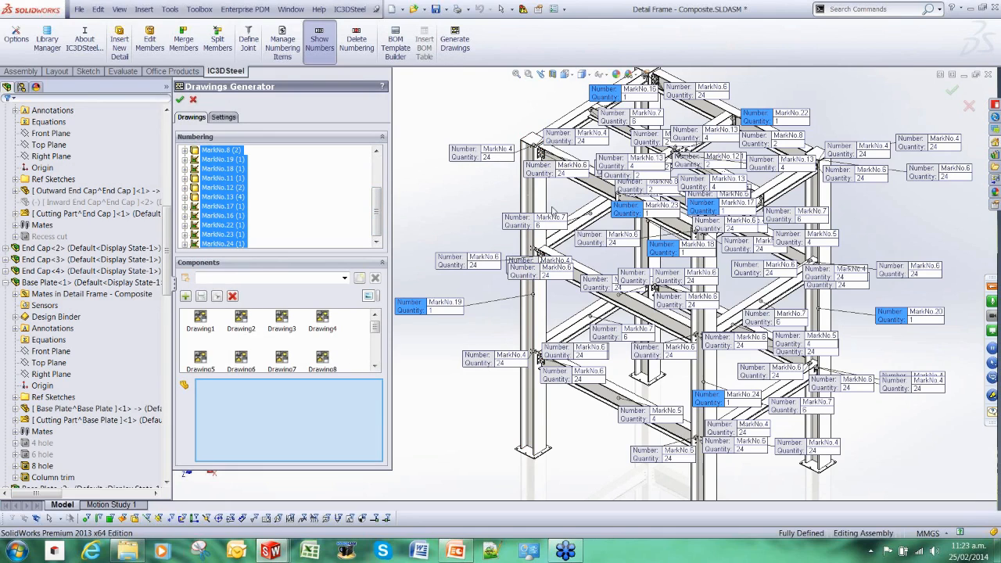
pyautogui.moveTo(502, 443)
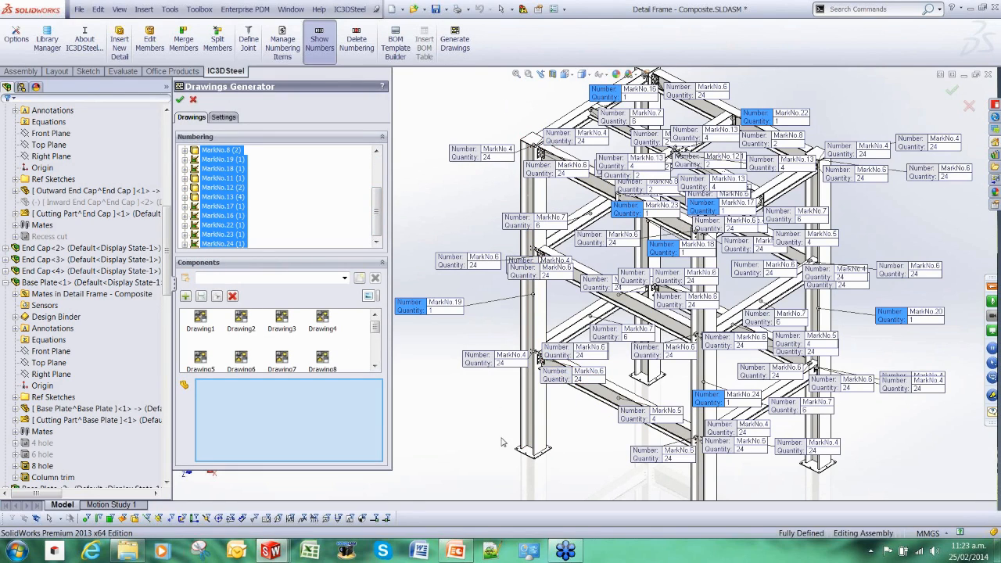
pyautogui.moveTo(263, 423)
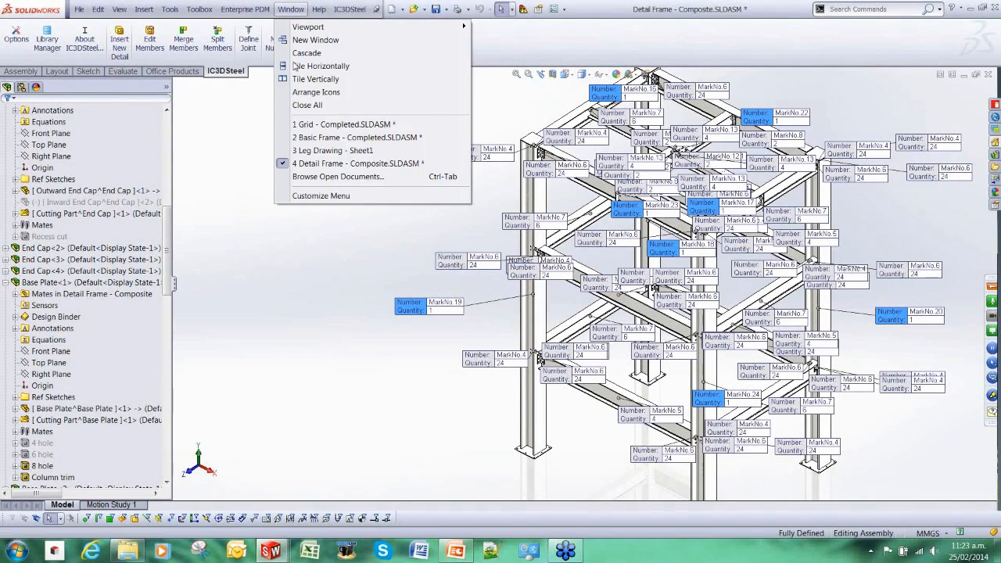
pyautogui.moveTo(332, 151)
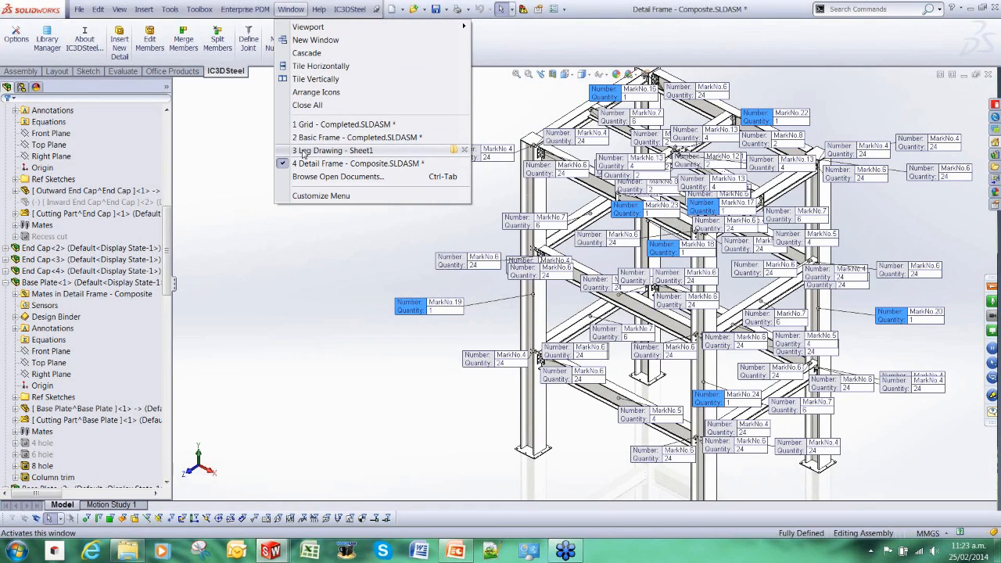
# - Switch to Leg Drawing - Sheet1 for MarkNo.24 and begin closing the composite frame assembly
pyautogui.click(333, 150)
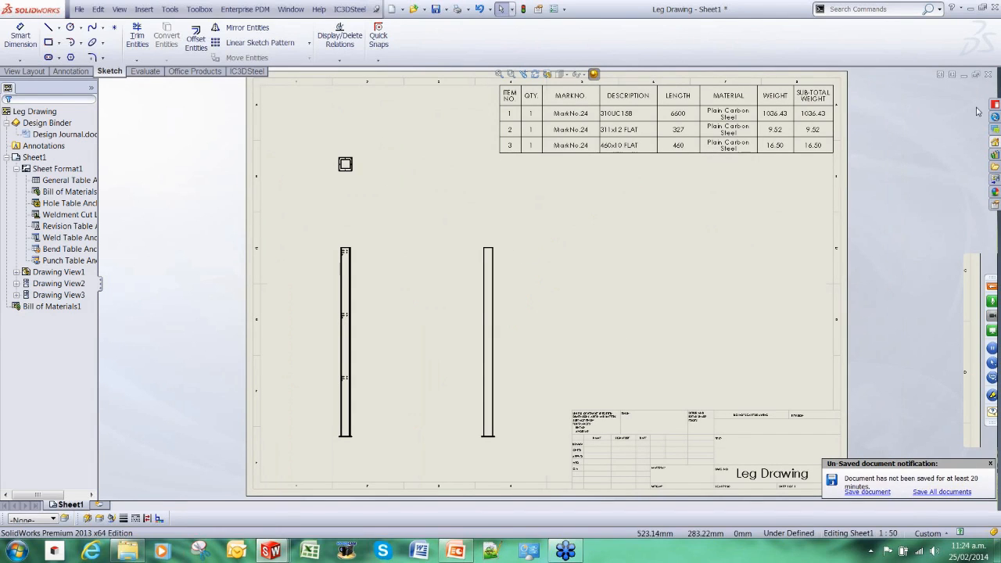
pyautogui.click(291, 10)
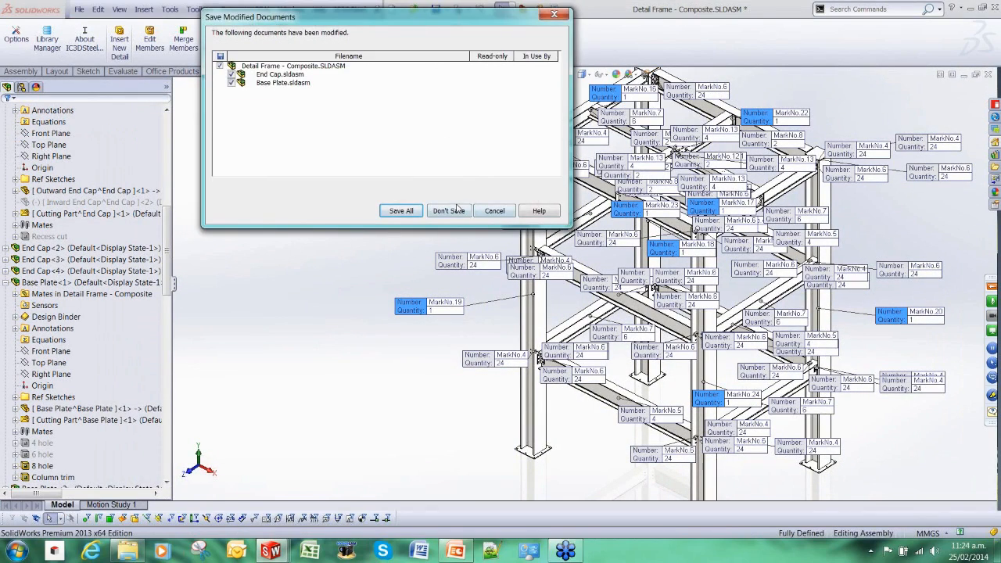
# - Discard unsaved changes to Detail Frame - Composite, returning to the Leg Drawing with its bill of materials
pyautogui.click(447, 209)
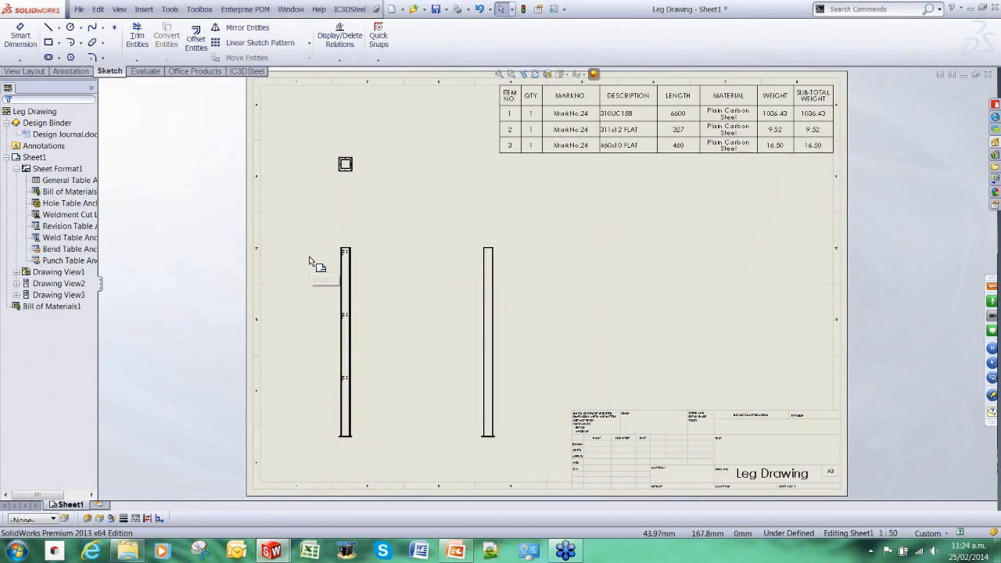
pyautogui.moveTo(313, 269)
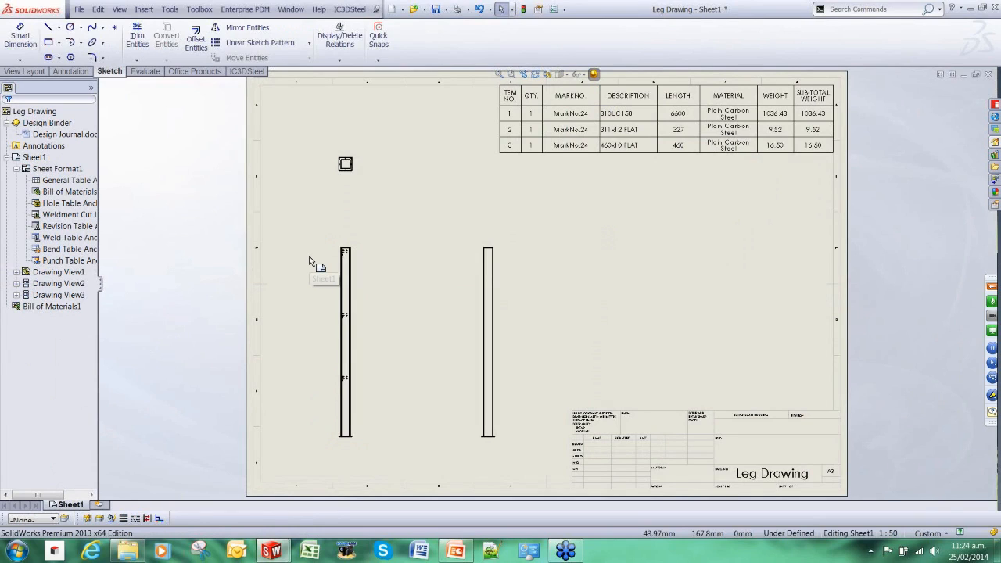